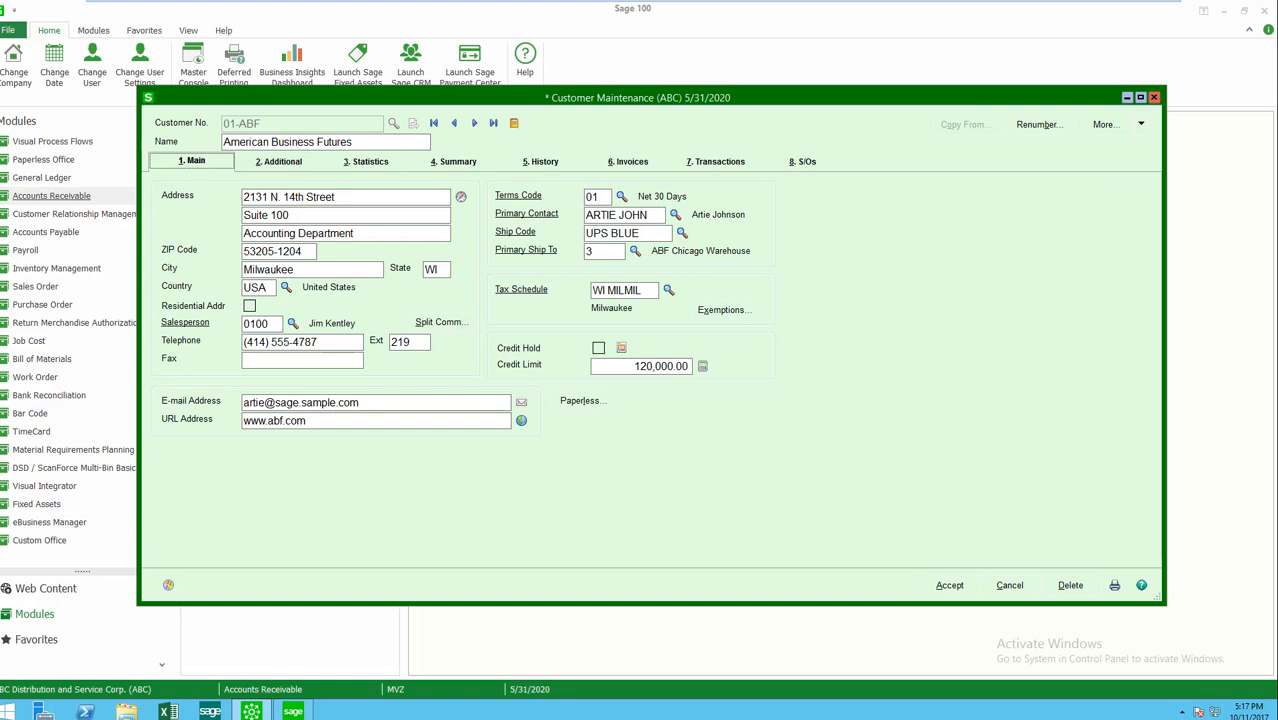
{"action": "mouse_move", "coordinate": [216, 192]}
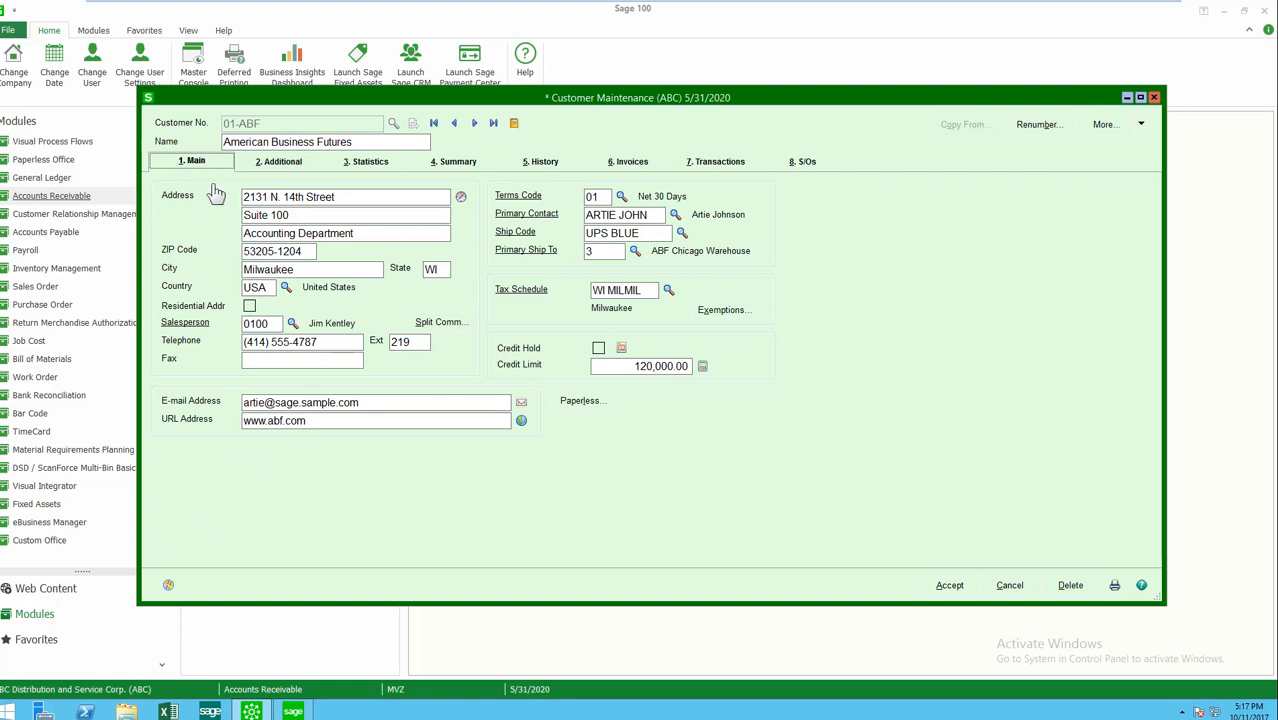
{"action": "mouse_move", "coordinate": [213, 192]}
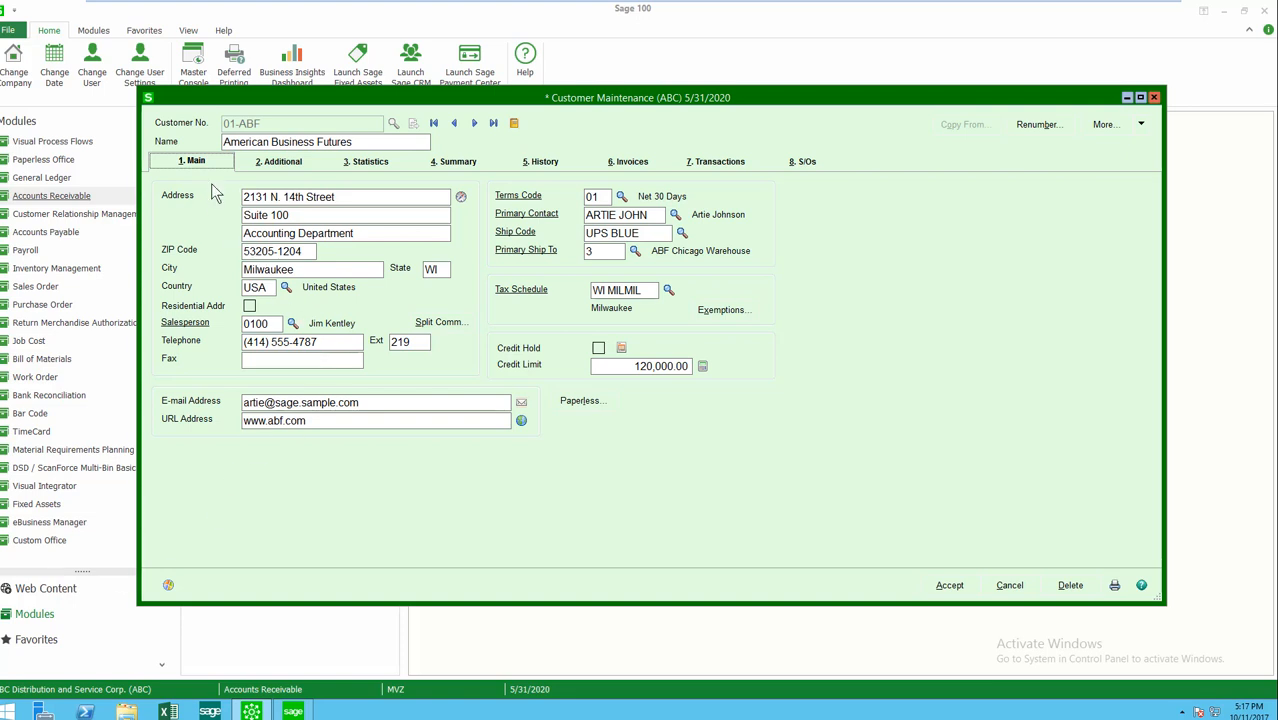
{"action": "mouse_move", "coordinate": [860, 186]}
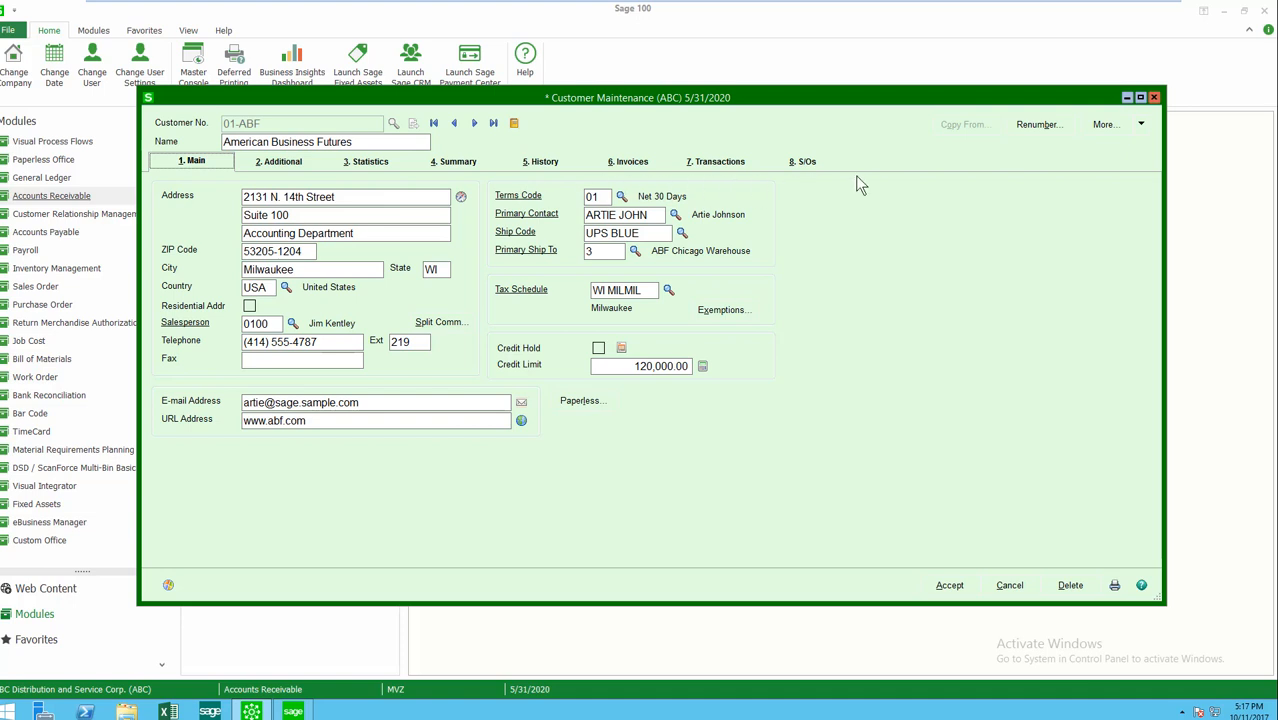
{"action": "mouse_move", "coordinate": [461, 197]}
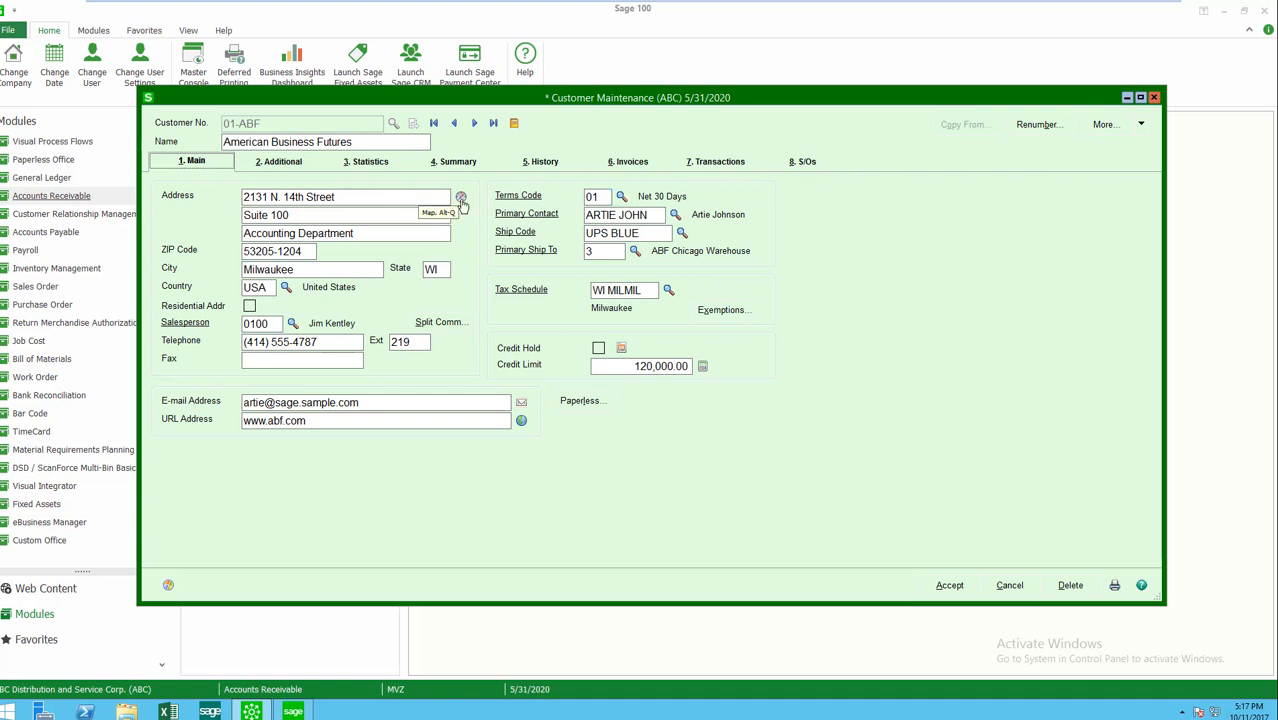
{"action": "mouse_move", "coordinate": [460, 199]}
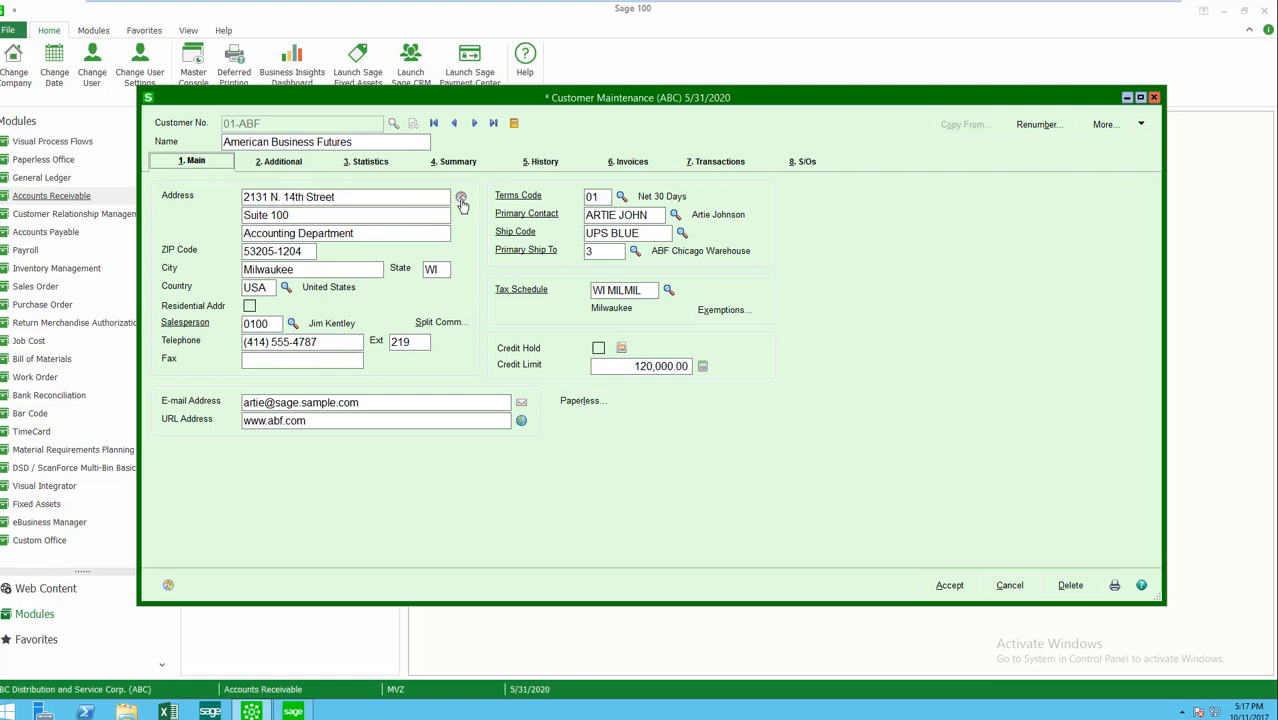
{"action": "mouse_move", "coordinate": [443, 266]}
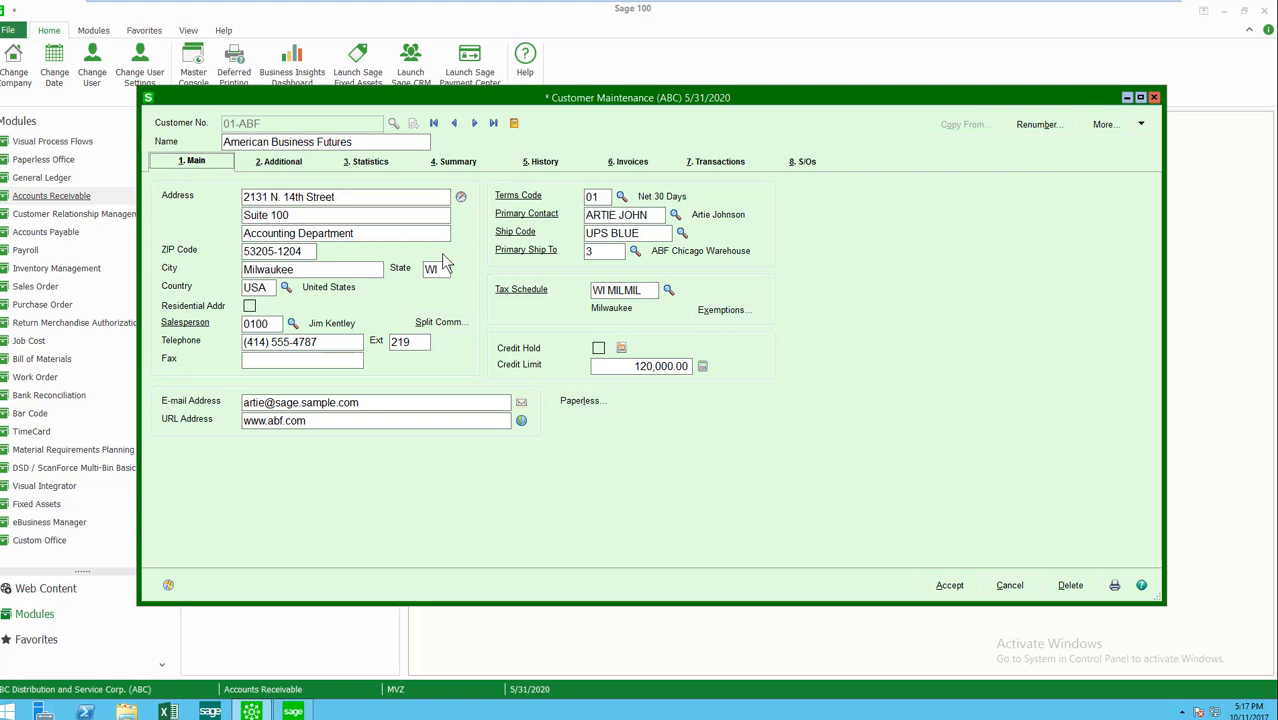
Review American Business Futures' Additional details and status choices, keeping status Active.
{"action": "left_click", "coordinate": [283, 161]}
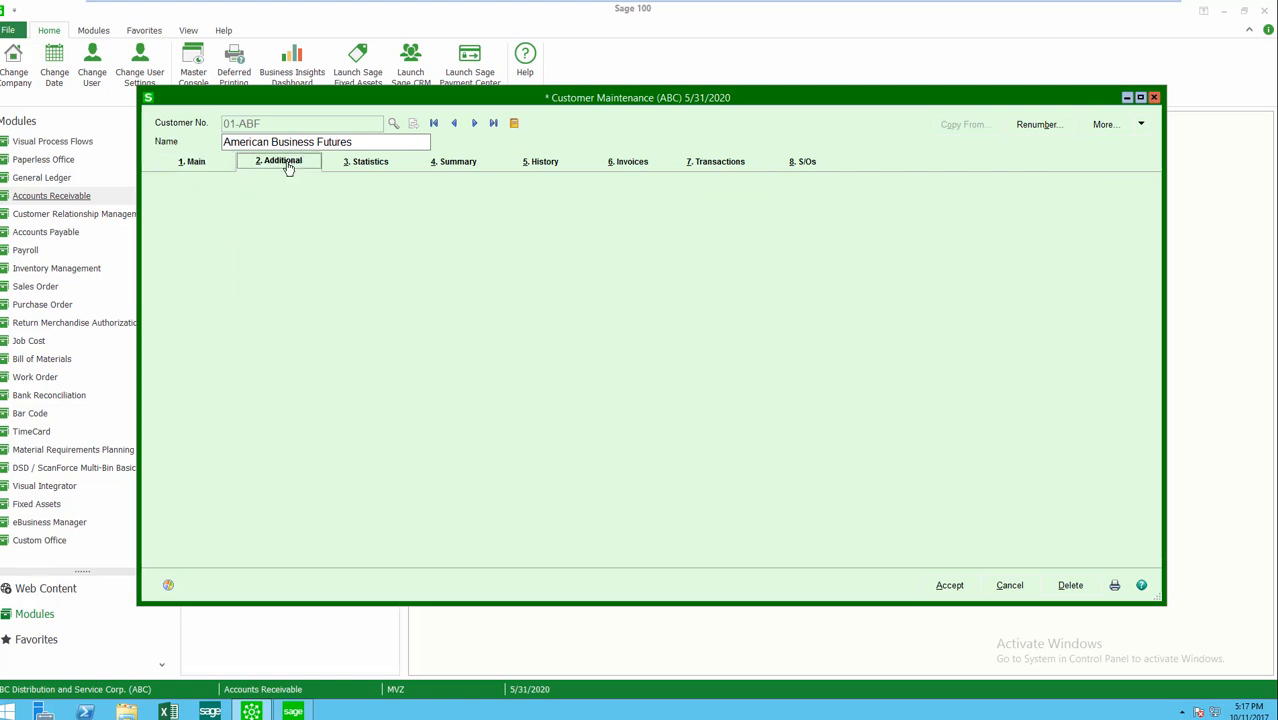
{"action": "left_click", "coordinate": [283, 161]}
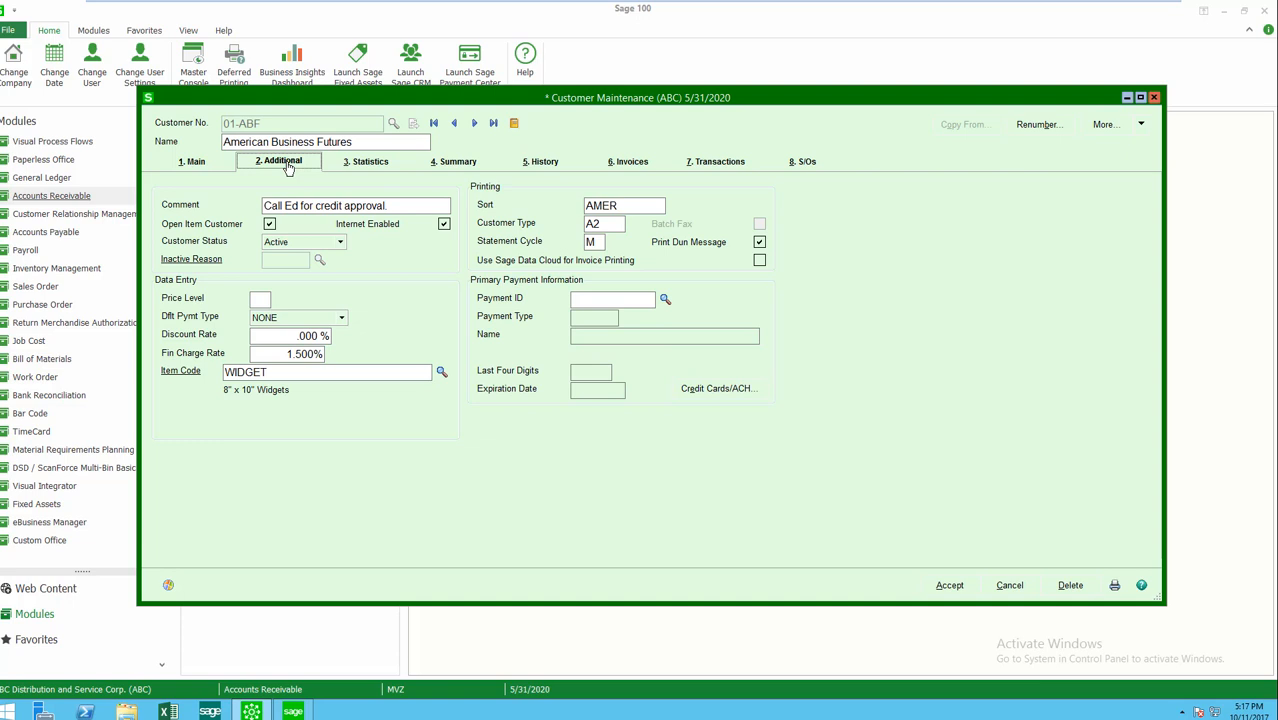
{"action": "mouse_move", "coordinate": [467, 412]}
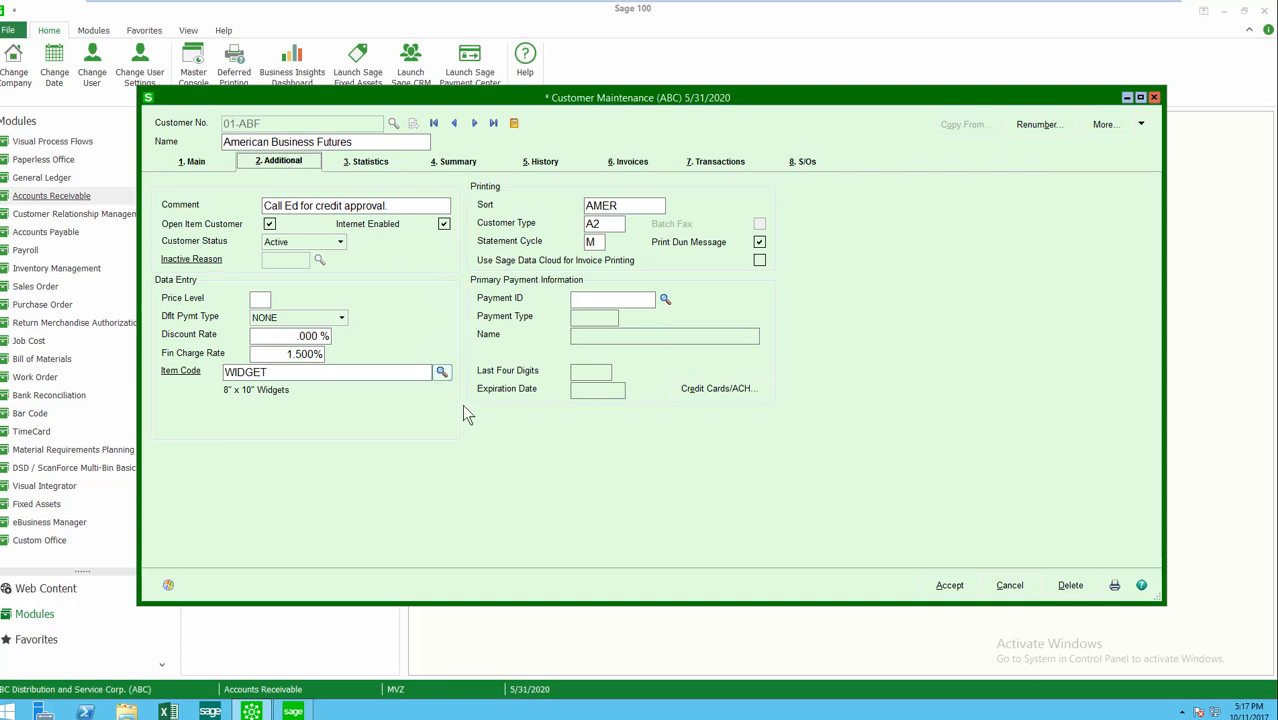
{"action": "mouse_move", "coordinate": [633, 447]}
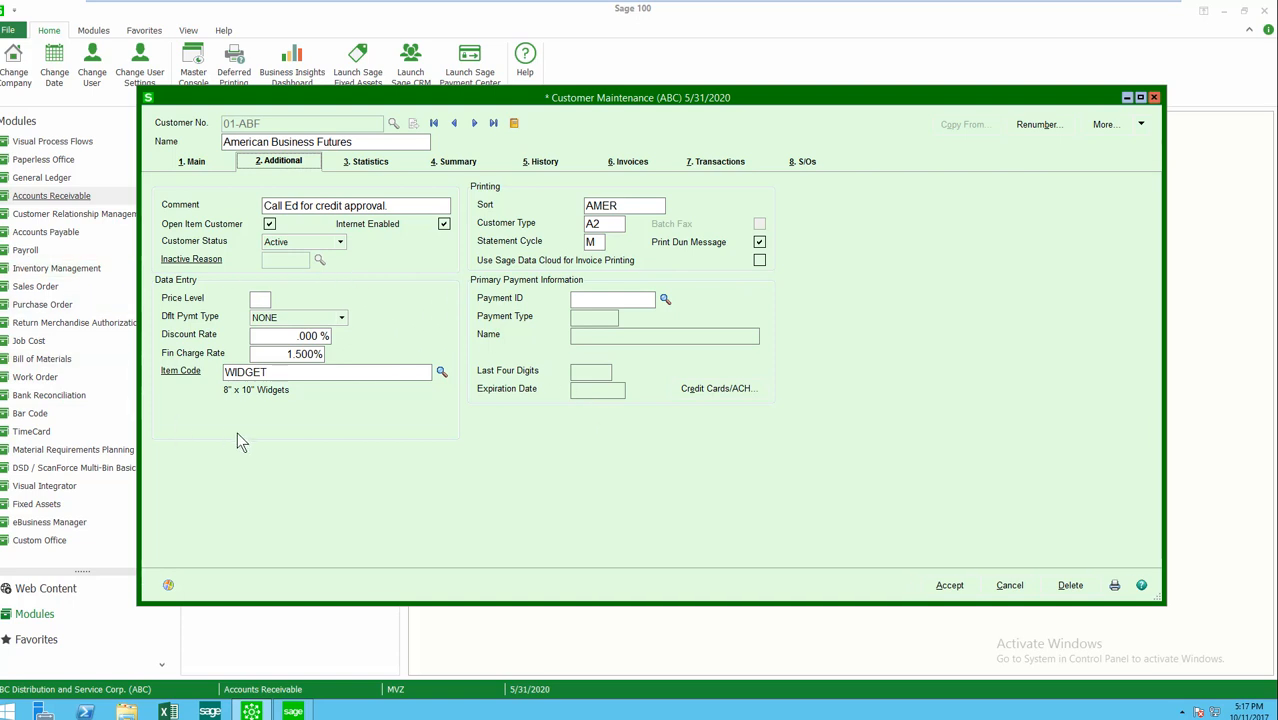
{"action": "mouse_move", "coordinate": [257, 289]}
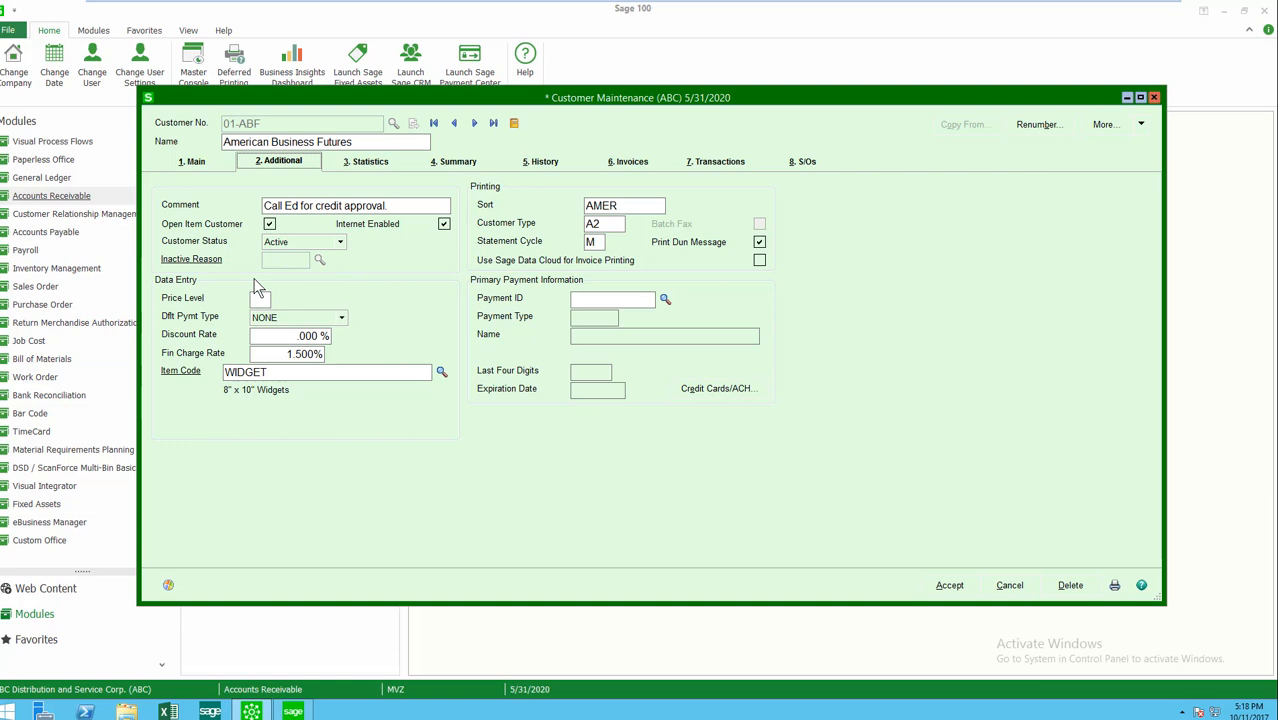
{"action": "left_click", "coordinate": [260, 298]}
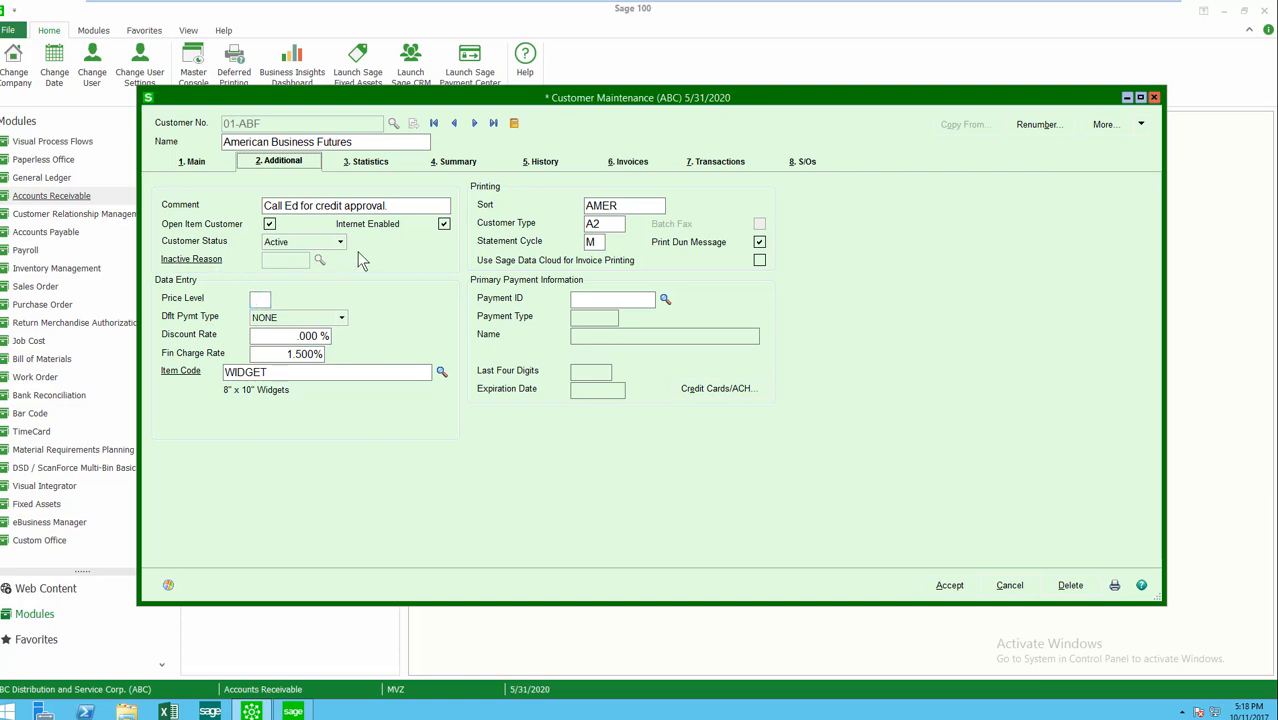
{"action": "left_click", "coordinate": [344, 242]}
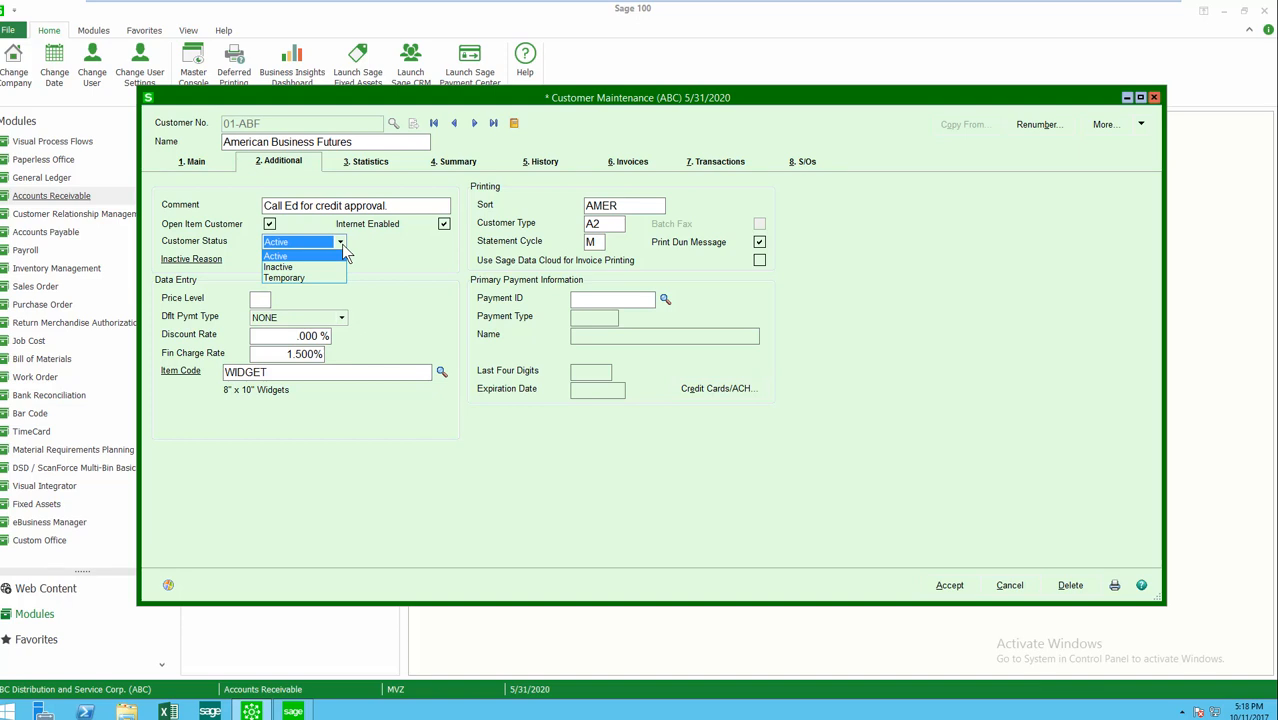
{"action": "mouse_move", "coordinate": [424, 271]}
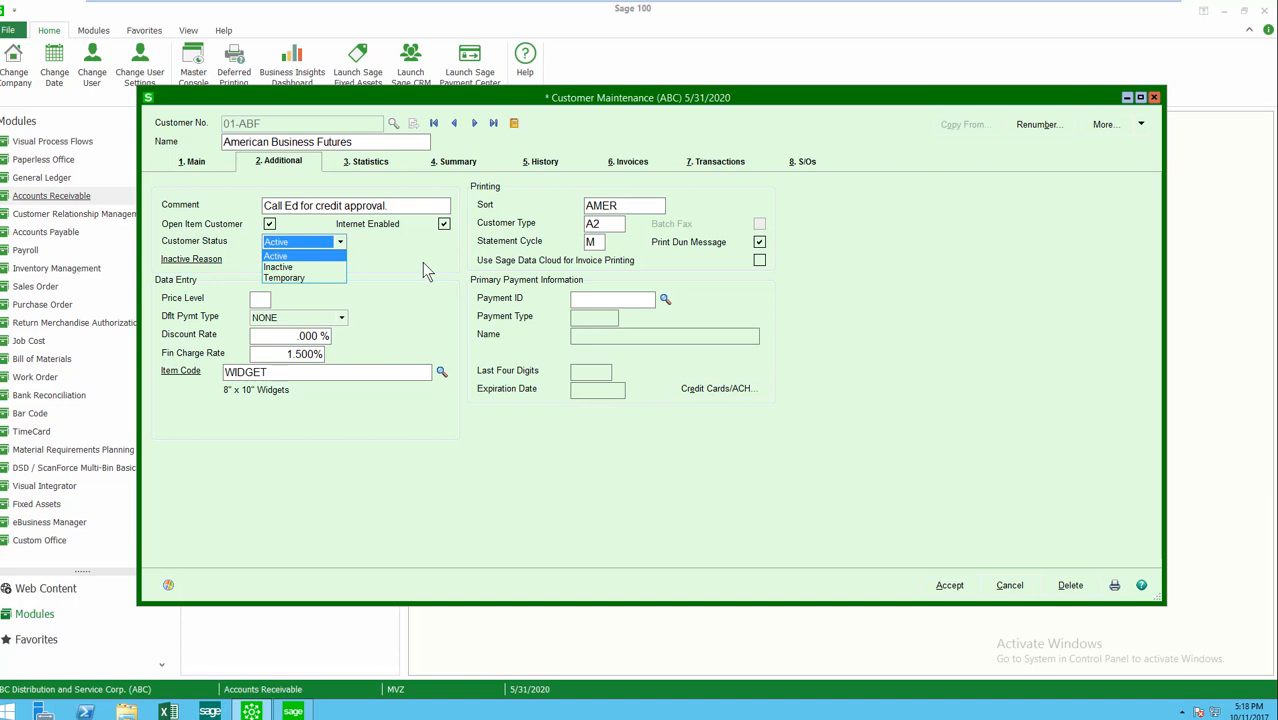
{"action": "left_click", "coordinate": [287, 255]}
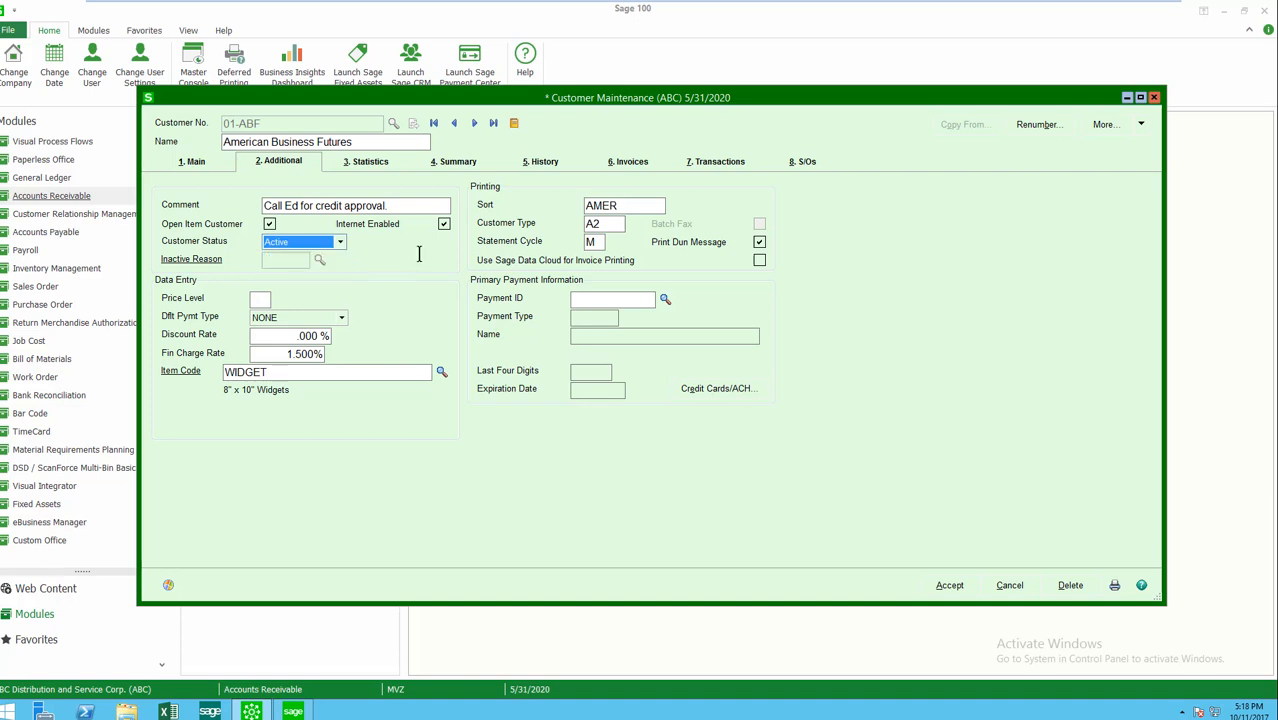
{"action": "mouse_move", "coordinate": [398, 247]}
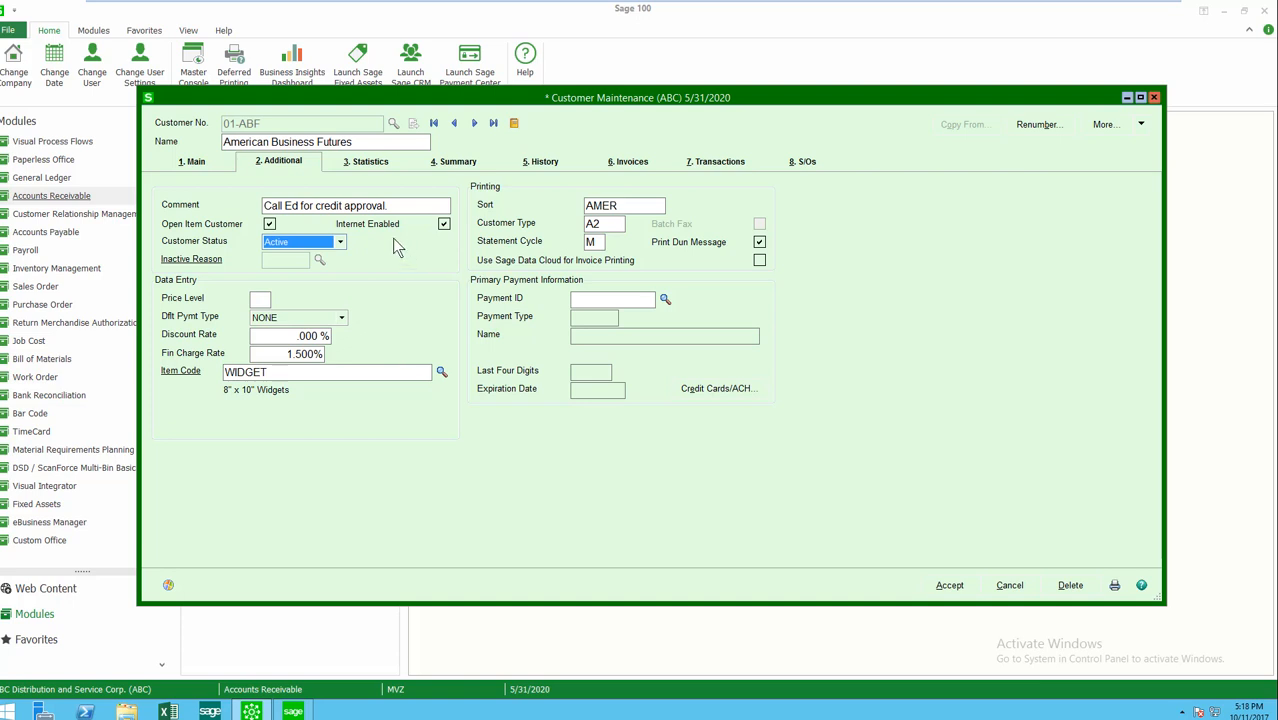
View the Statistics tab's payment dates, balances, credit limit and aging breakdown.
{"action": "left_click", "coordinate": [366, 161]}
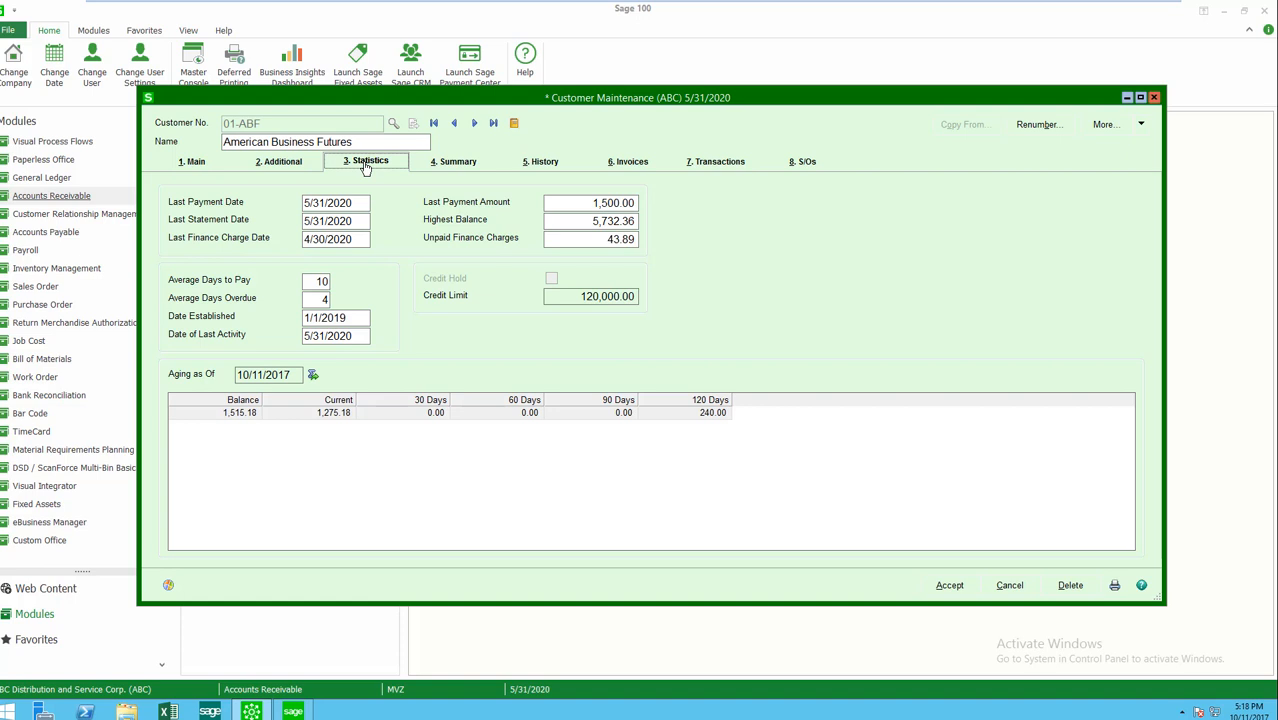
{"action": "mouse_move", "coordinate": [458, 166]}
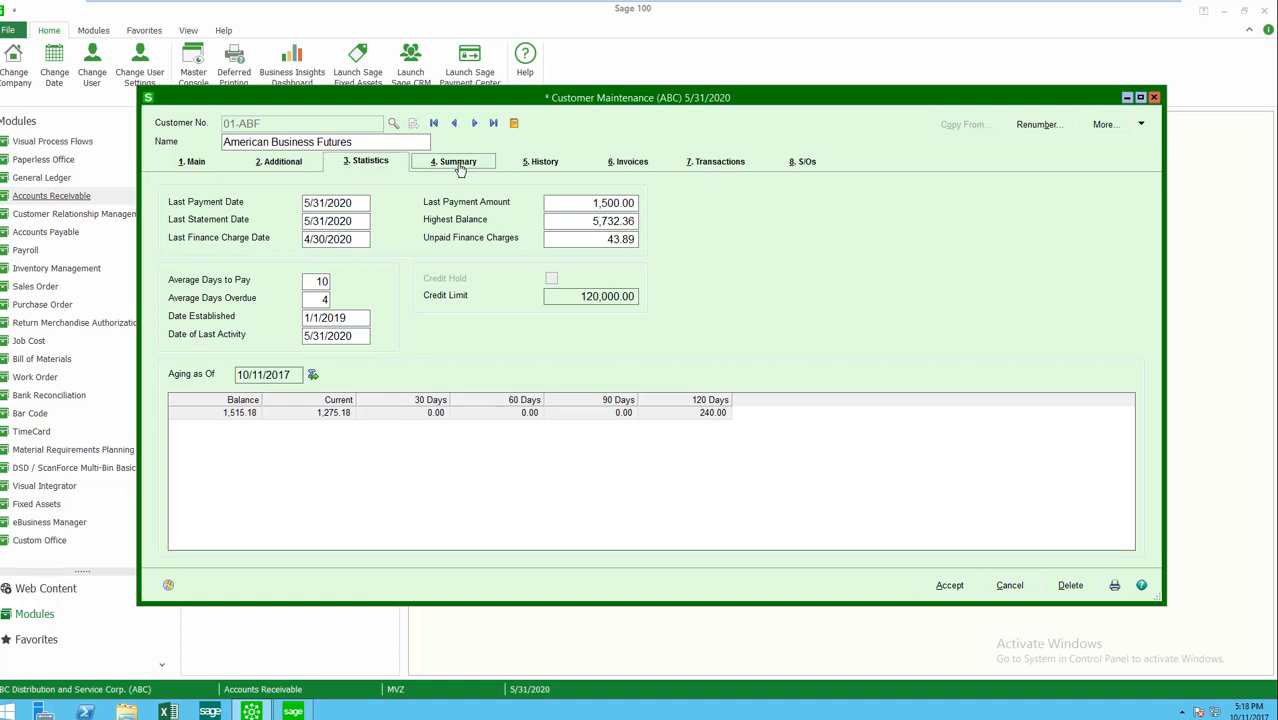
Show the Summary tab's sales figures for fiscal period 05 of 2017.
{"action": "left_click", "coordinate": [458, 161]}
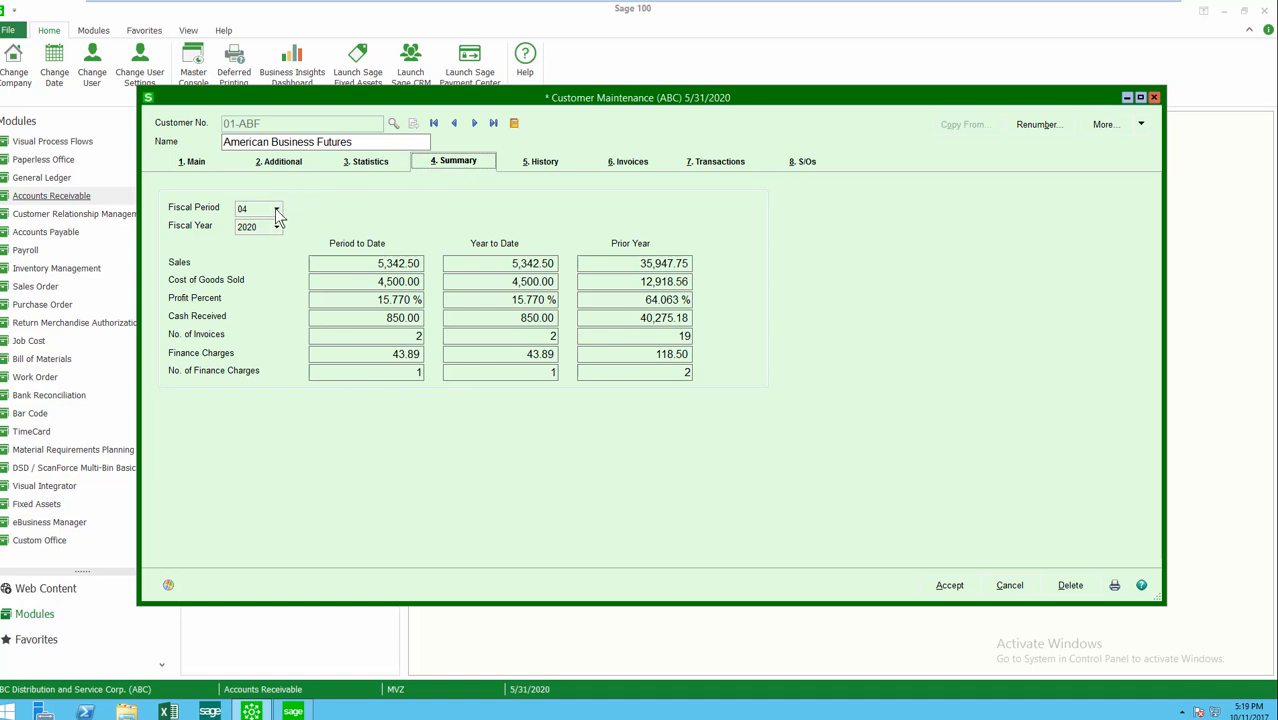
{"action": "left_click", "coordinate": [275, 208]}
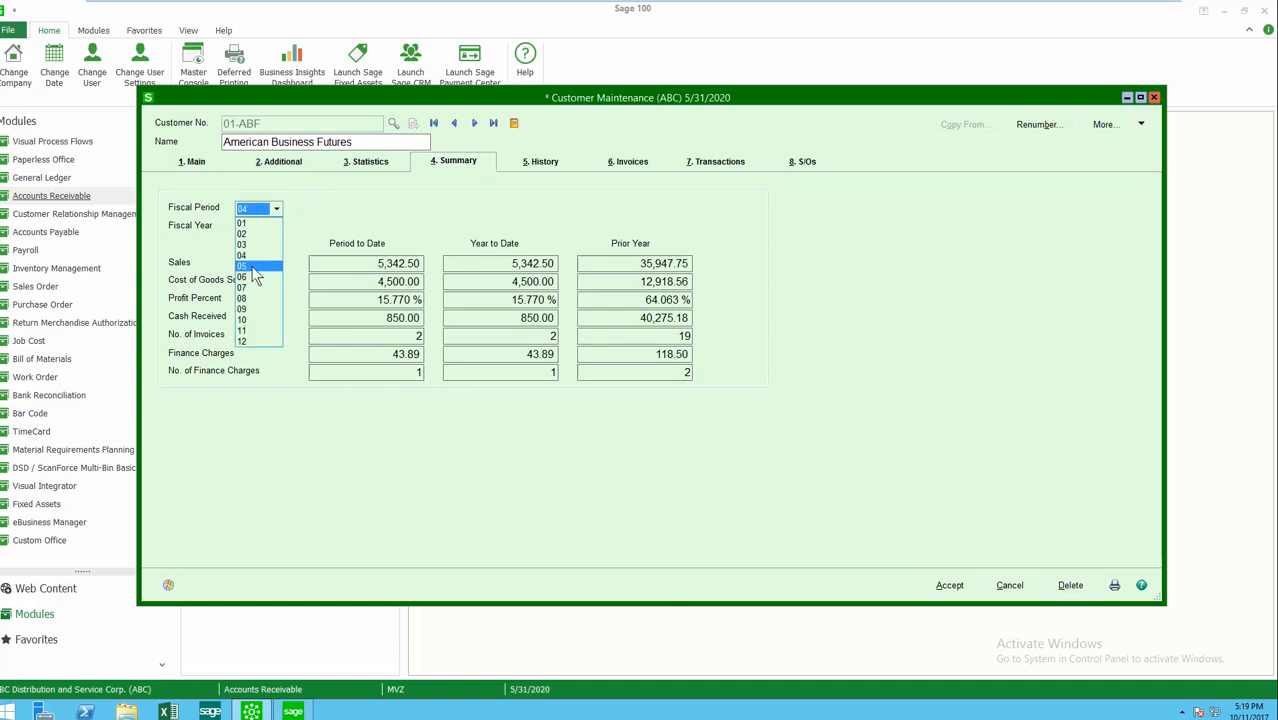
{"action": "left_click", "coordinate": [248, 266]}
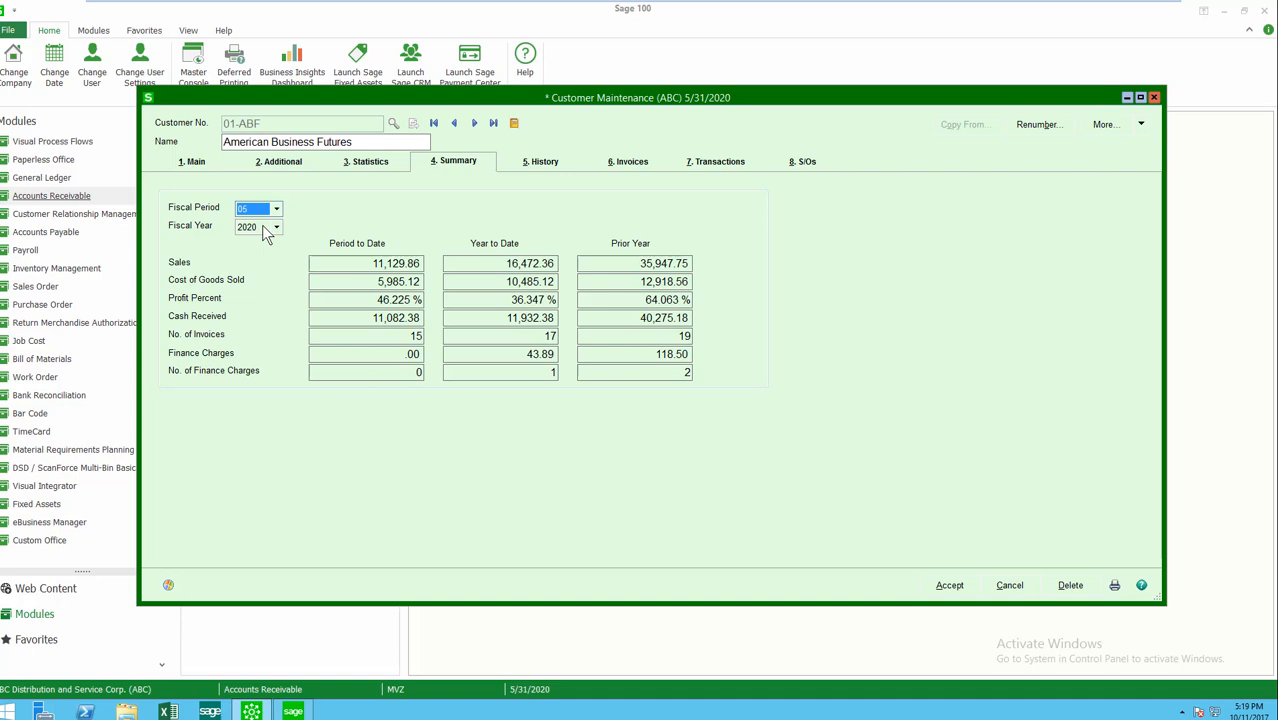
{"action": "left_click", "coordinate": [275, 226]}
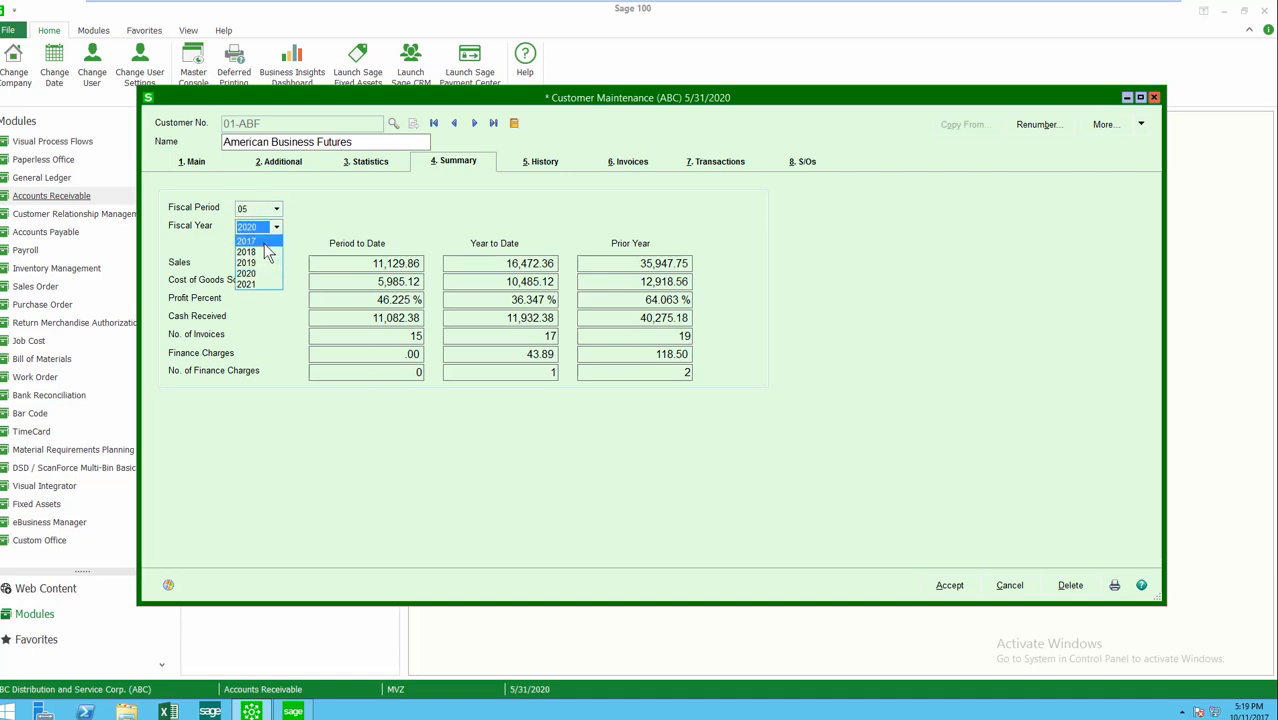
{"action": "left_click", "coordinate": [247, 240]}
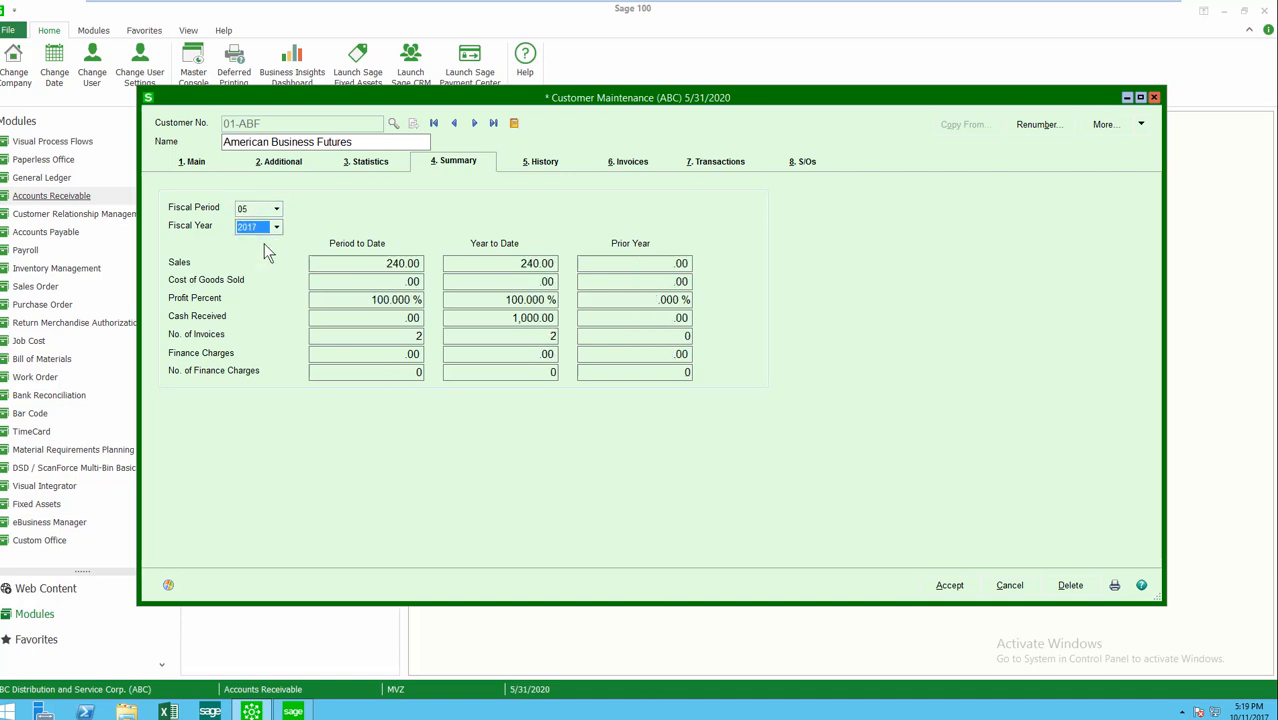
{"action": "mouse_move", "coordinate": [540, 167]}
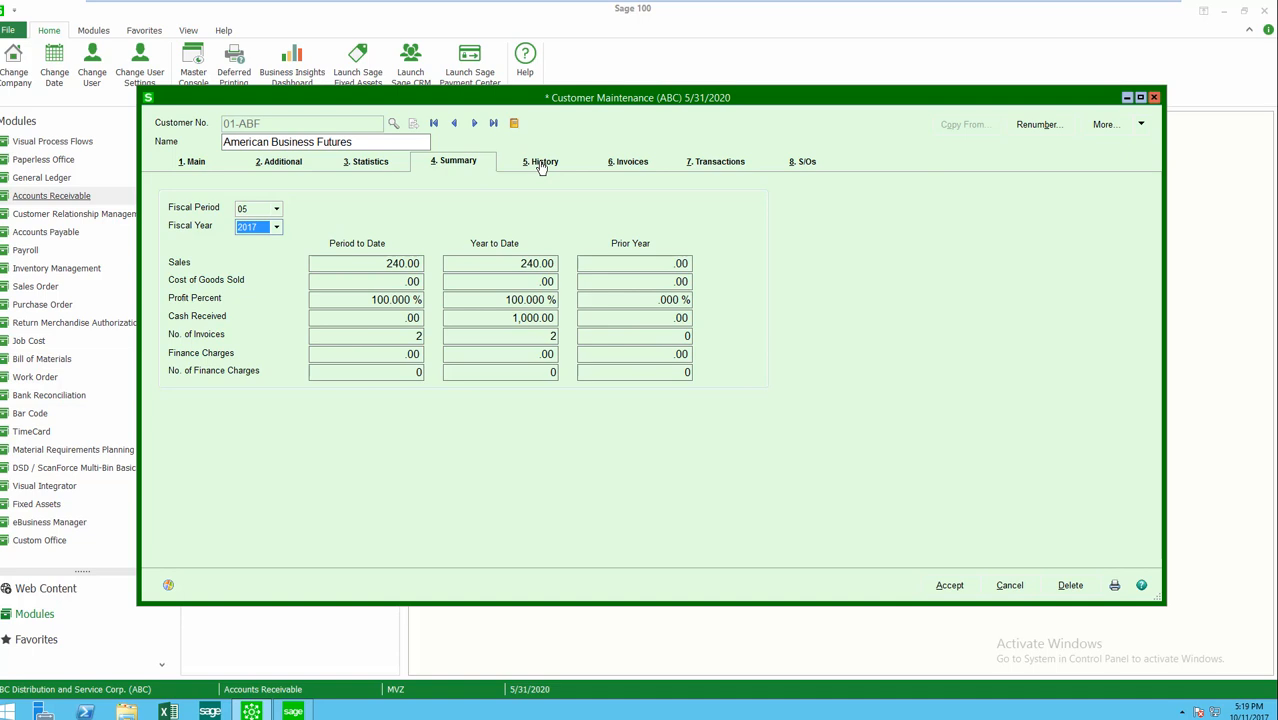
Show 2020 sales history, toggle the prior-year comparison view, then return to standard.
{"action": "left_click", "coordinate": [540, 161]}
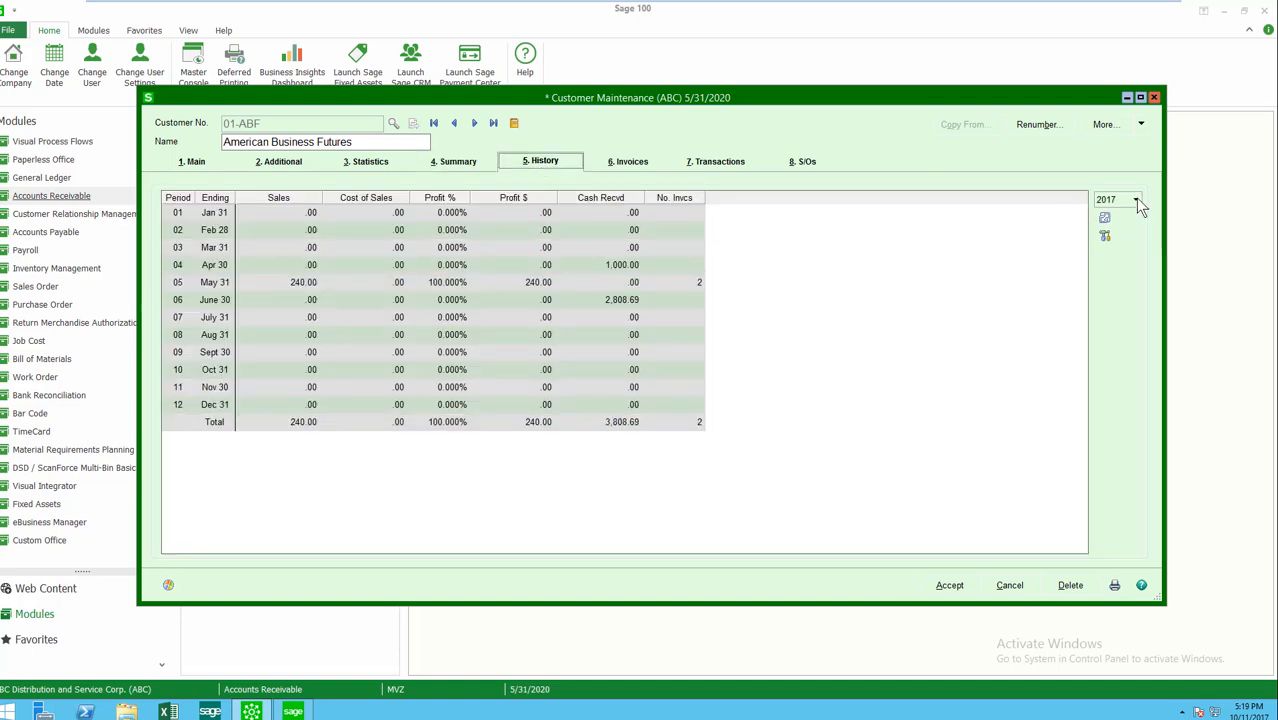
{"action": "left_click", "coordinate": [1137, 200]}
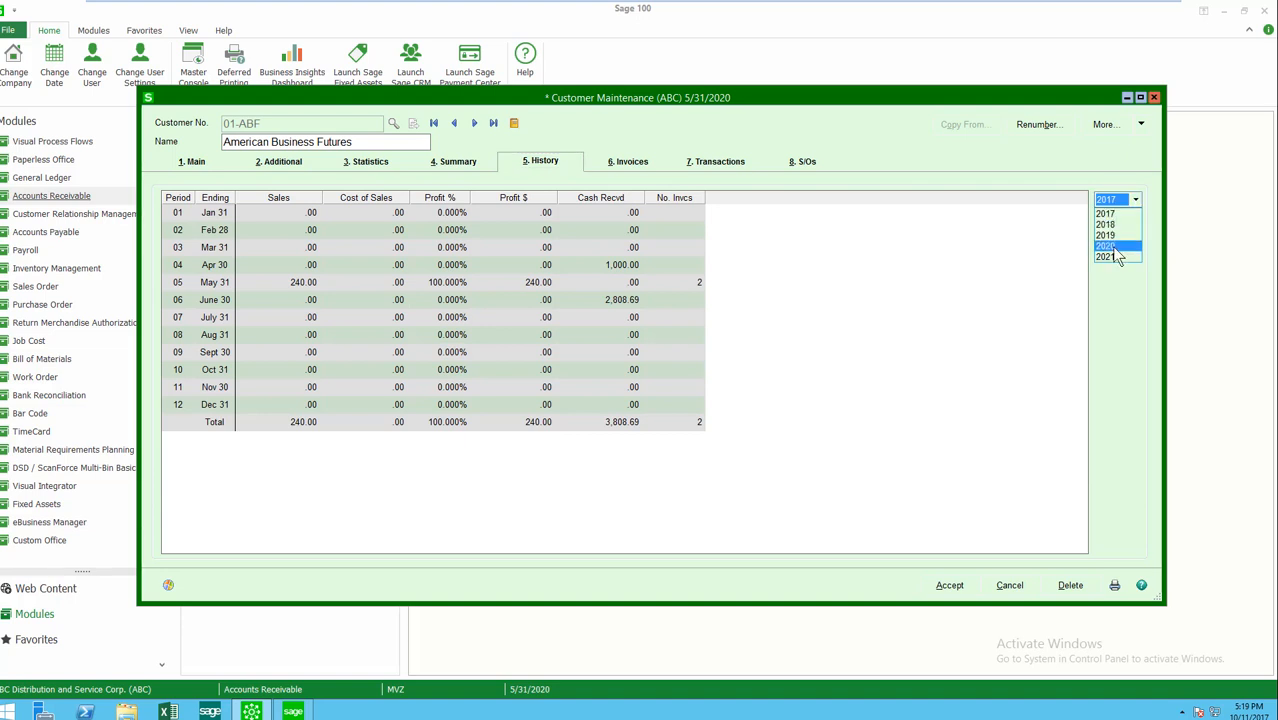
{"action": "left_click", "coordinate": [1108, 247]}
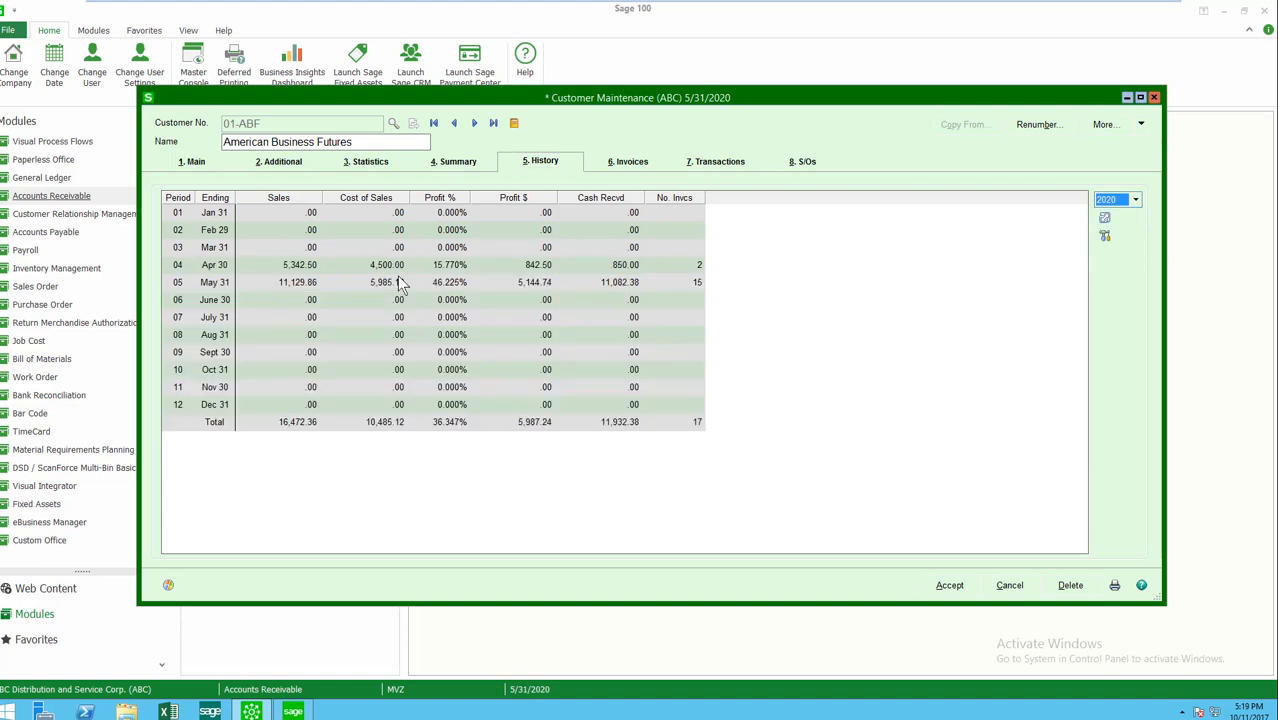
{"action": "mouse_move", "coordinate": [293, 293]}
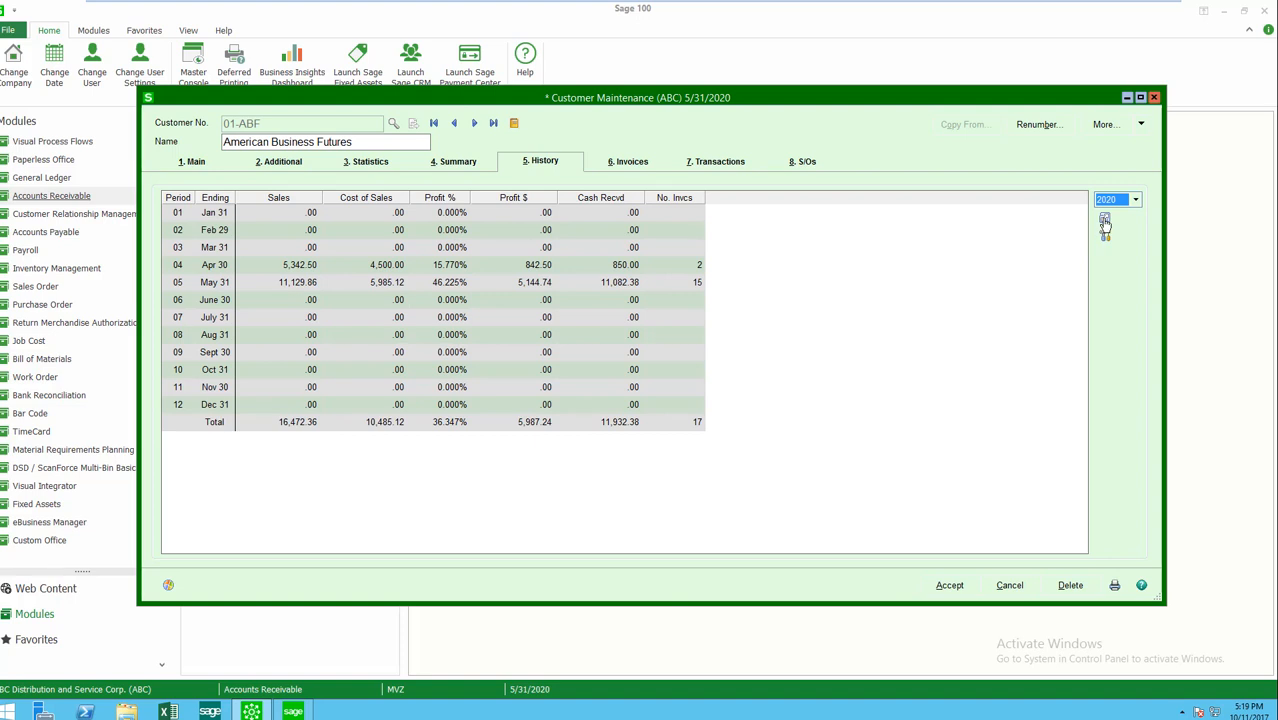
{"action": "left_click", "coordinate": [1105, 218]}
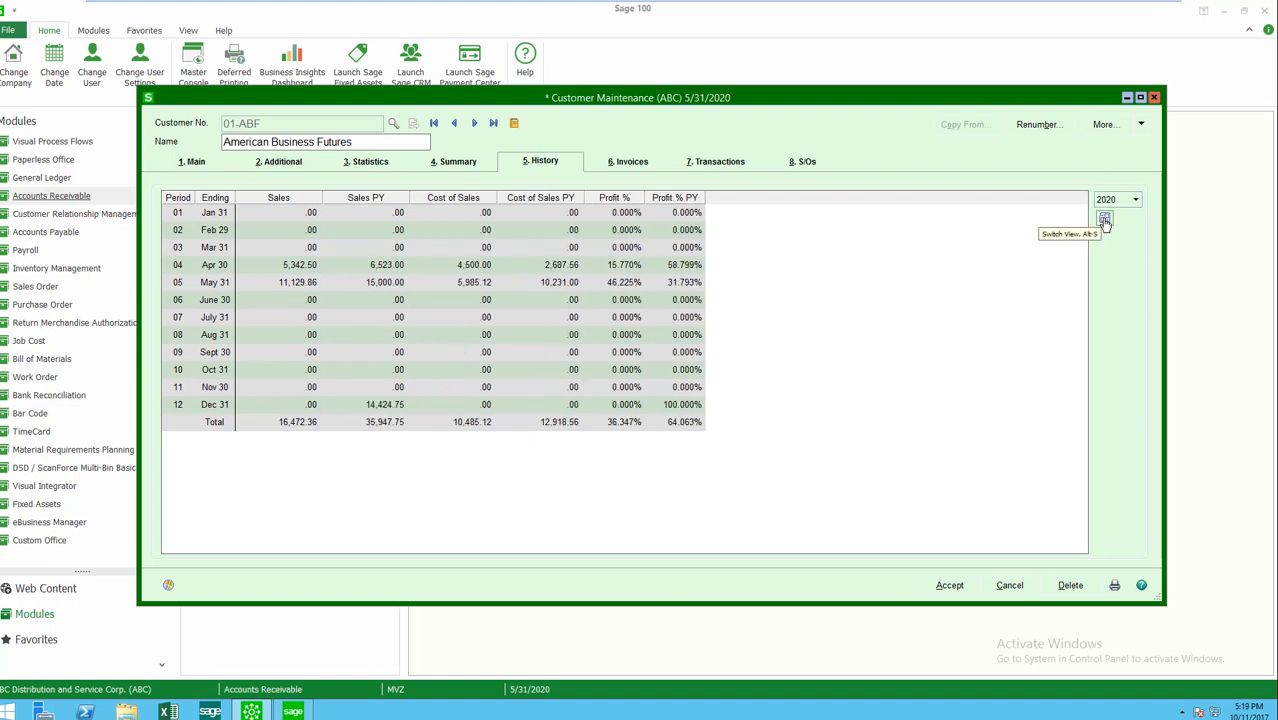
{"action": "mouse_move", "coordinate": [322, 275]}
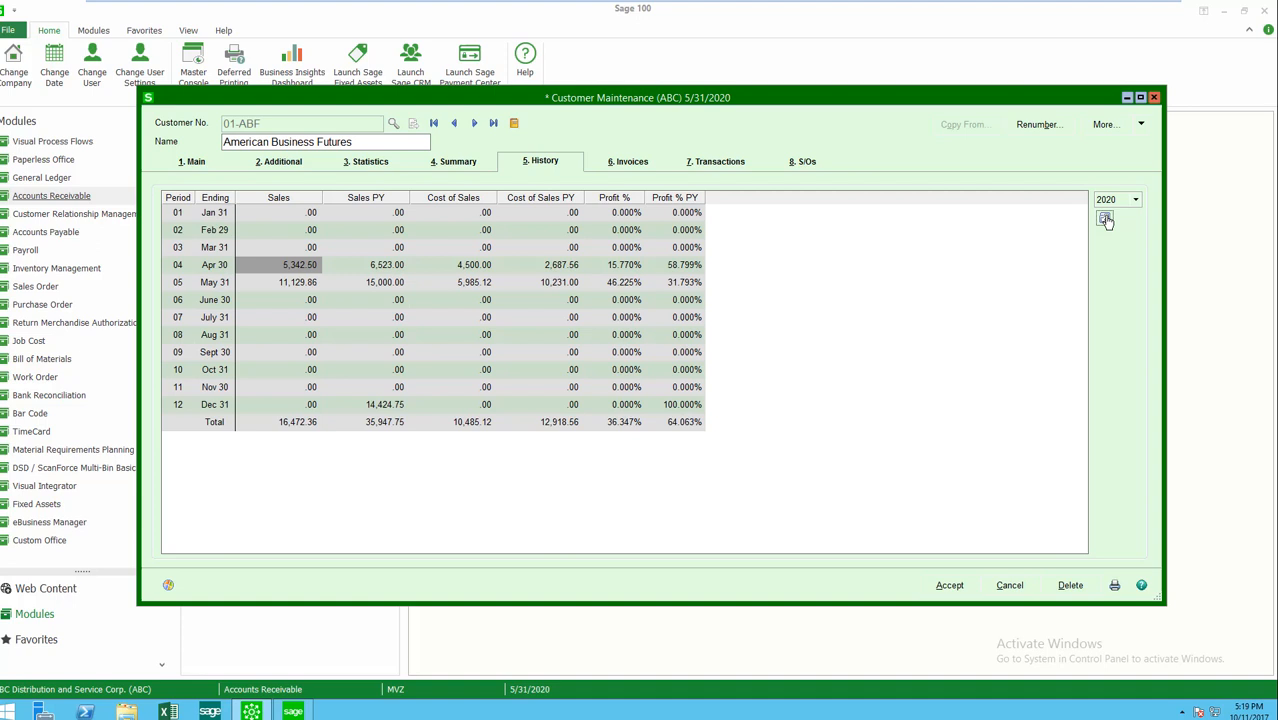
{"action": "left_click", "coordinate": [1106, 219]}
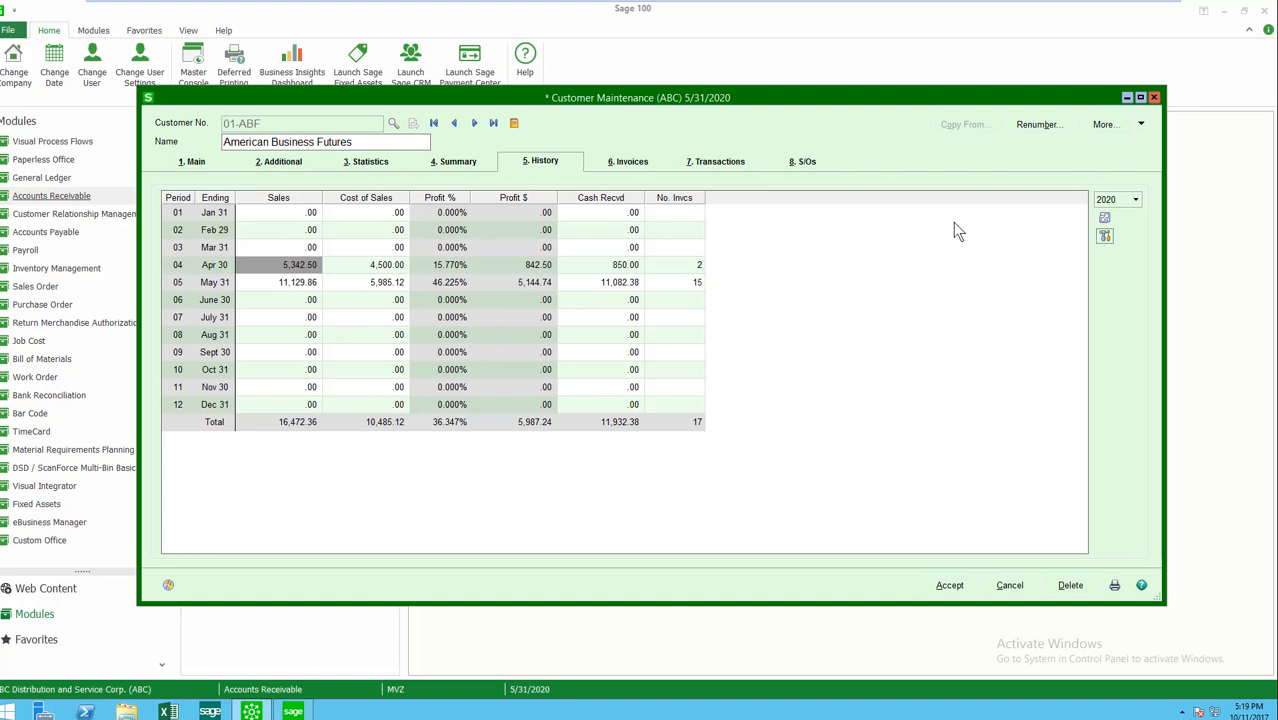
{"action": "left_click", "coordinate": [627, 161]}
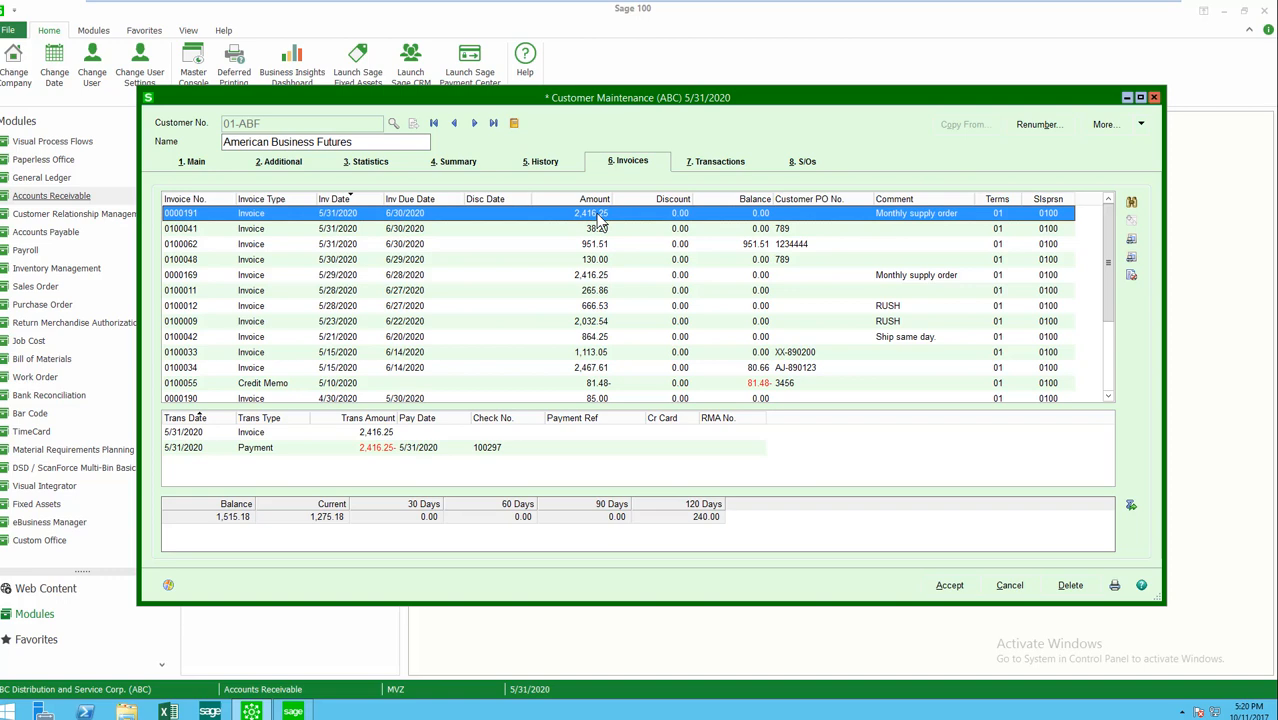
{"action": "mouse_move", "coordinate": [370, 470]}
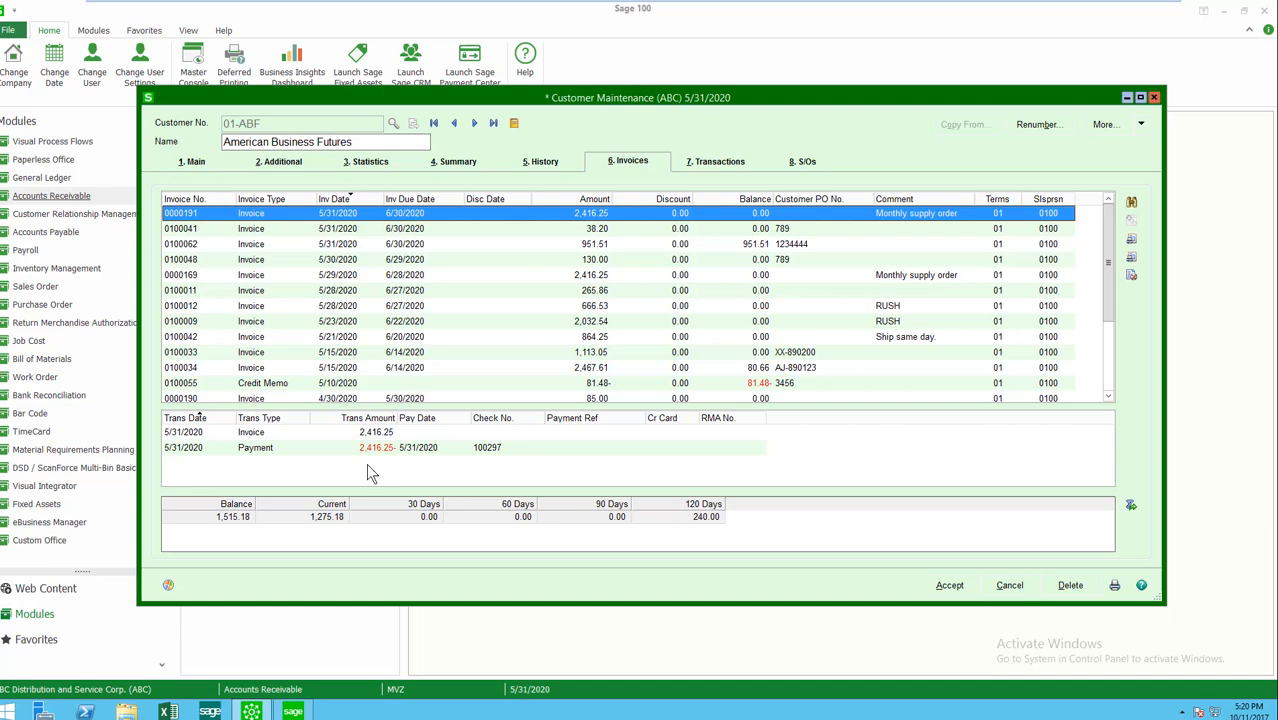
{"action": "mouse_move", "coordinate": [306, 386]}
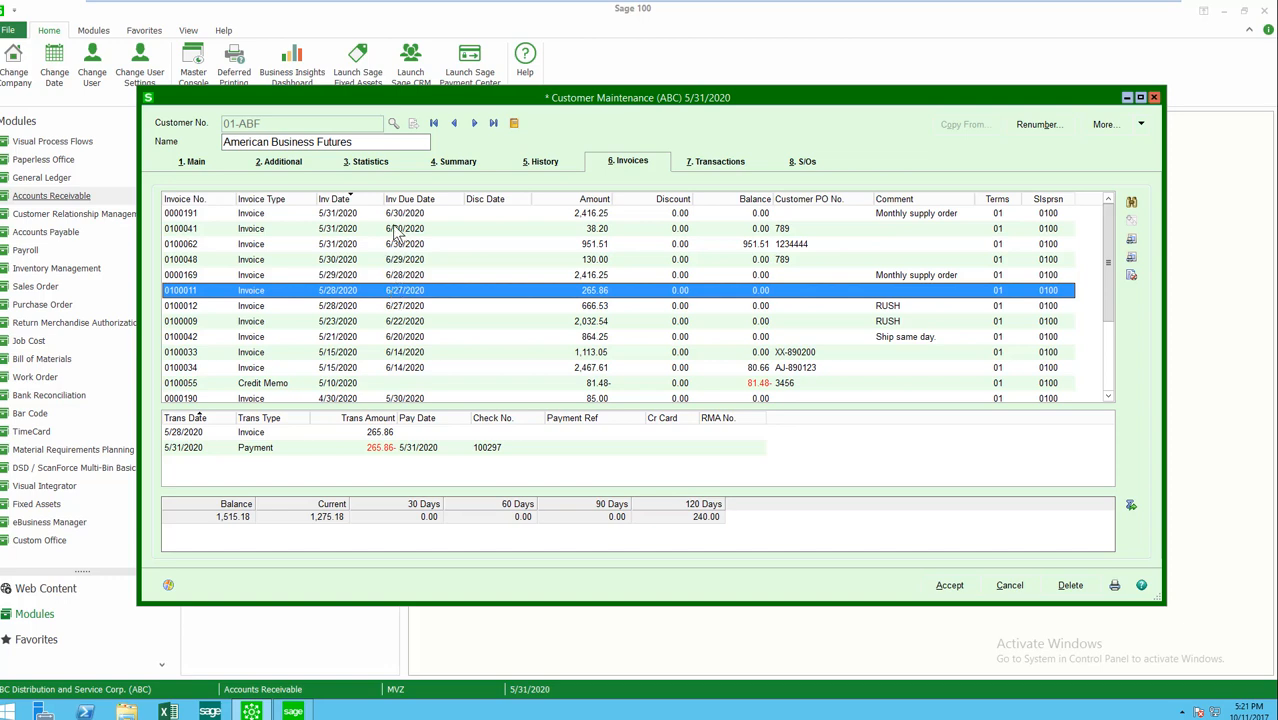
{"action": "left_click", "coordinate": [190, 228]}
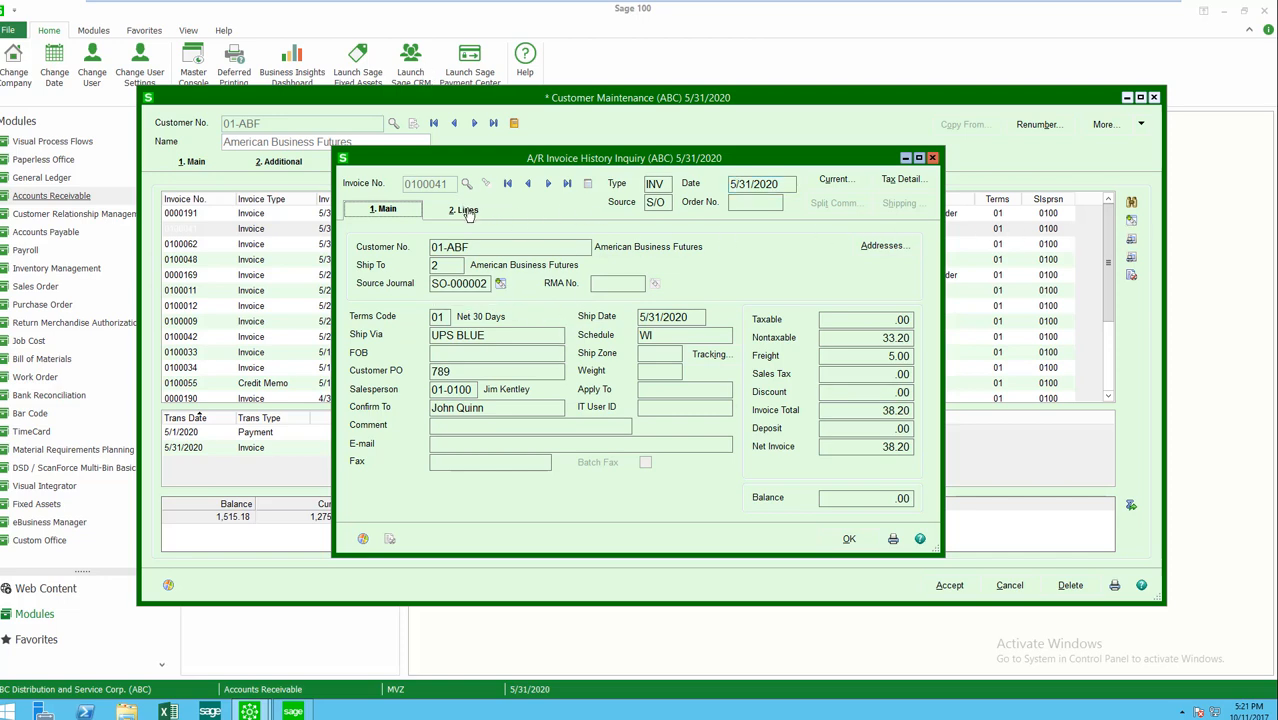
{"action": "left_click", "coordinate": [465, 209]}
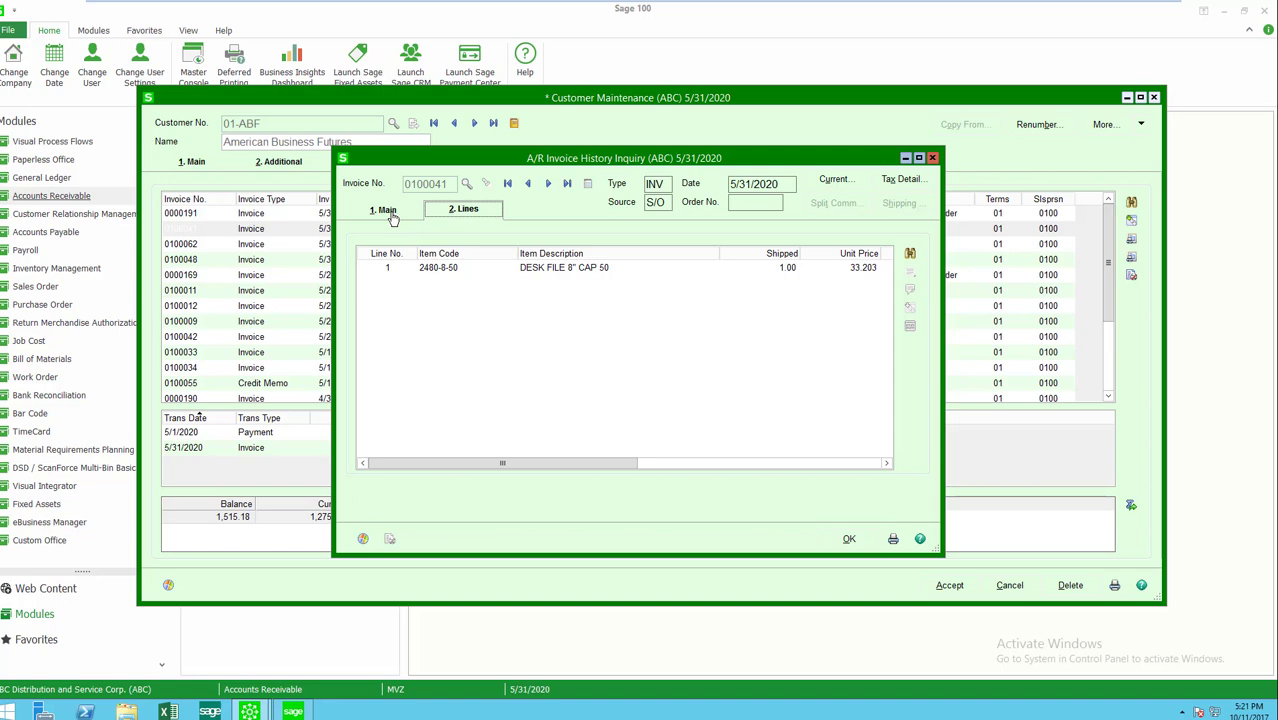
{"action": "left_click", "coordinate": [383, 209]}
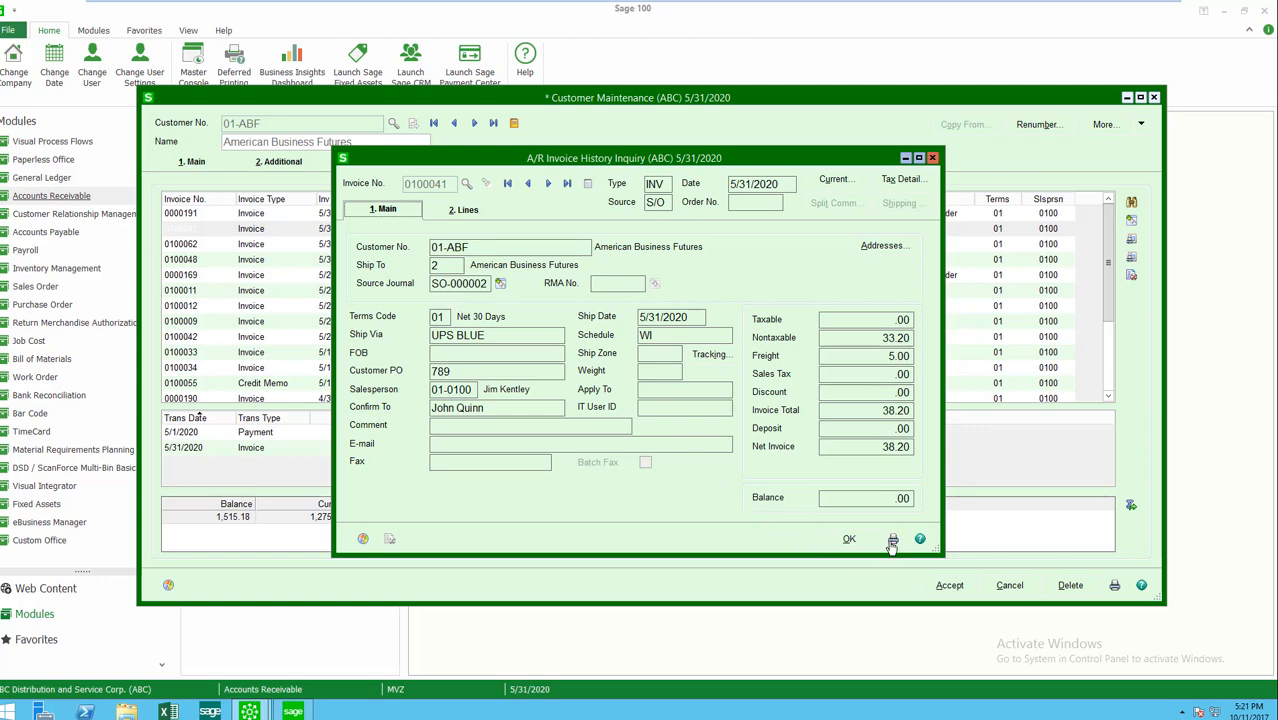
{"action": "mouse_move", "coordinate": [926, 308]}
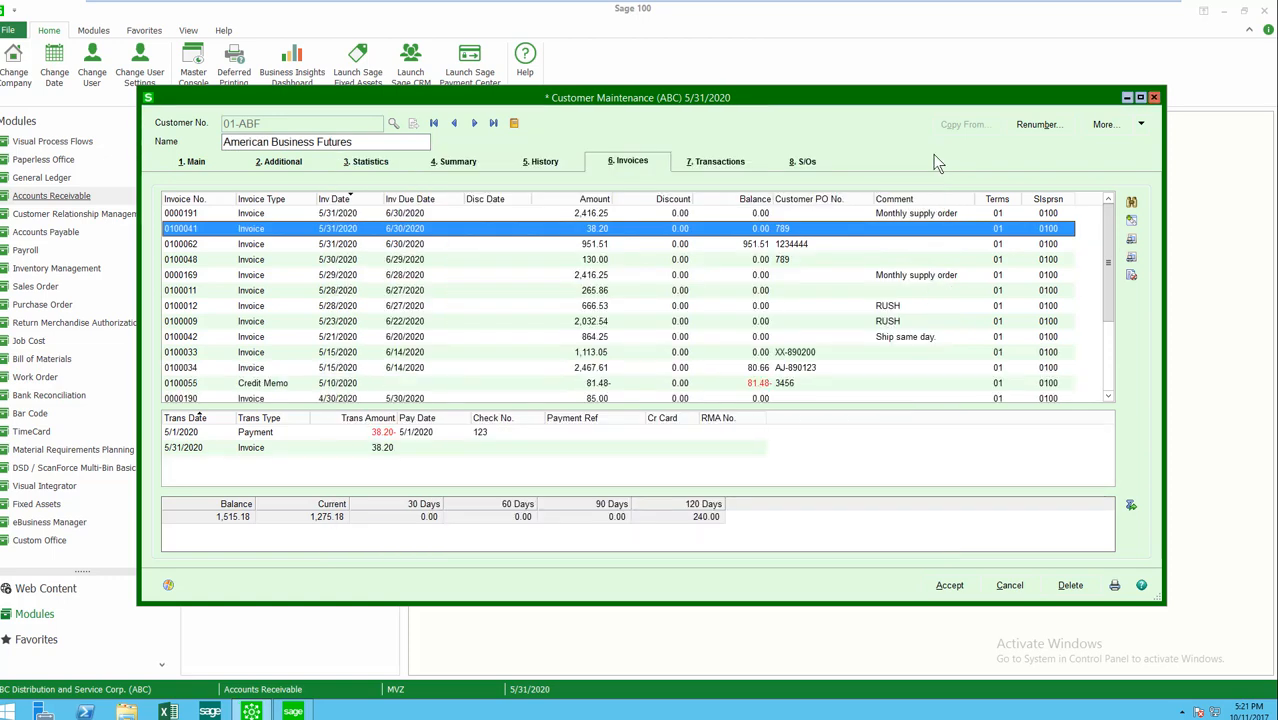
{"action": "mouse_move", "coordinate": [1131, 318]}
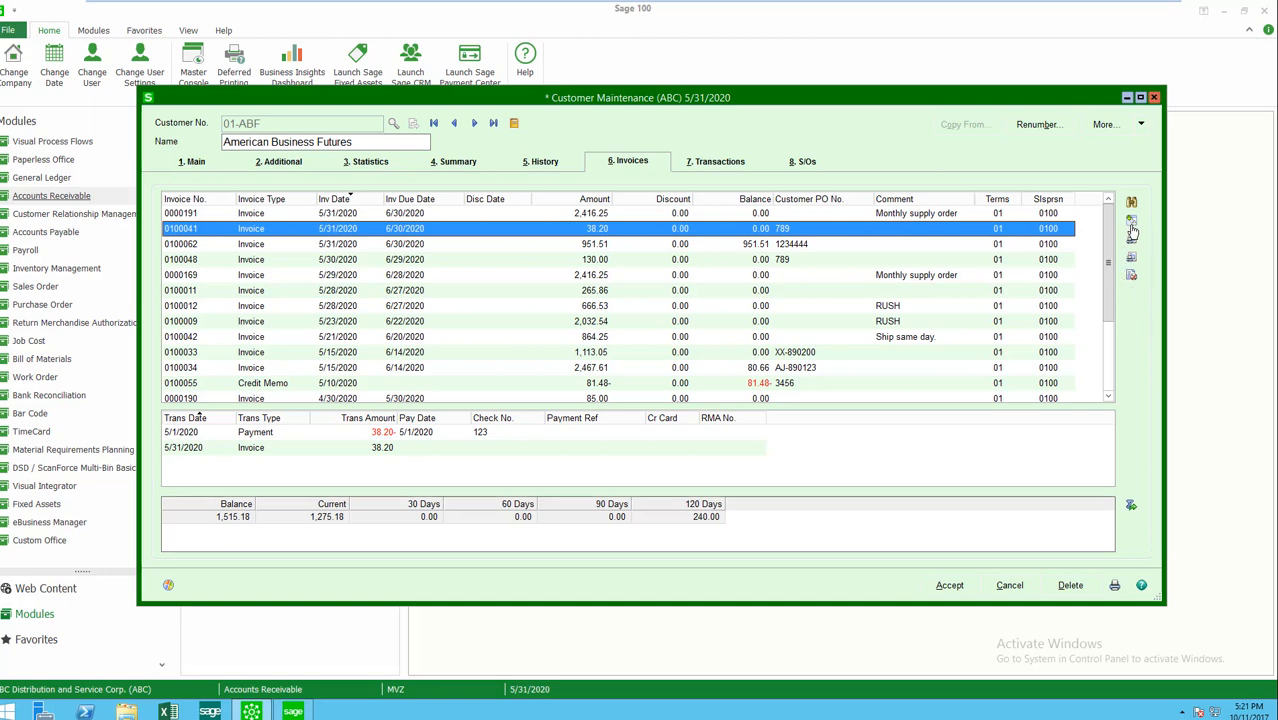
{"action": "mouse_move", "coordinate": [1133, 208]}
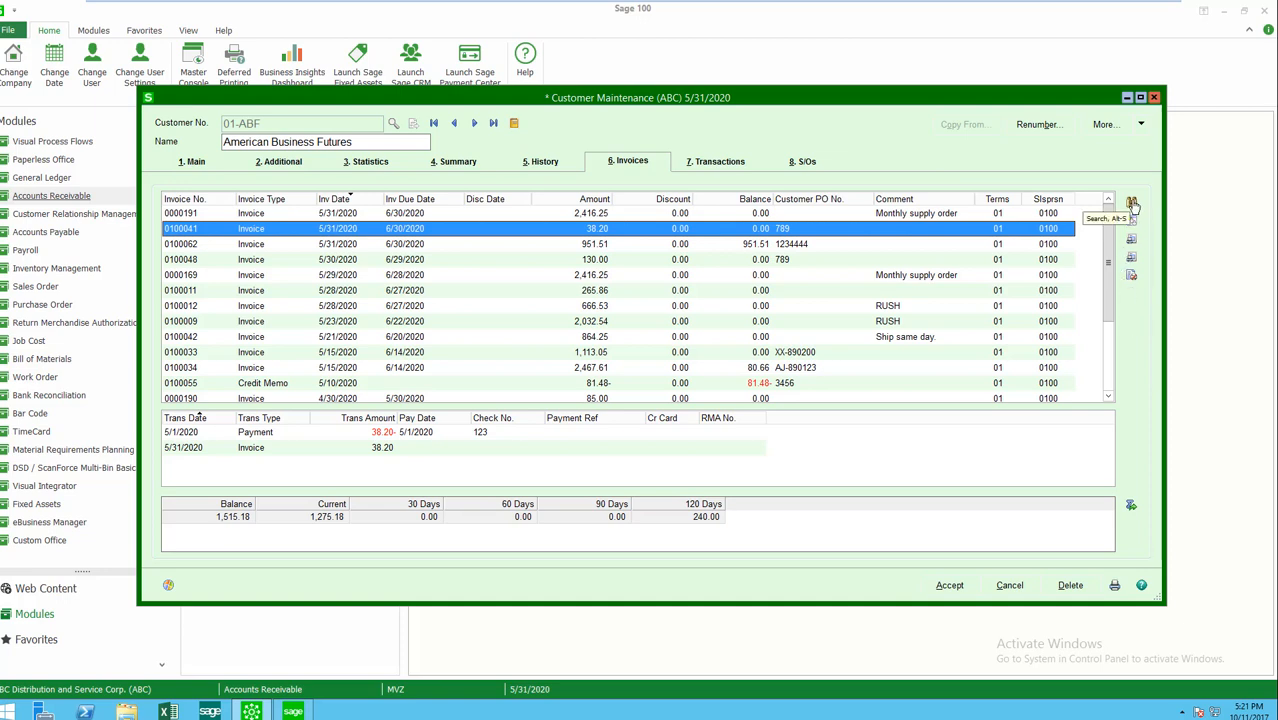
Search for open invoices, excluding zero-balance invoices and choosing the invoice type.
{"action": "left_click", "coordinate": [1131, 214]}
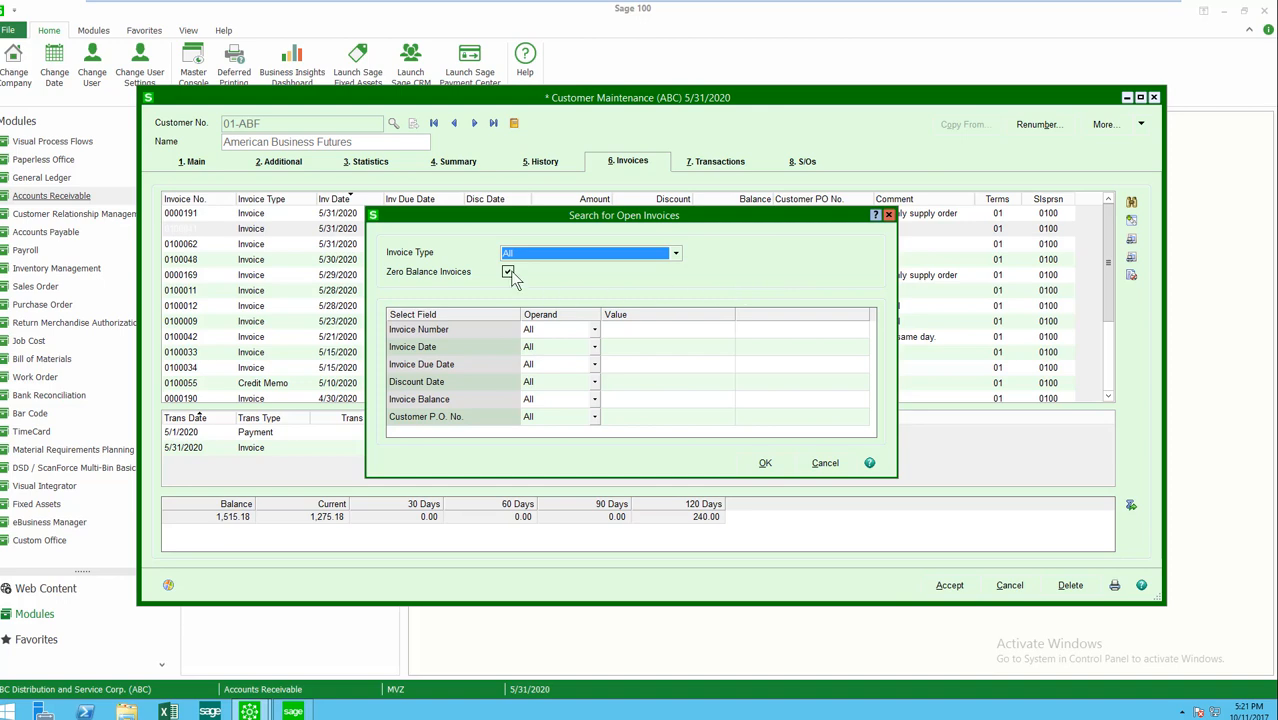
{"action": "left_click", "coordinate": [508, 272]}
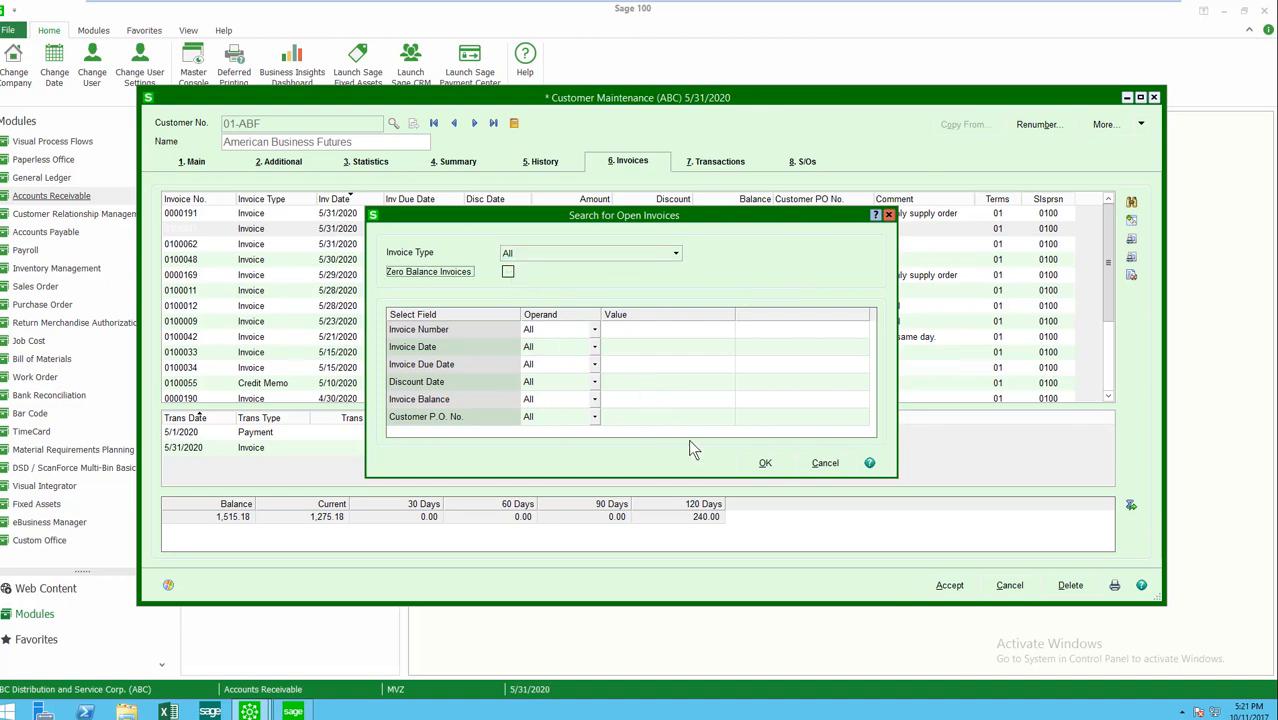
{"action": "left_click", "coordinate": [765, 463]}
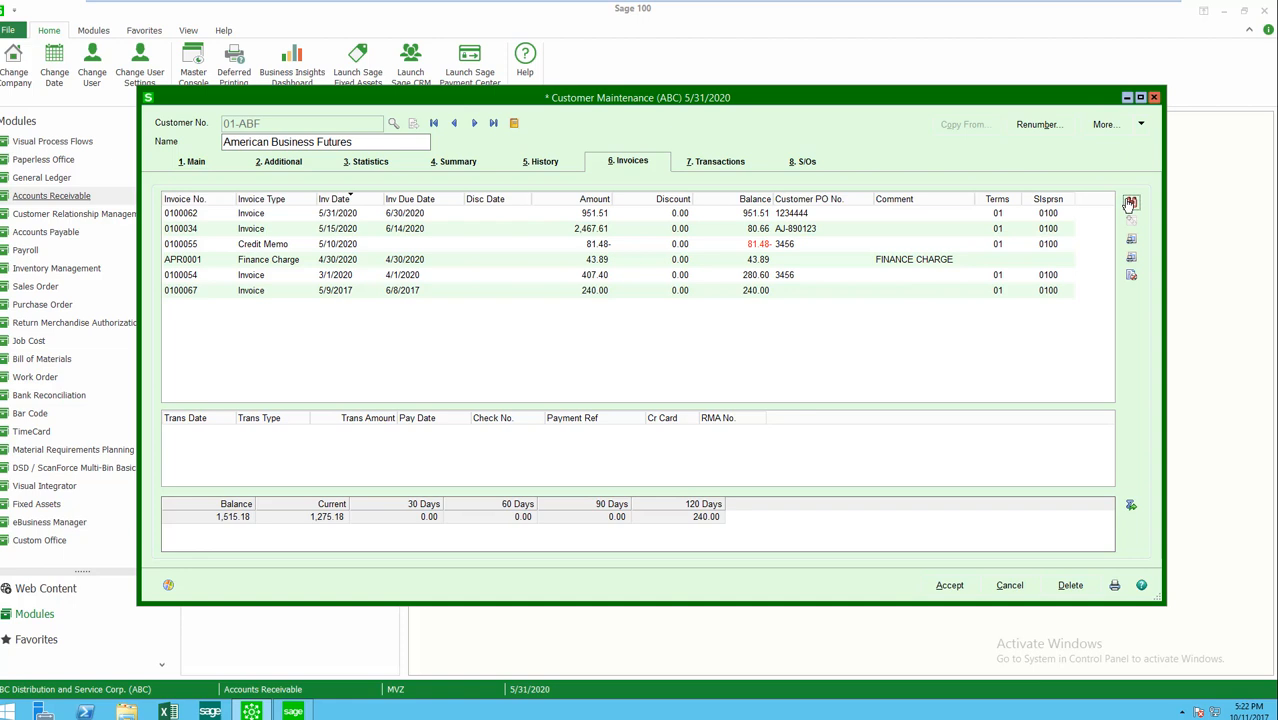
{"action": "left_click", "coordinate": [1131, 204]}
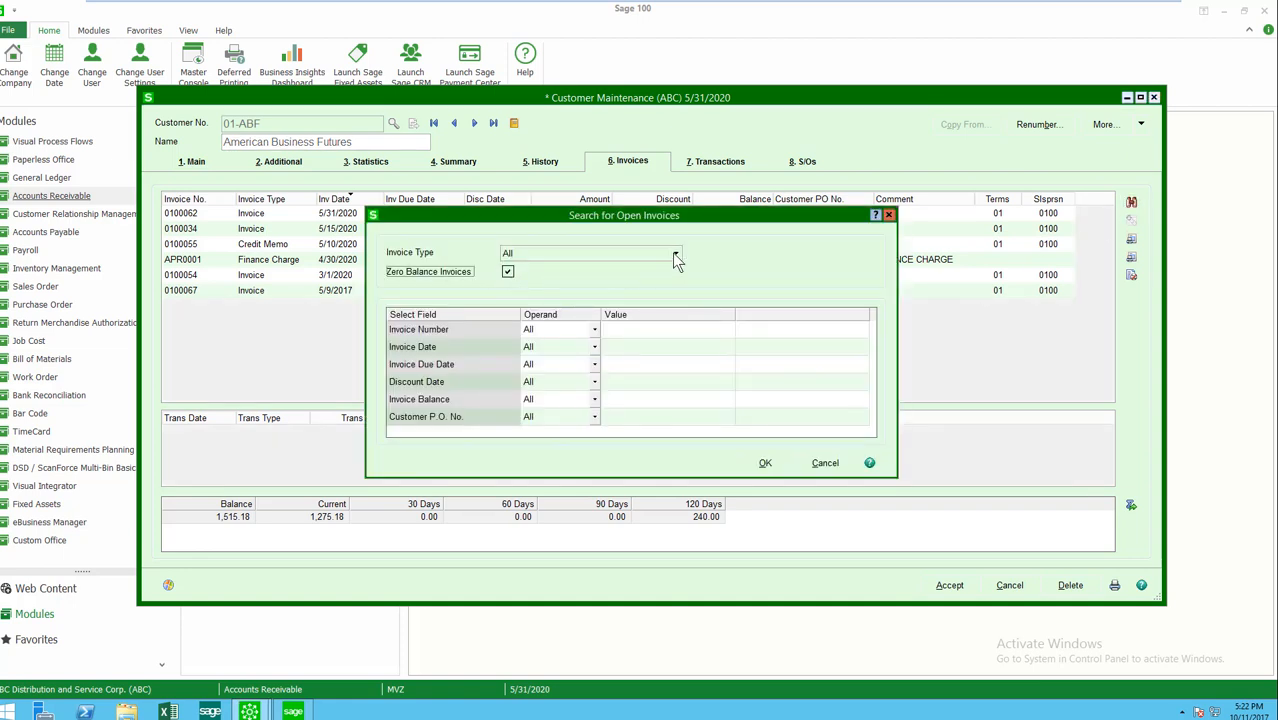
{"action": "left_click", "coordinate": [679, 253]}
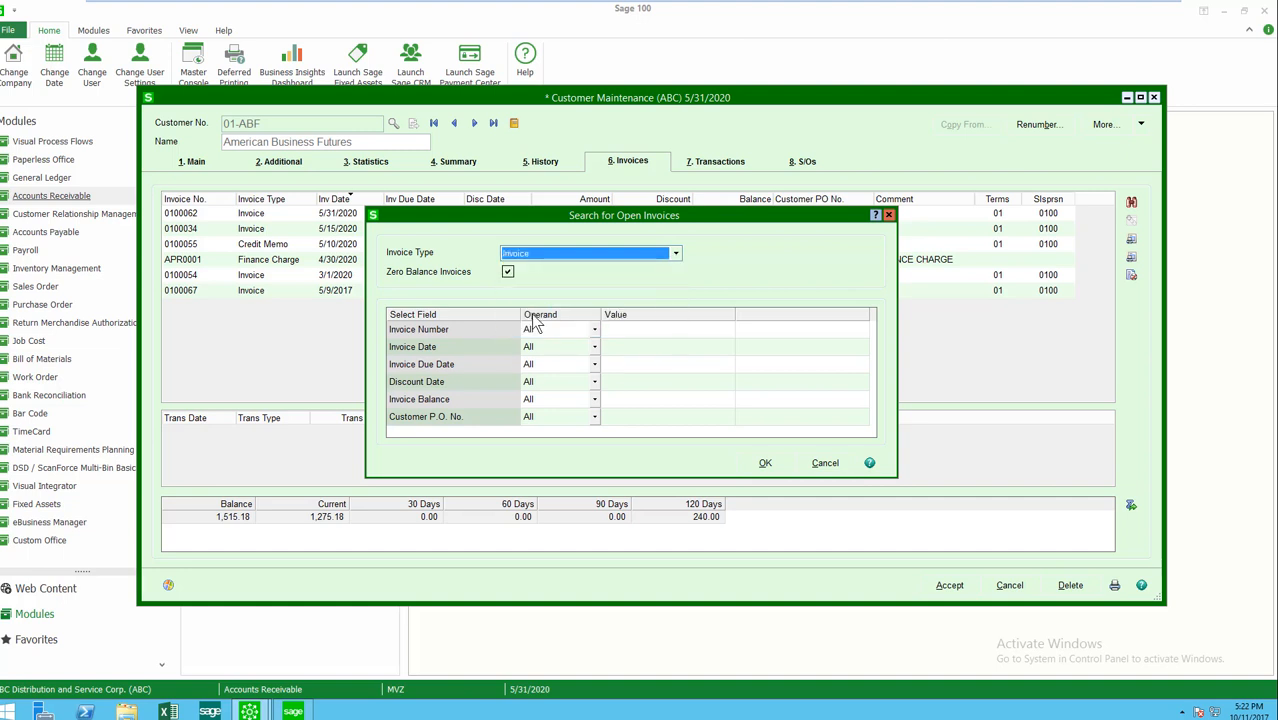
{"action": "mouse_move", "coordinate": [630, 440]}
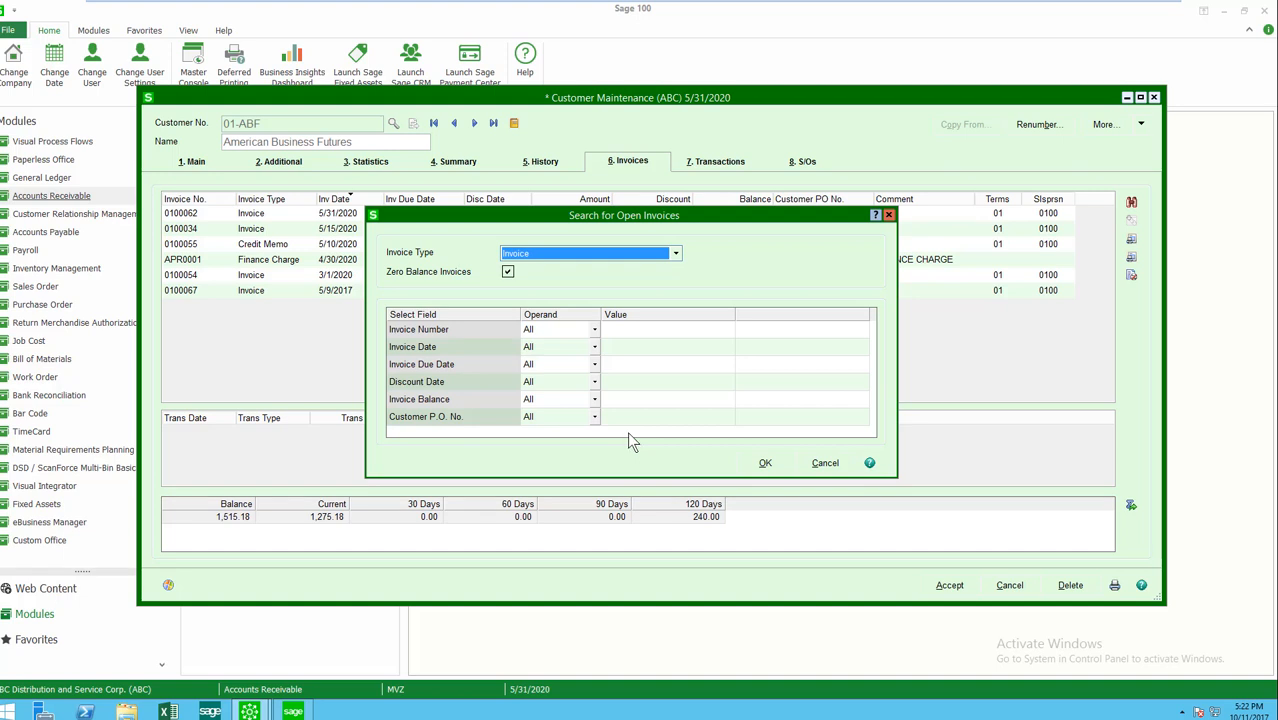
{"action": "mouse_move", "coordinate": [762, 438]}
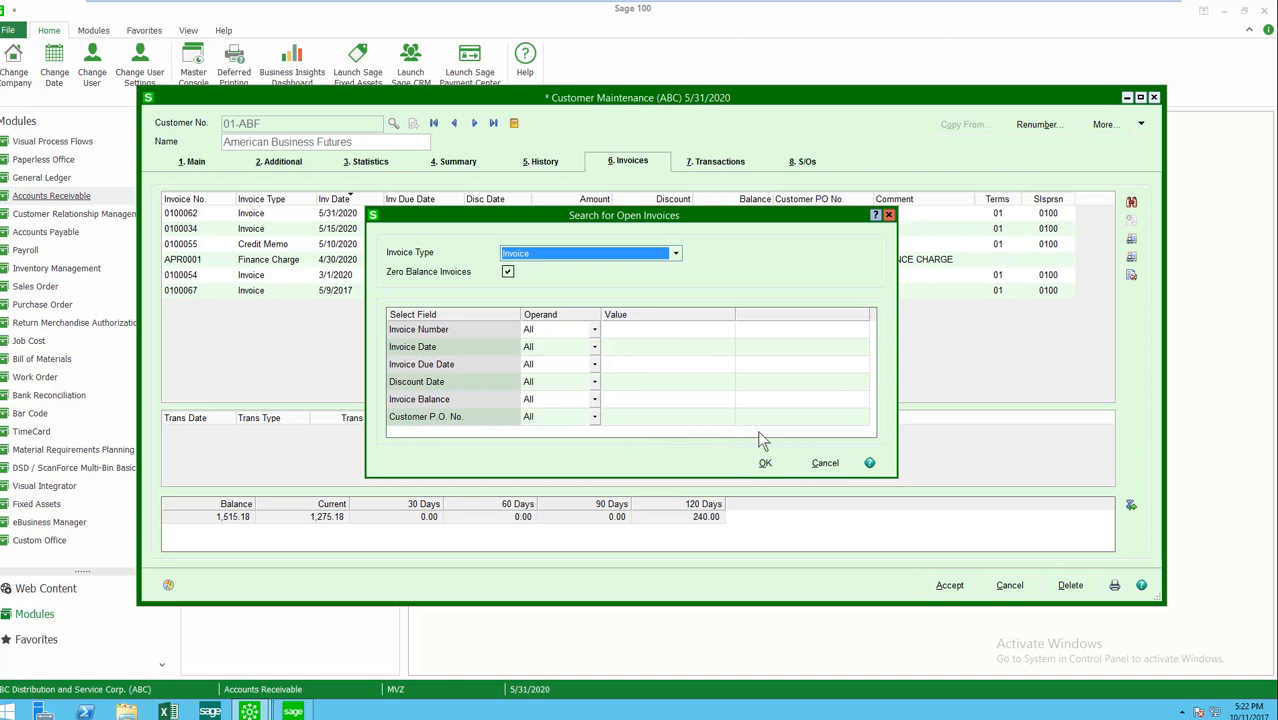
{"action": "left_click", "coordinate": [765, 463]}
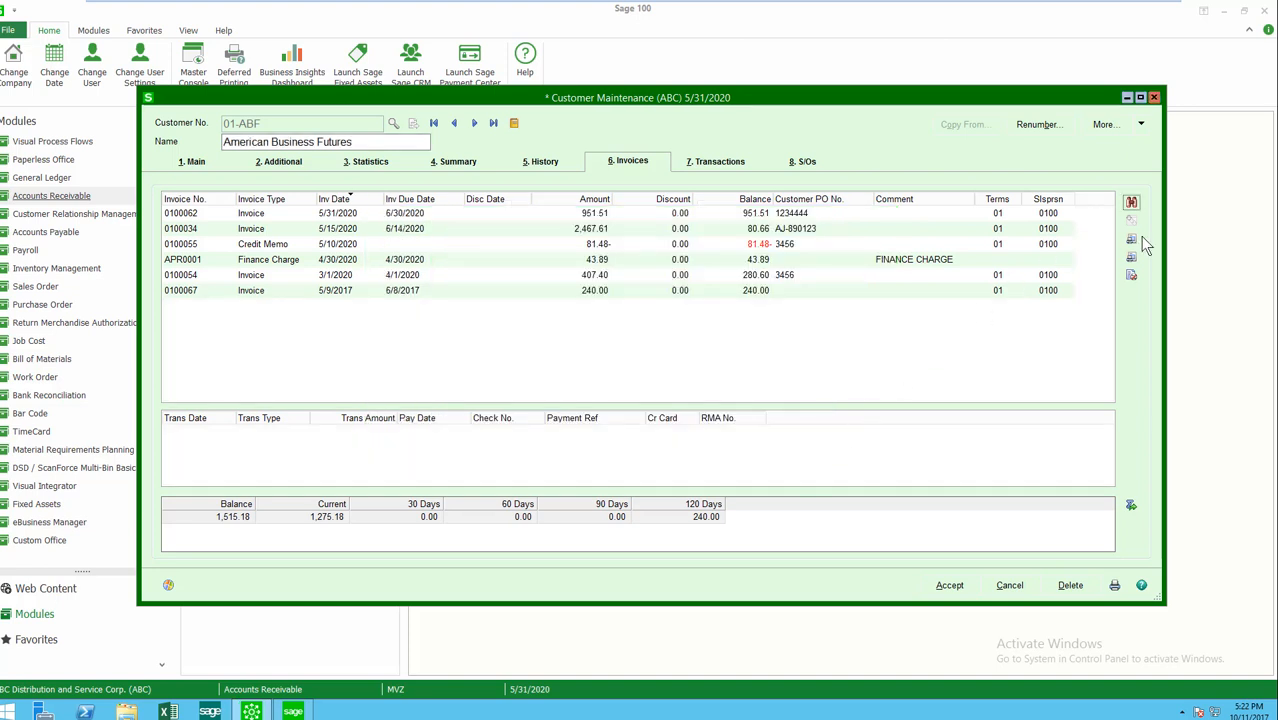
{"action": "mouse_move", "coordinate": [1132, 240]}
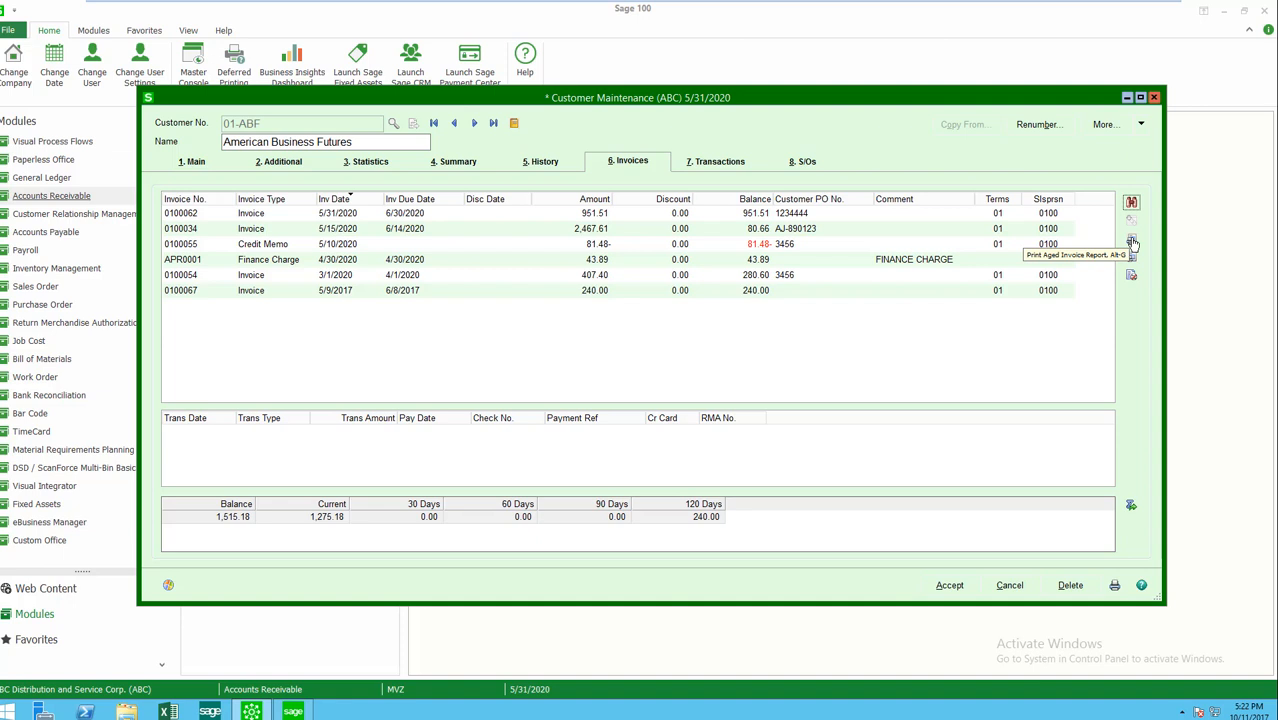
Bring up the Aged Invoice Report setup for customer 01ABF, aging date 5/31/2020.
{"action": "left_click", "coordinate": [1132, 242]}
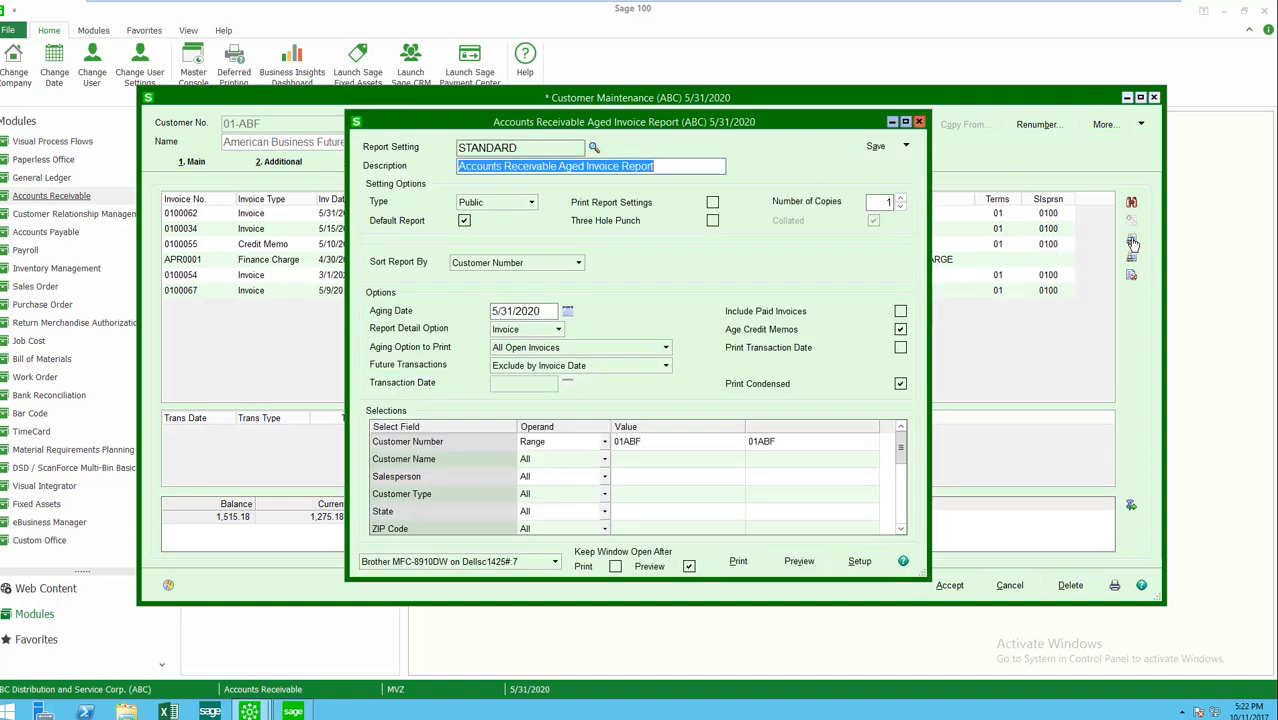
{"action": "mouse_move", "coordinate": [658, 452]}
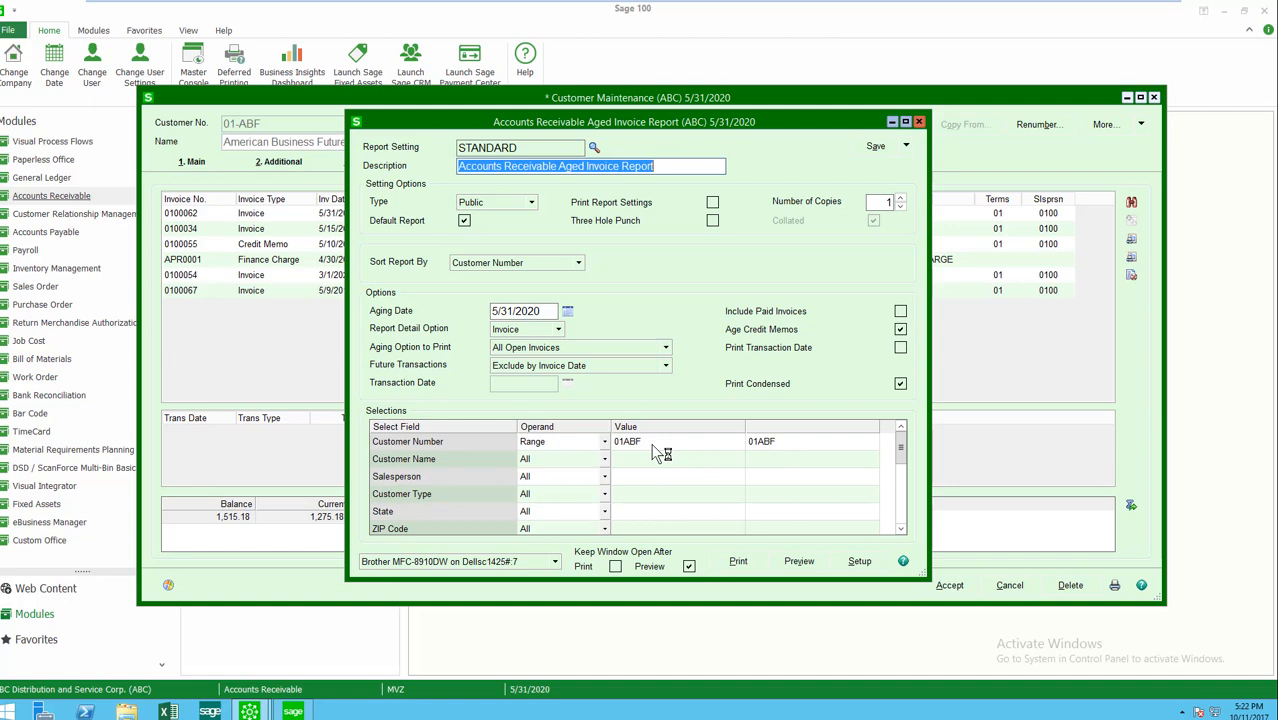
{"action": "mouse_move", "coordinate": [841, 308]}
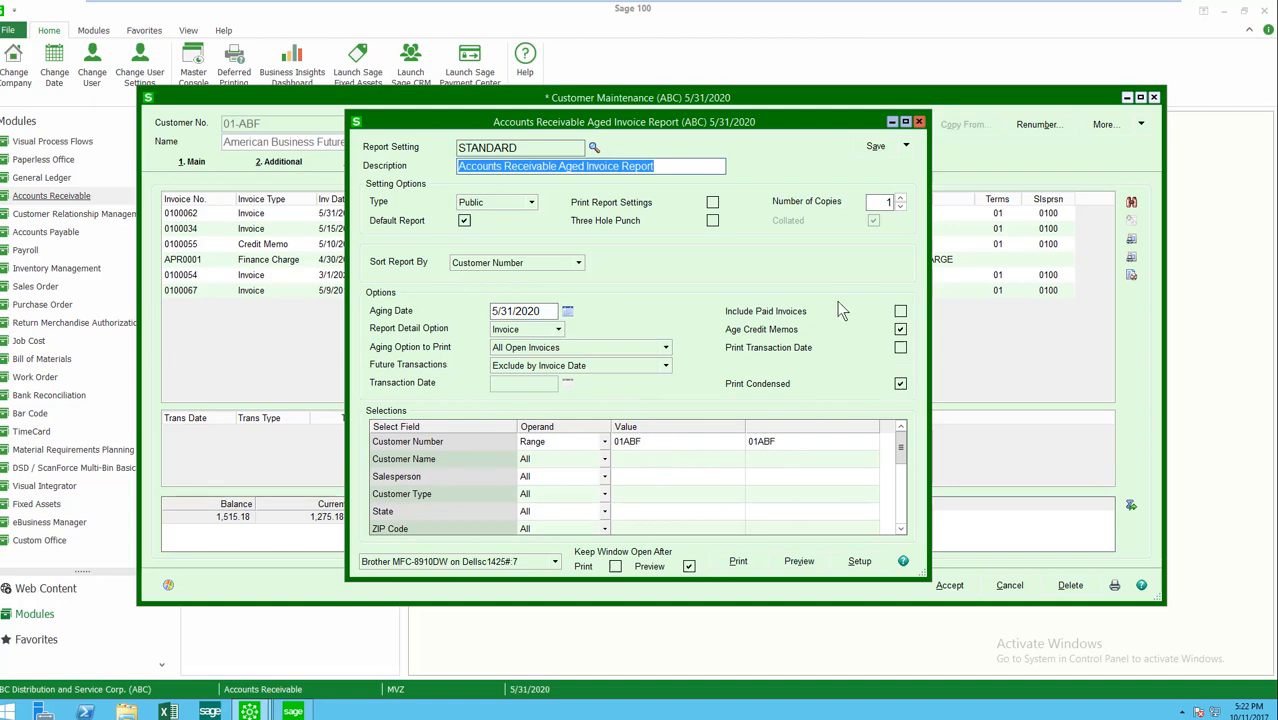
{"action": "mouse_move", "coordinate": [813, 323]}
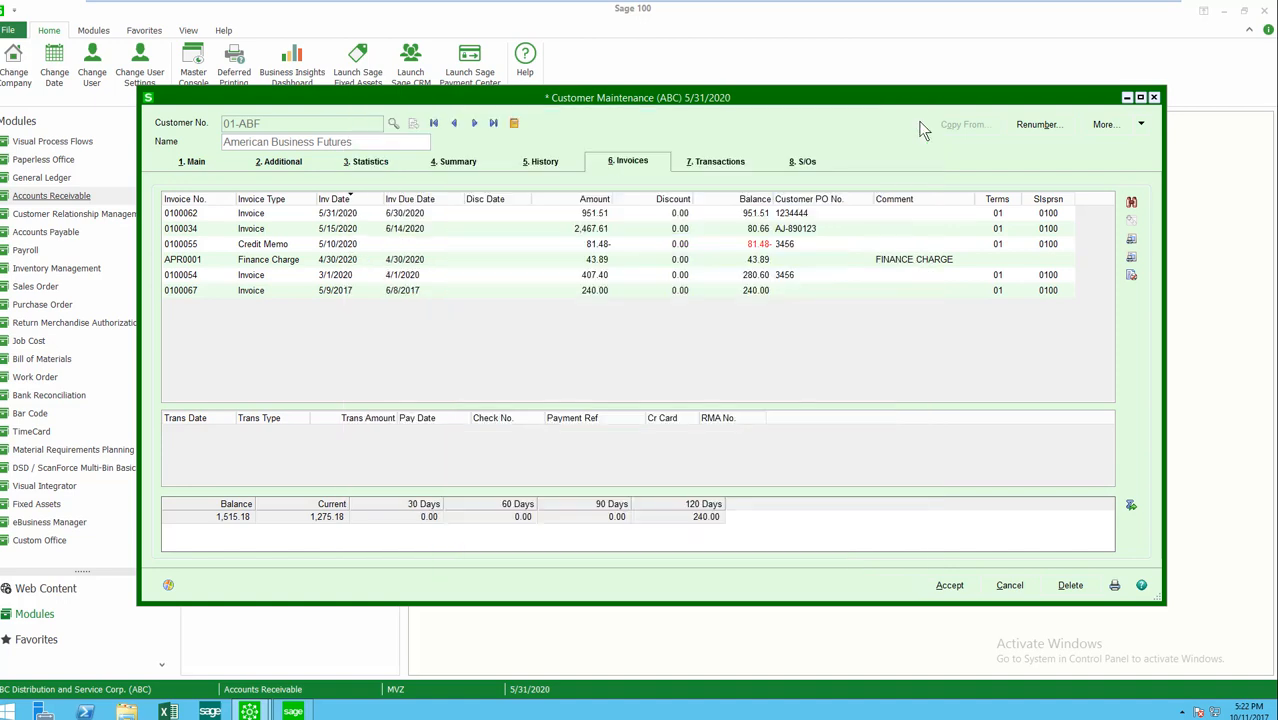
{"action": "mouse_move", "coordinate": [1130, 274]}
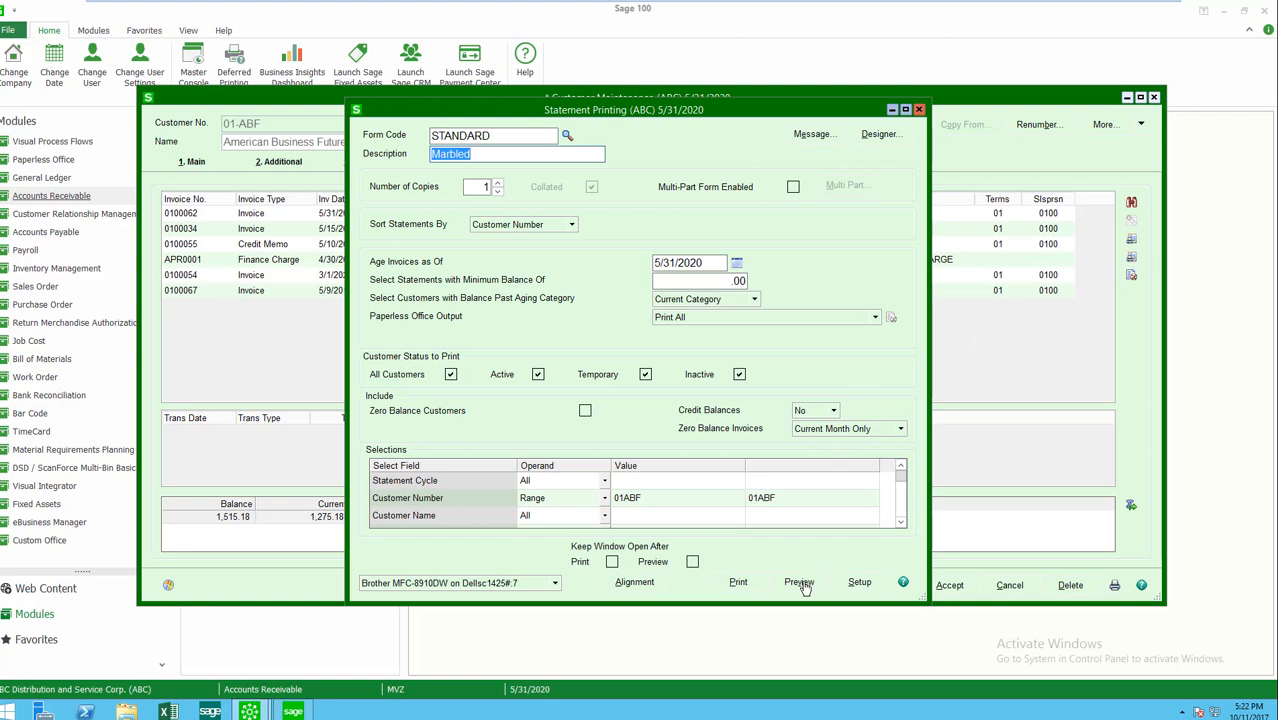
{"action": "left_click", "coordinate": [798, 582]}
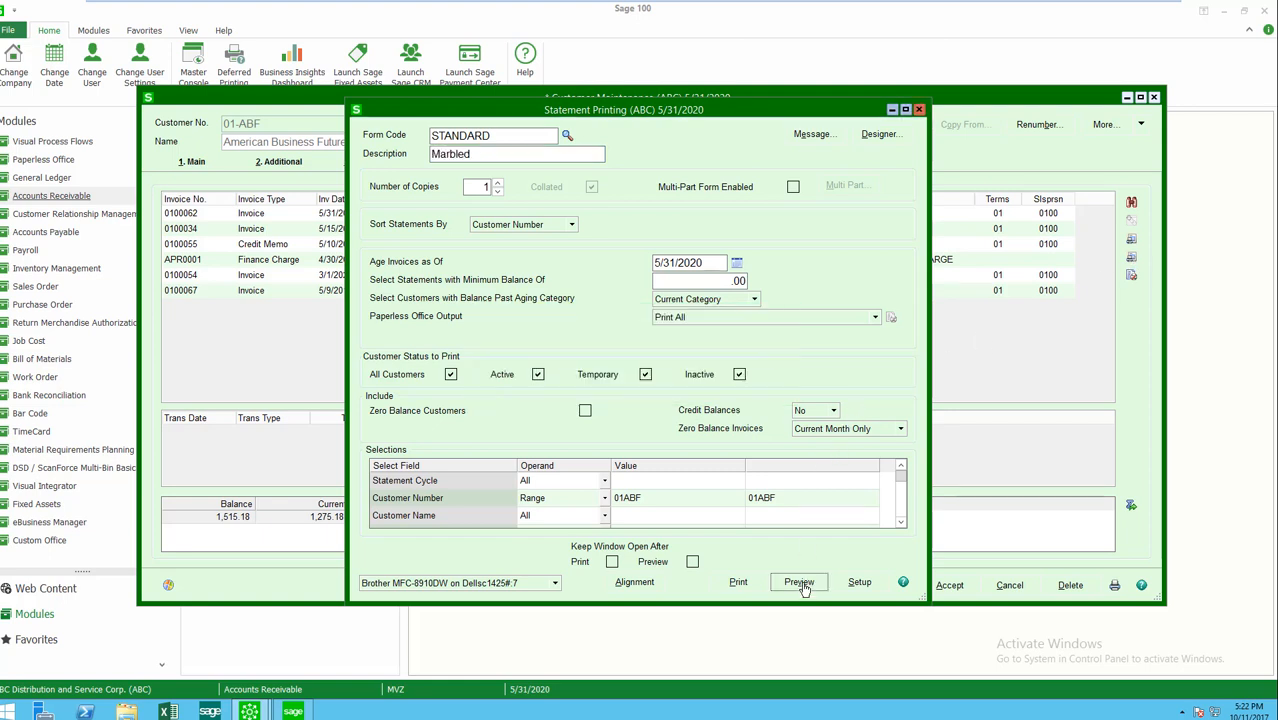
{"action": "left_click", "coordinate": [798, 582]}
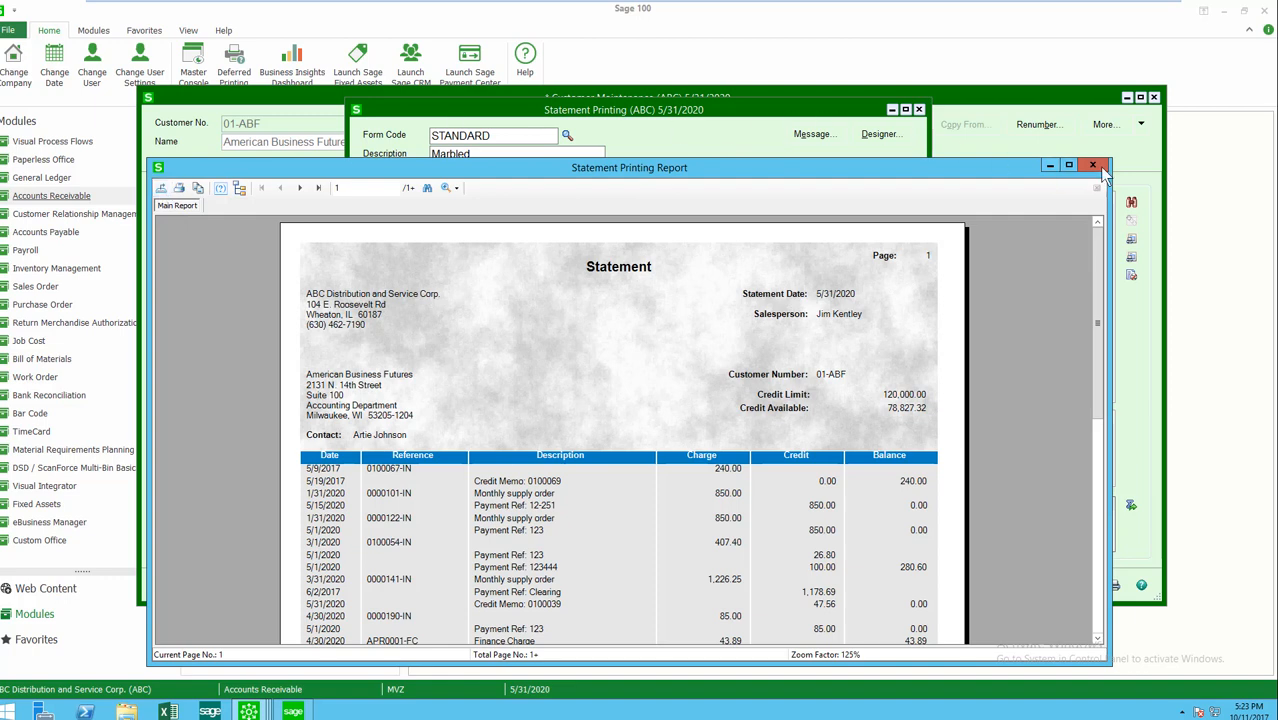
{"action": "left_click", "coordinate": [1100, 170]}
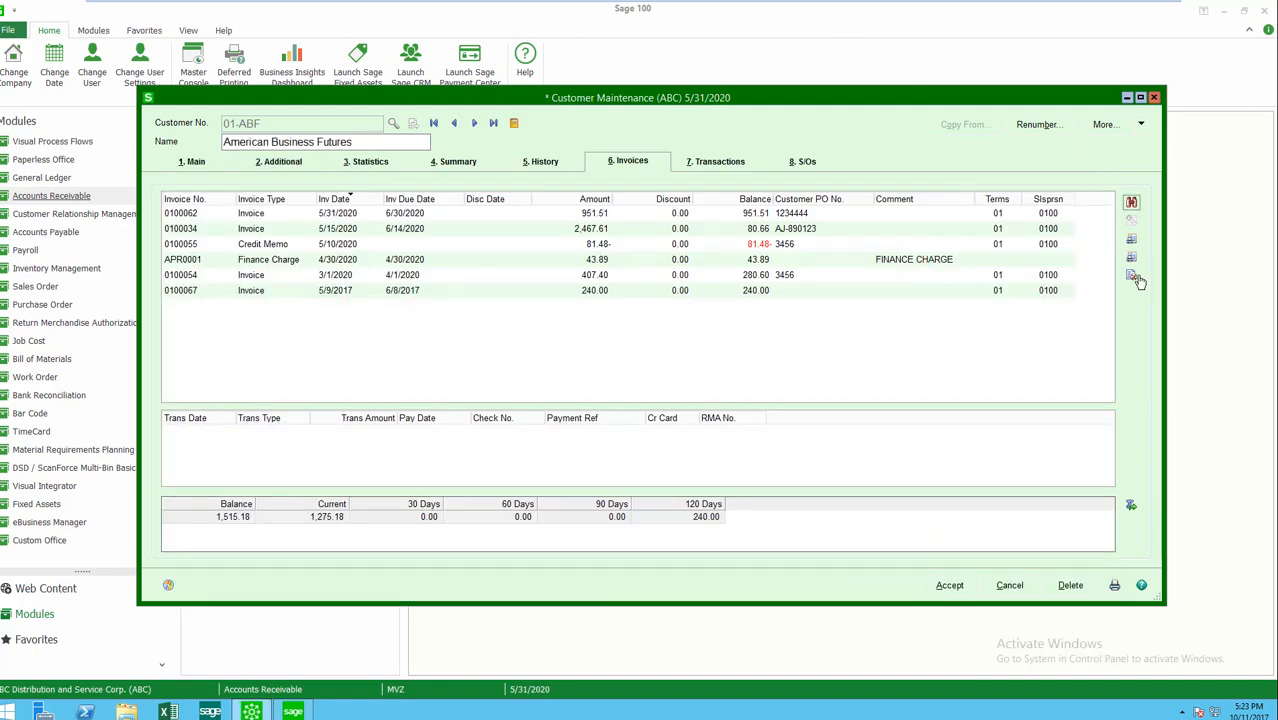
{"action": "mouse_move", "coordinate": [1132, 277]}
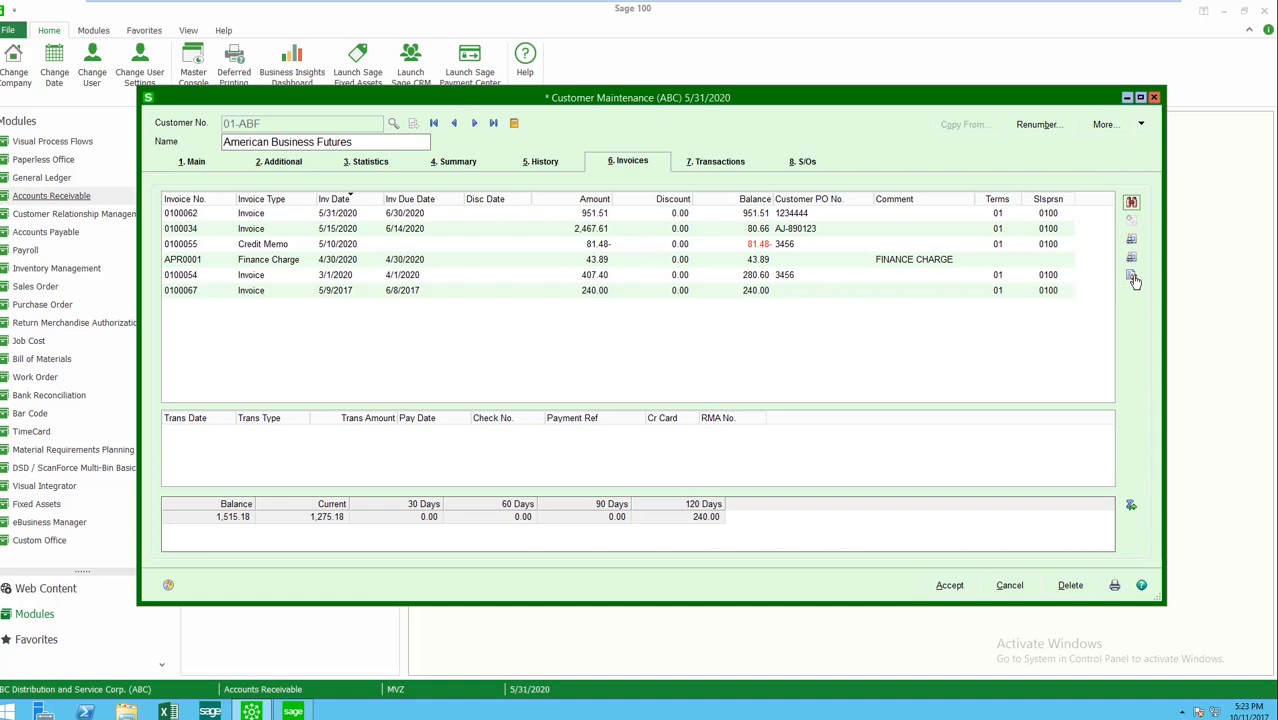
{"action": "left_click", "coordinate": [1131, 277]}
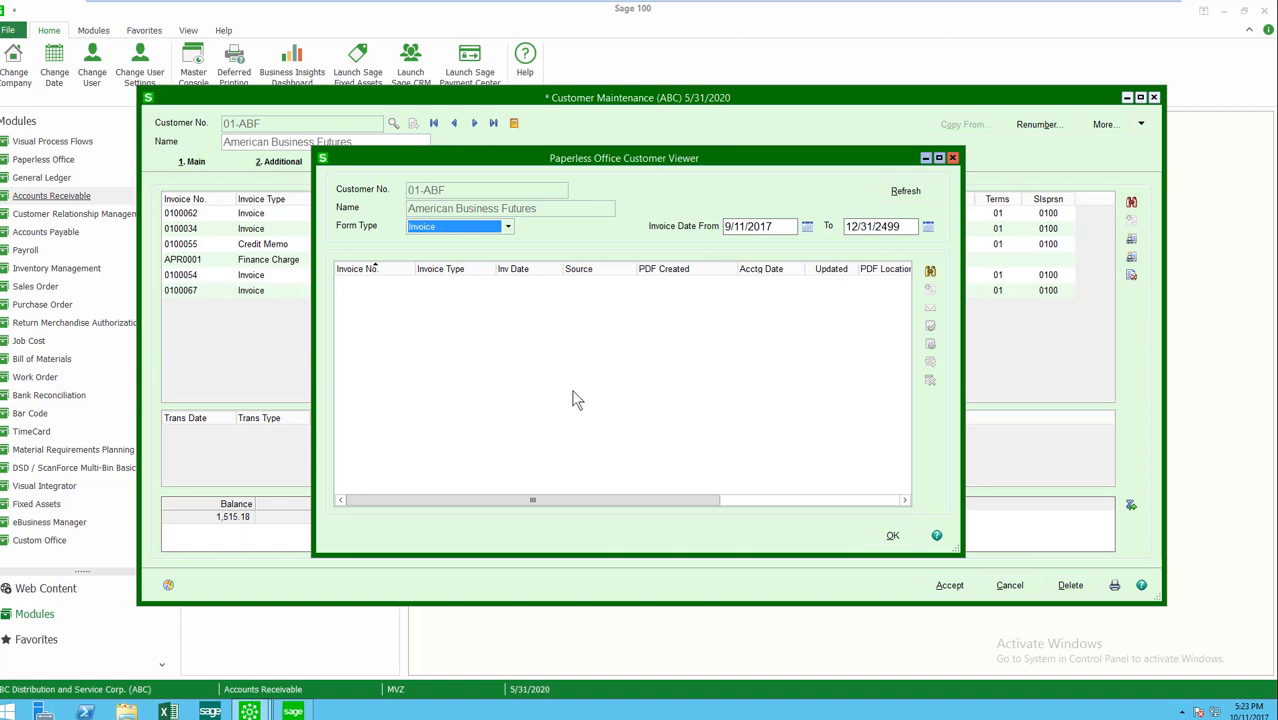
{"action": "mouse_move", "coordinate": [568, 449]}
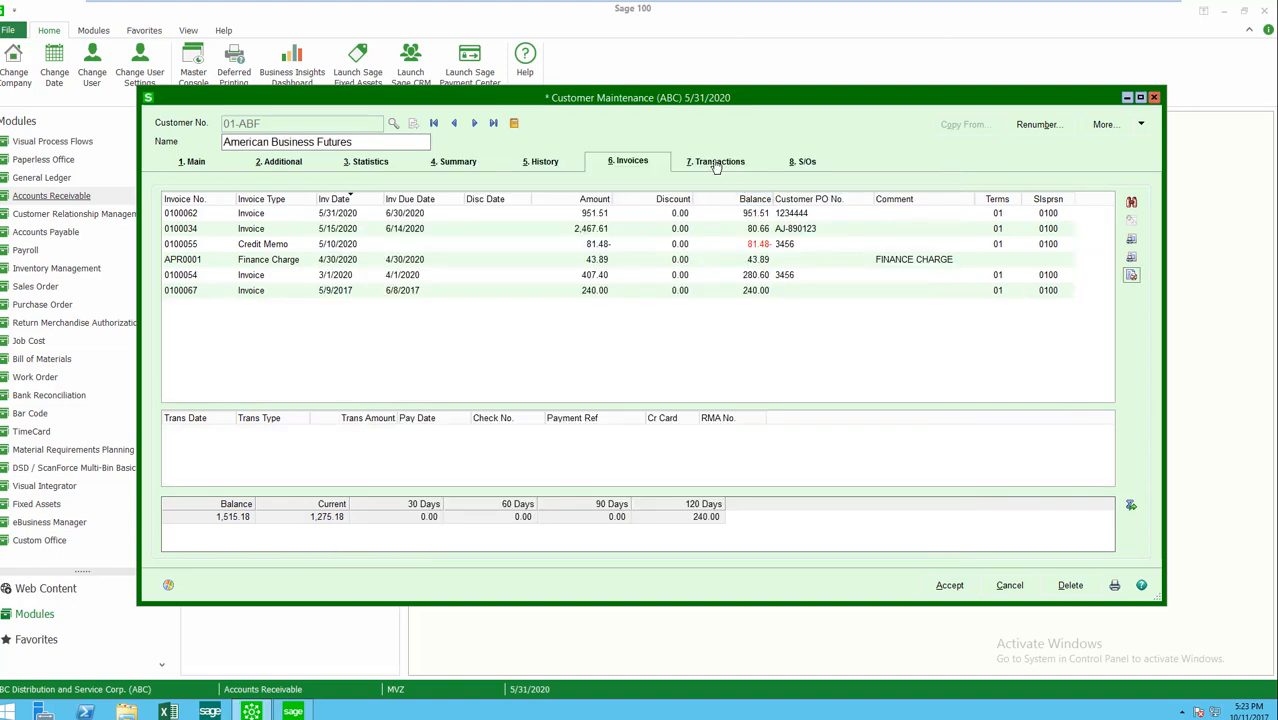
Show the Transactions tab history, sorted by amount and then by transaction date.
{"action": "left_click", "coordinate": [714, 161]}
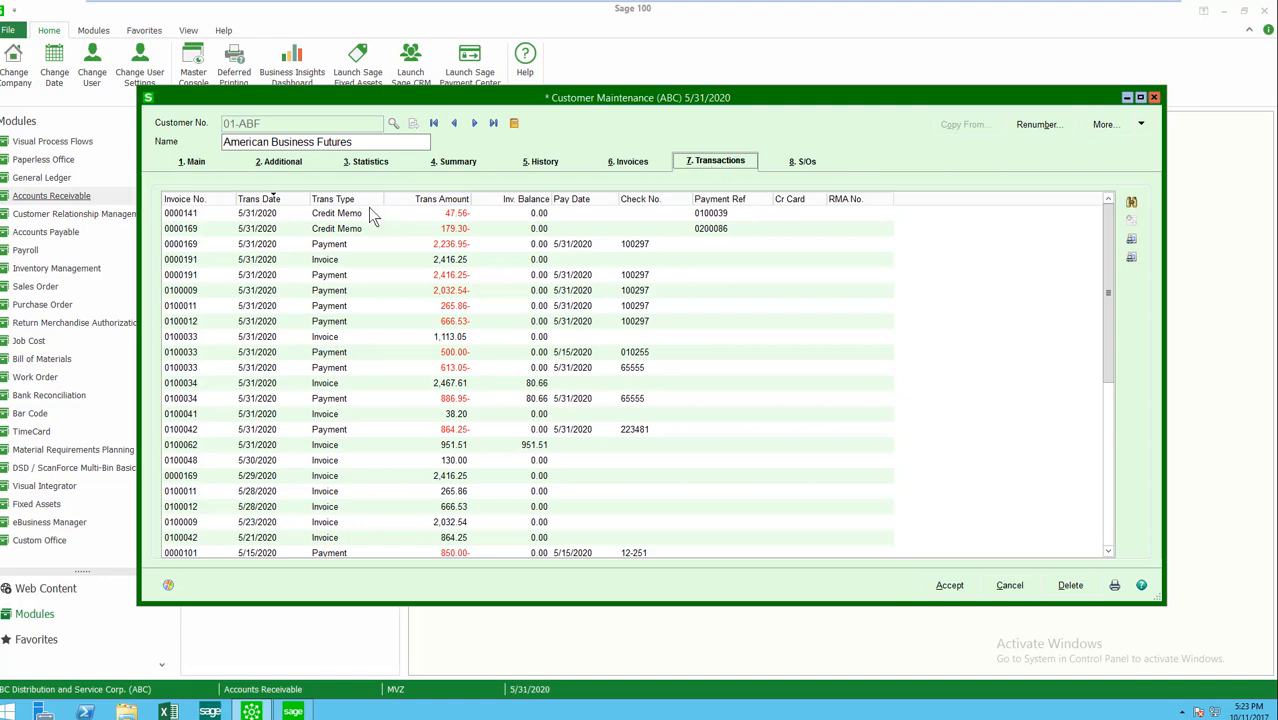
{"action": "left_click", "coordinate": [436, 198]}
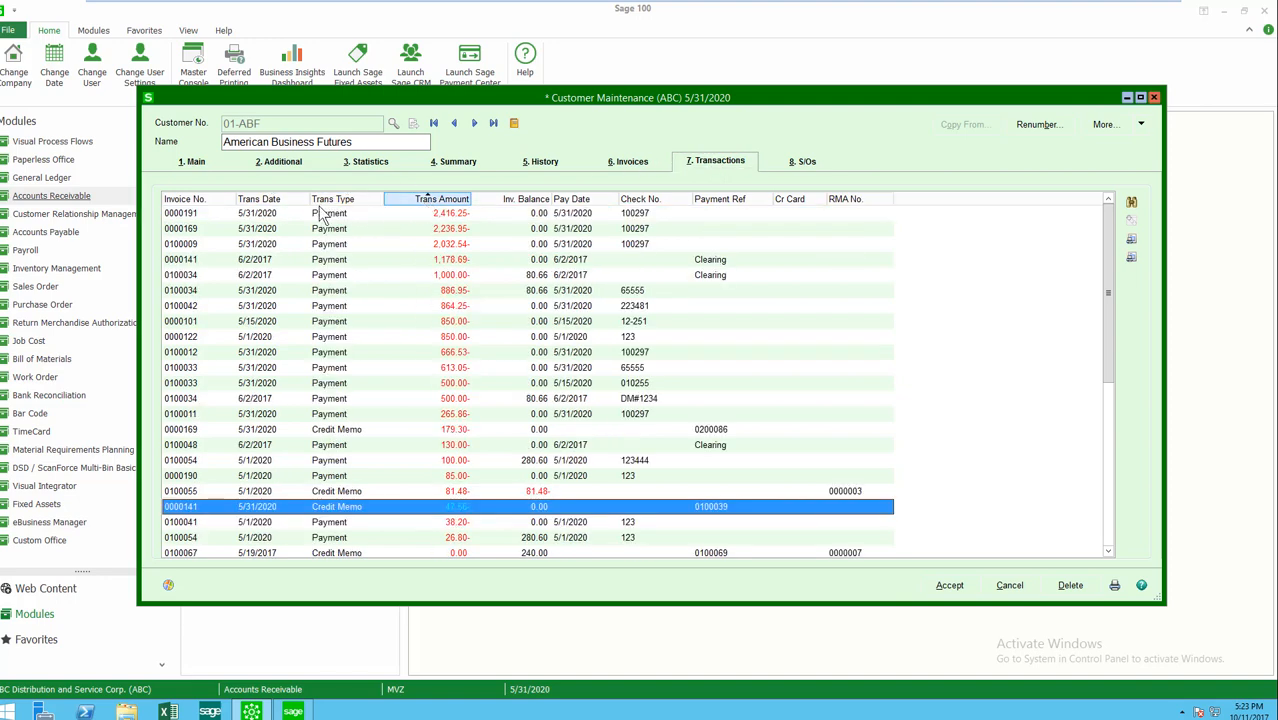
{"action": "left_click", "coordinate": [260, 199]}
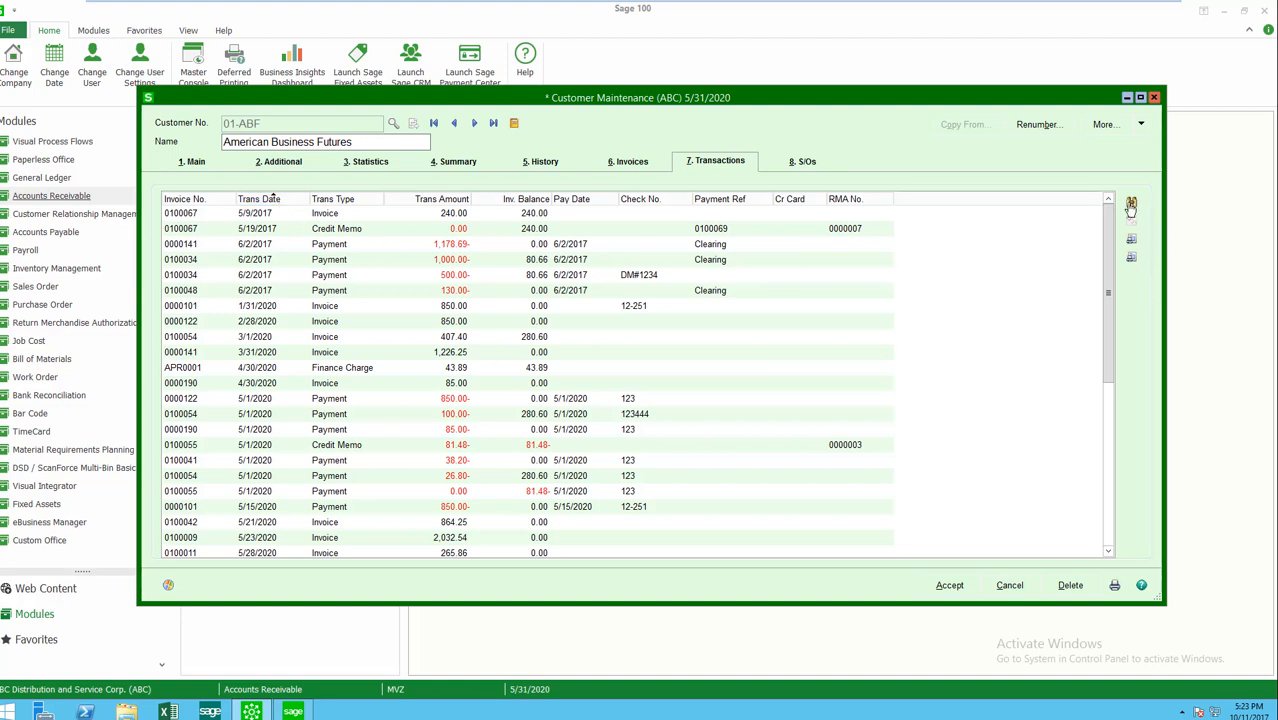
{"action": "mouse_move", "coordinate": [1130, 249]}
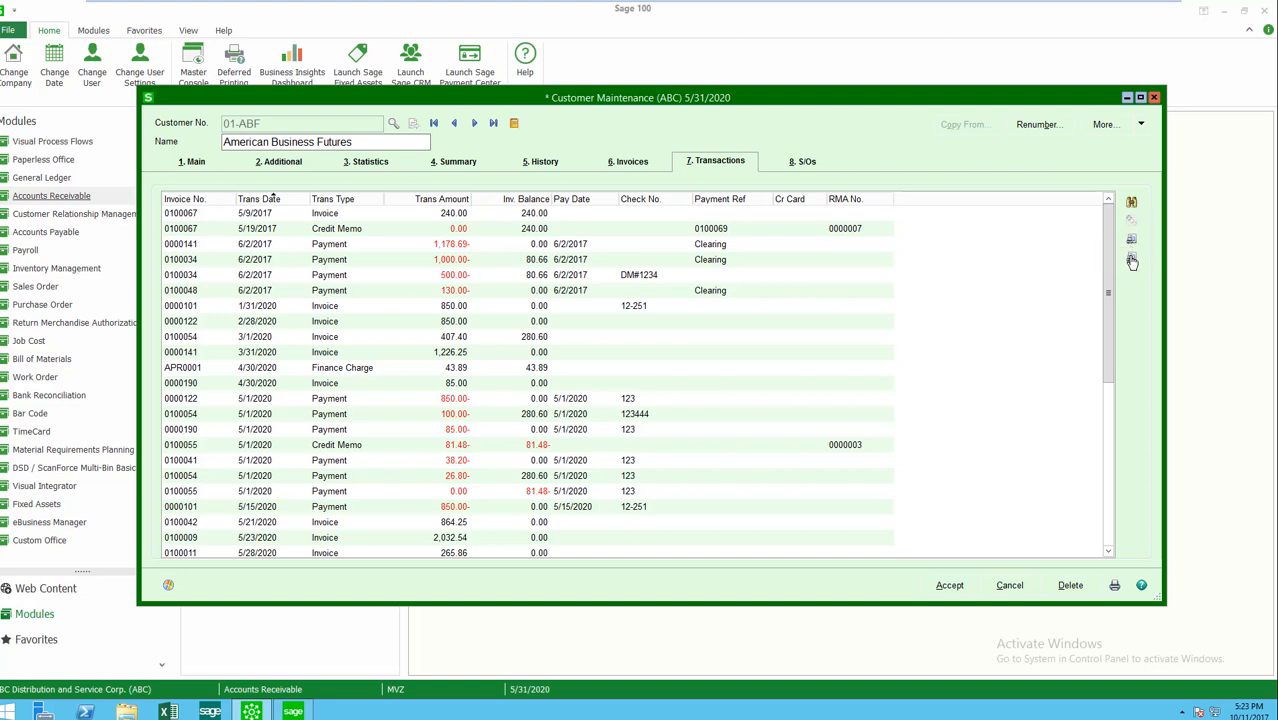
{"action": "mouse_move", "coordinate": [1133, 260]}
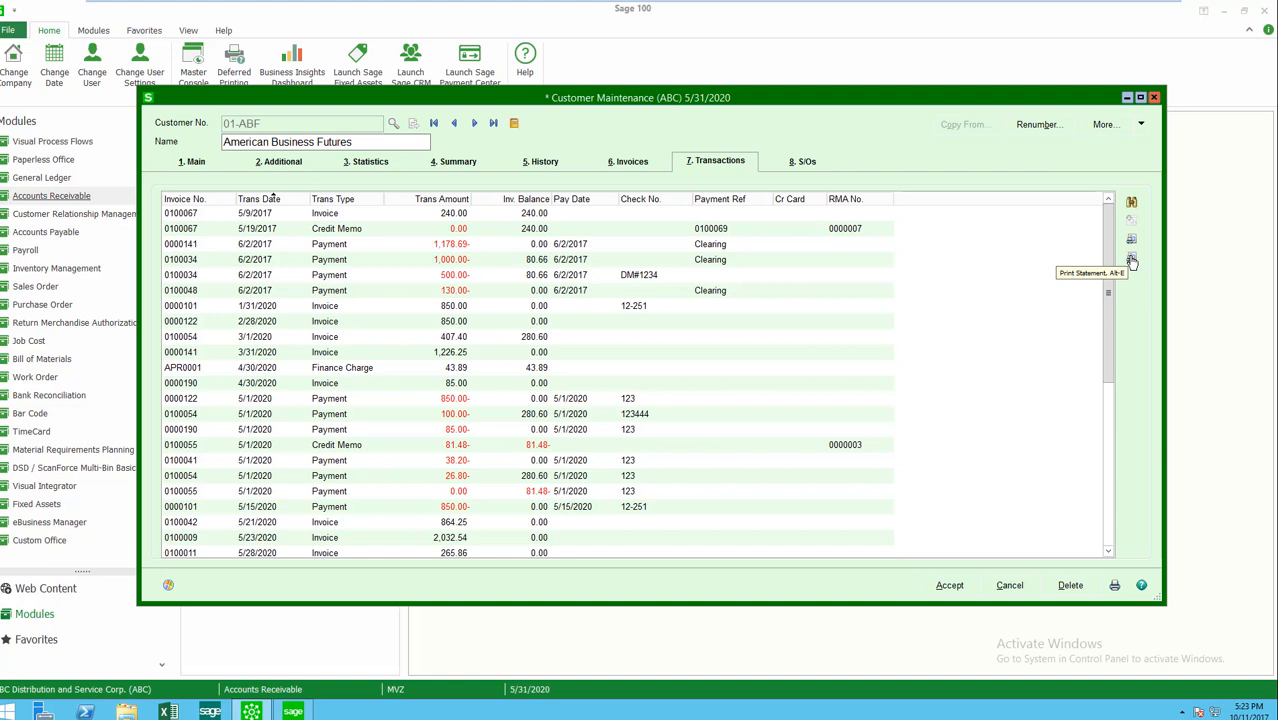
{"action": "mouse_move", "coordinate": [1025, 295]}
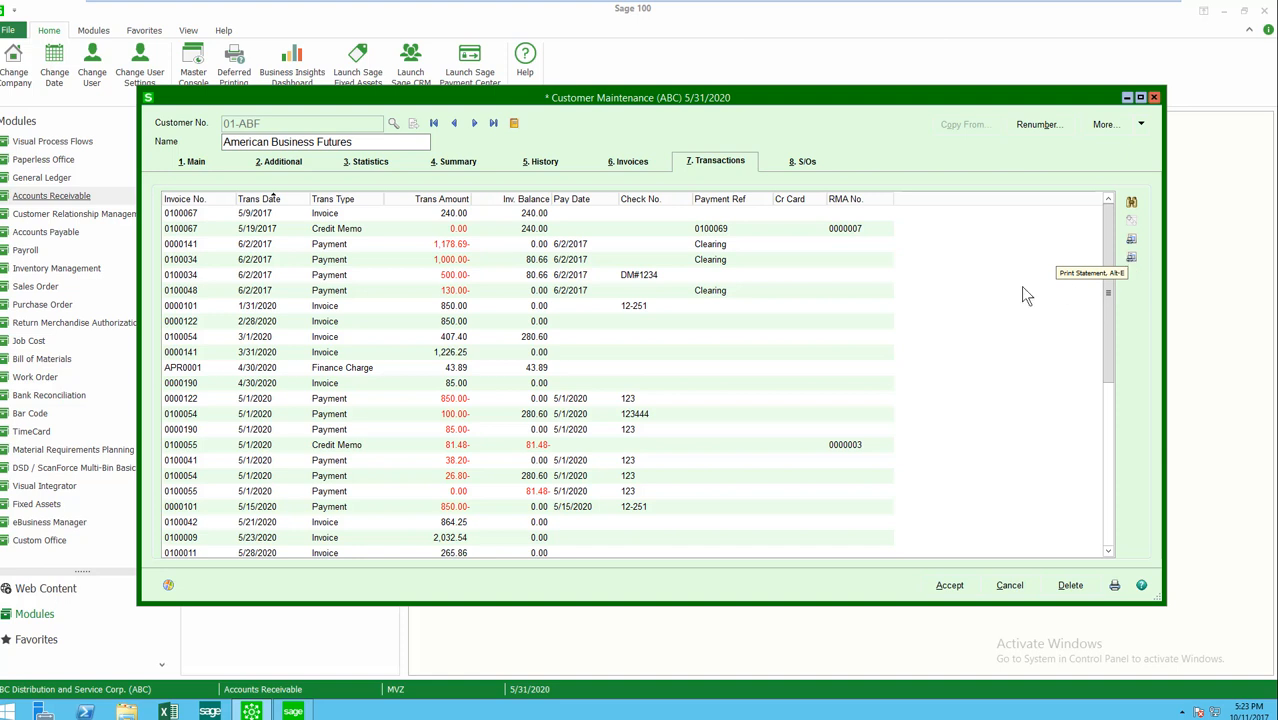
{"action": "mouse_move", "coordinate": [642, 47]}
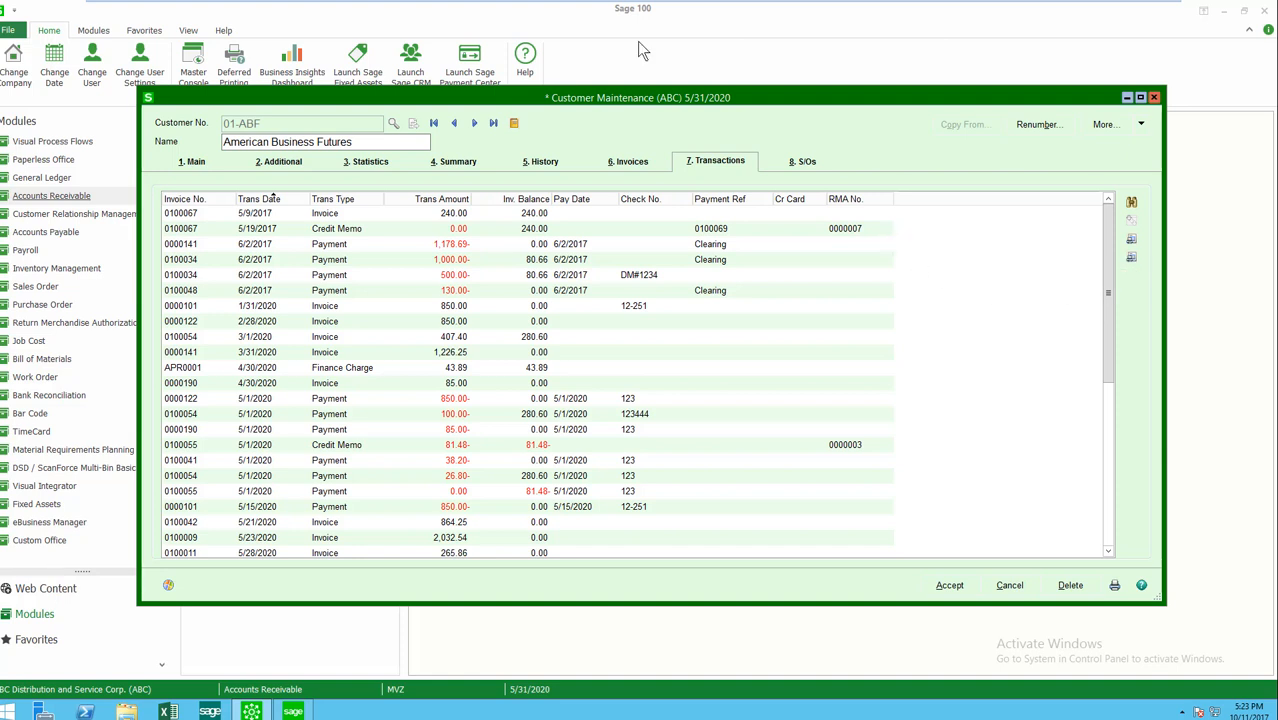
{"action": "mouse_move", "coordinate": [803, 161]}
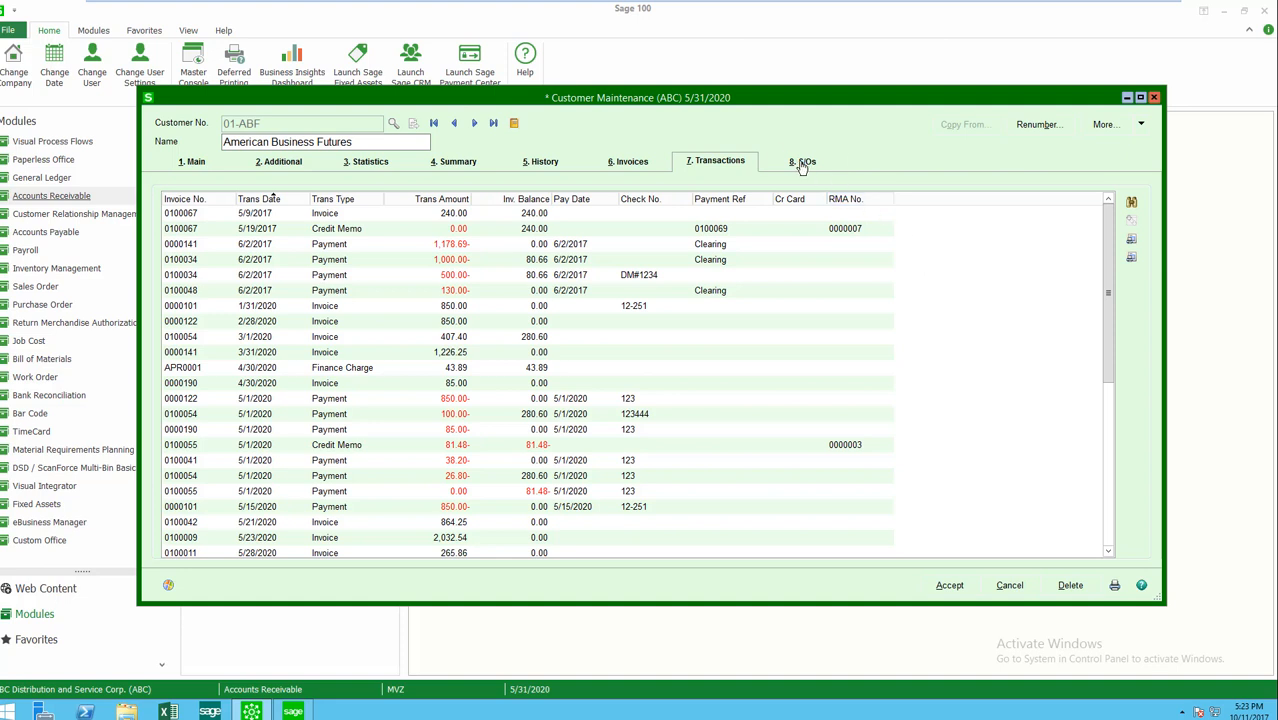
Show the S/Os list totaling 39,692.45 and close sales order 0000115's entry window.
{"action": "left_click", "coordinate": [802, 161]}
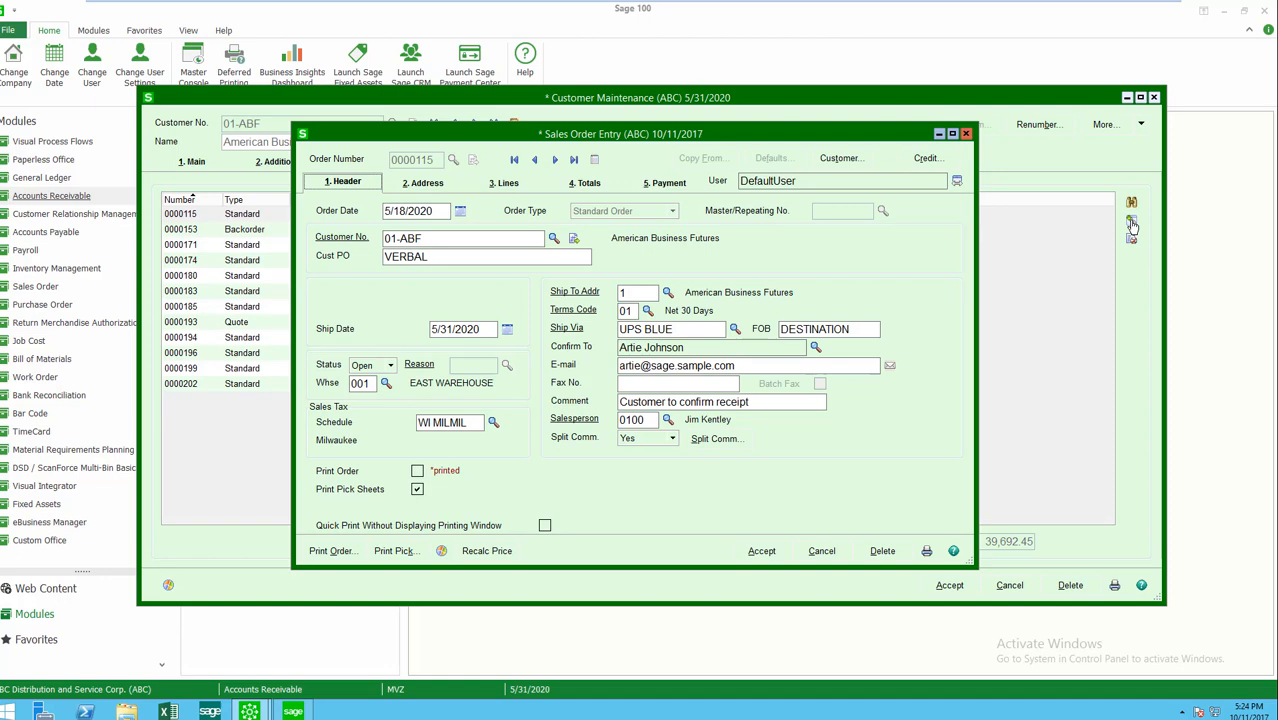
{"action": "mouse_move", "coordinate": [1116, 262]}
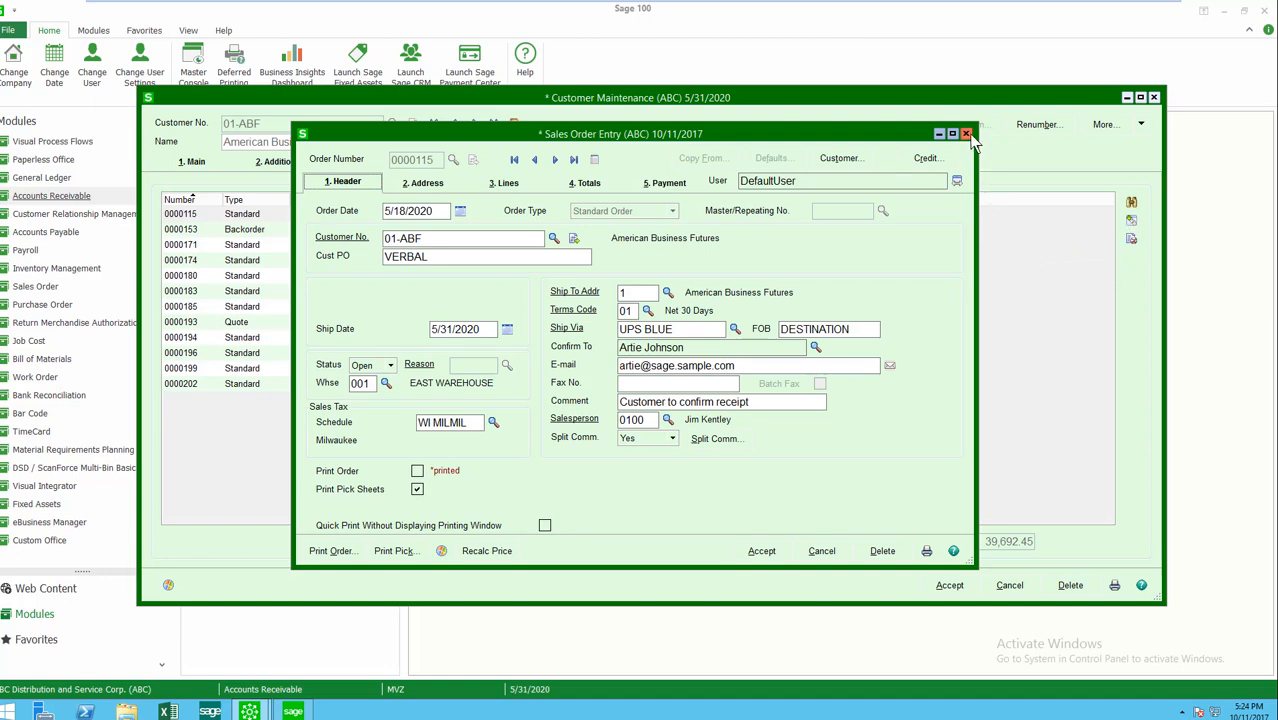
{"action": "left_click", "coordinate": [965, 135]}
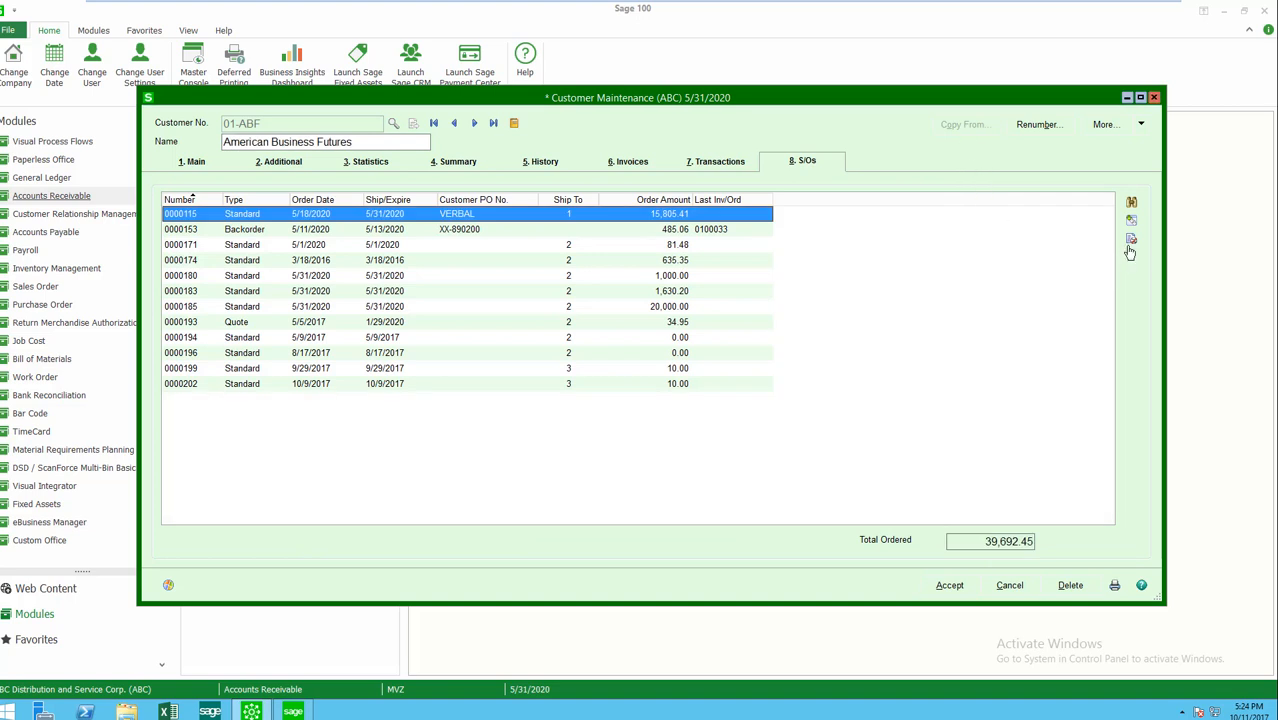
{"action": "mouse_move", "coordinate": [1133, 243]}
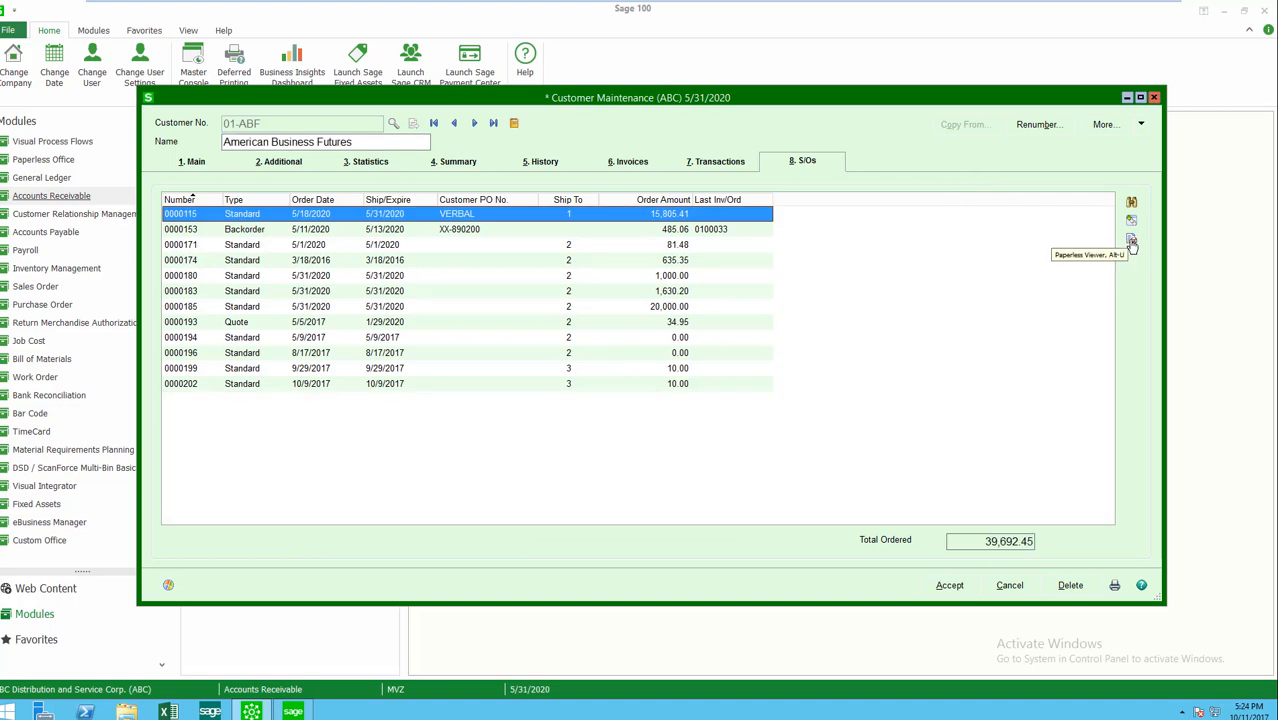
{"action": "mouse_move", "coordinate": [1115, 241]}
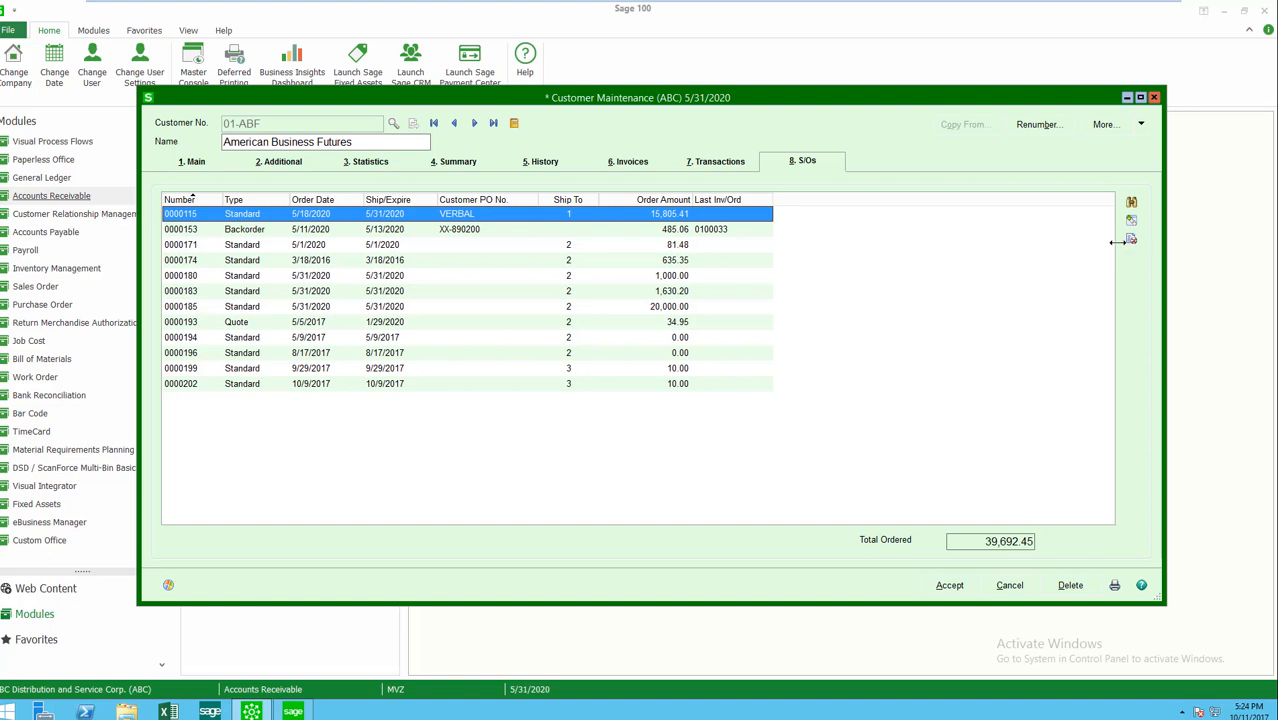
{"action": "mouse_move", "coordinate": [1125, 228]}
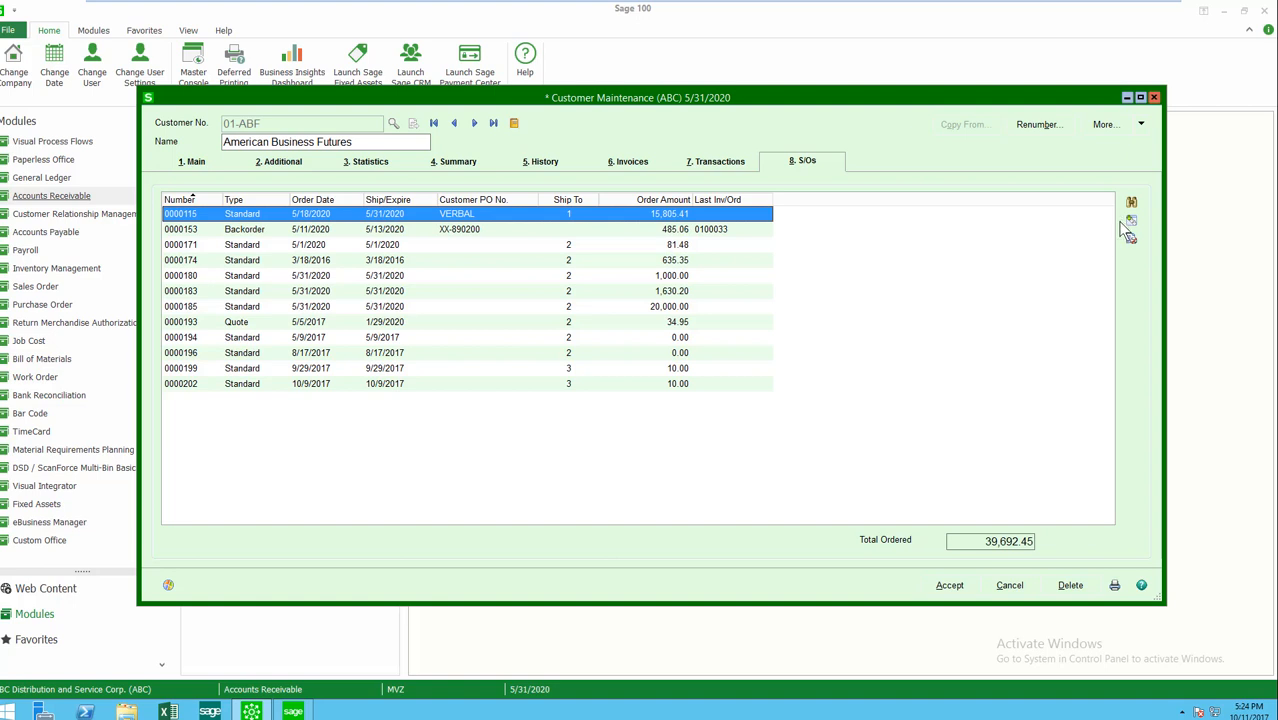
{"action": "mouse_move", "coordinate": [960, 268]}
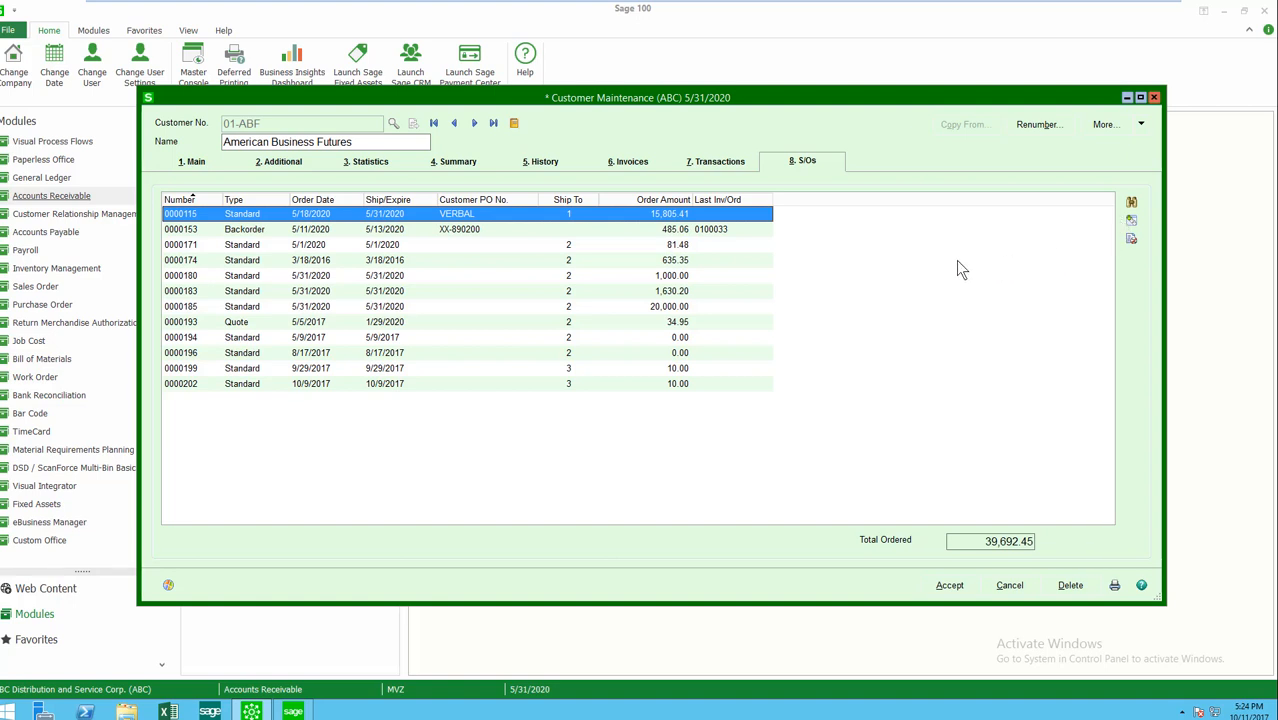
Refresh the order list and select repeating order 0000214 for 2,511.45.
{"action": "left_click", "coordinate": [1131, 202]}
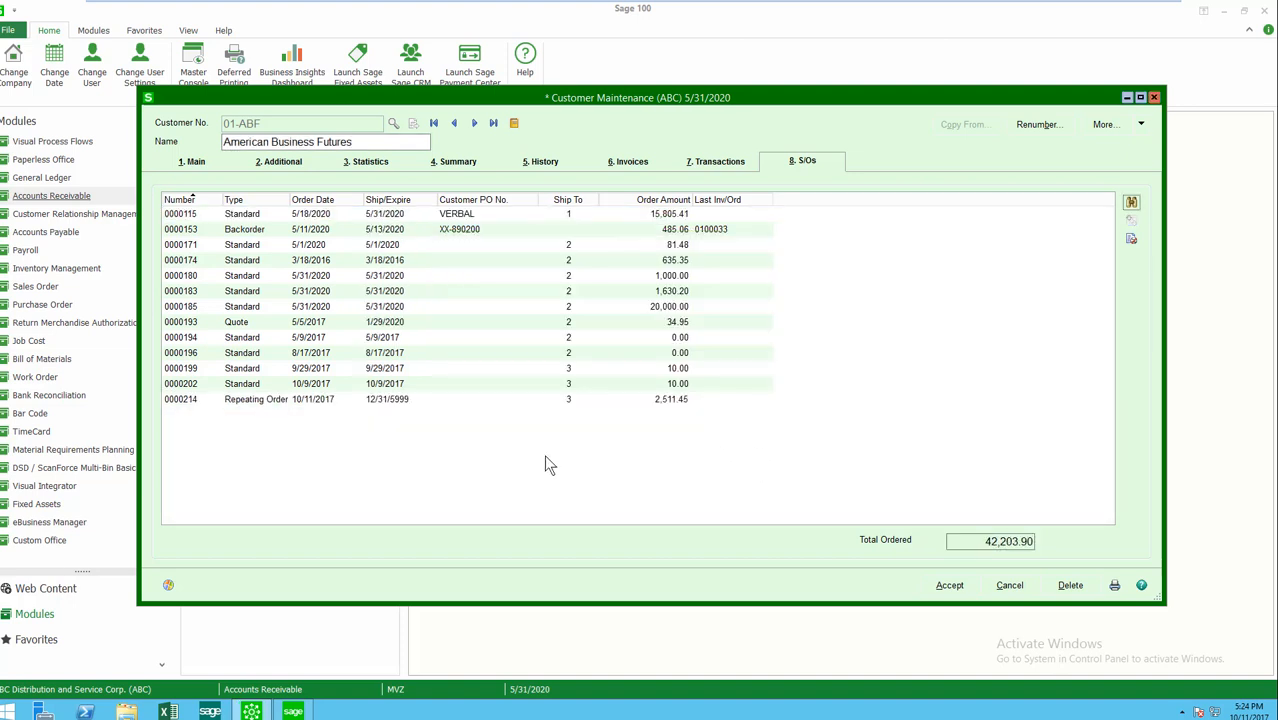
{"action": "left_click", "coordinate": [300, 399]}
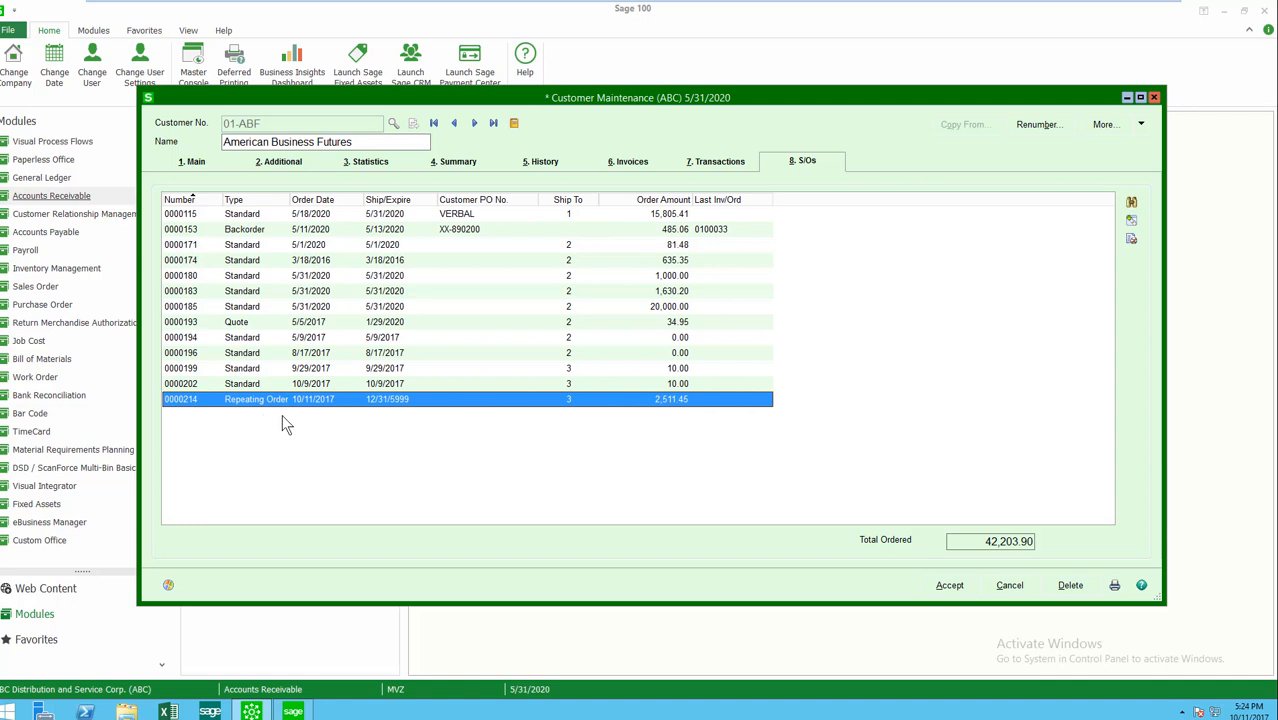